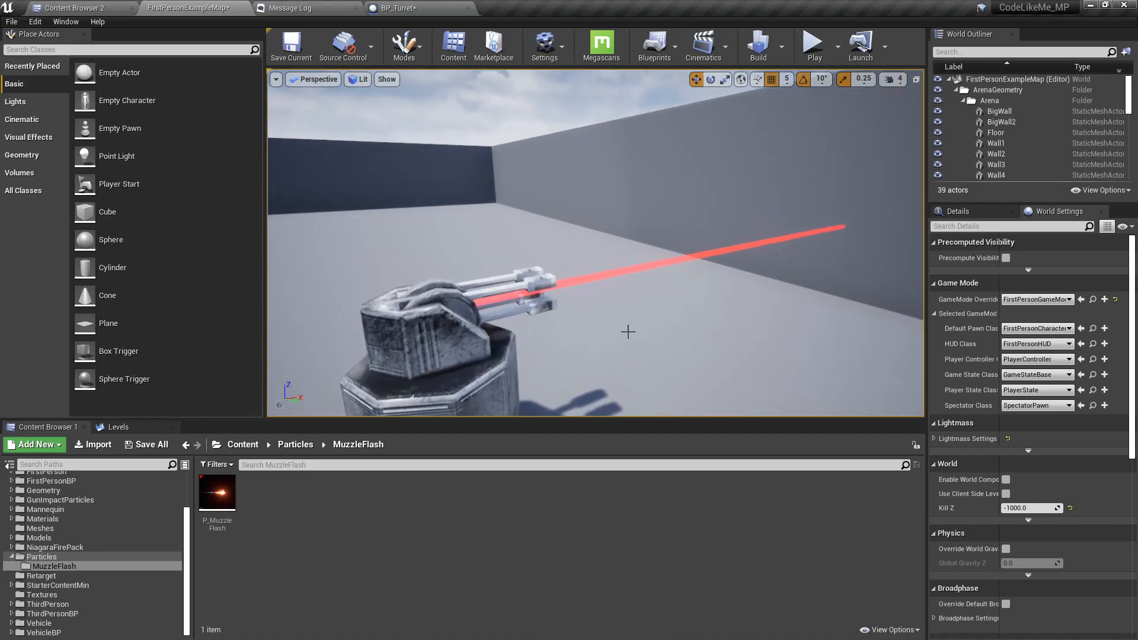
Step: Check the beam component in BP_Turret, then select the turret actor back in the arena level
{"action": "left_click", "coordinate": [397, 8]}
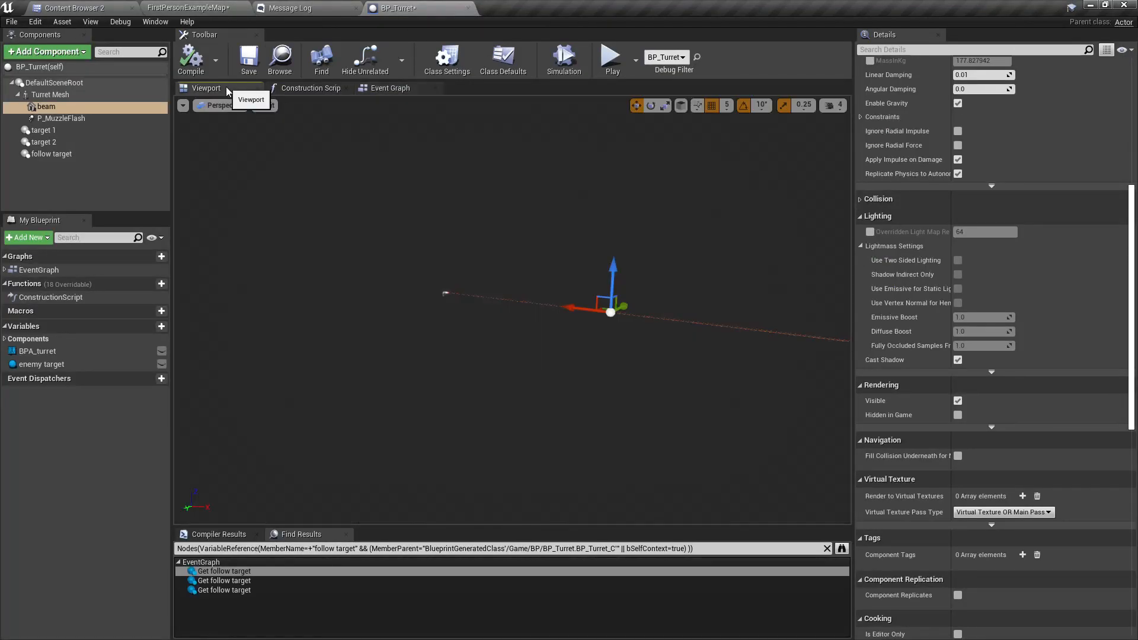
{"action": "mouse_move", "coordinate": [46, 107]}
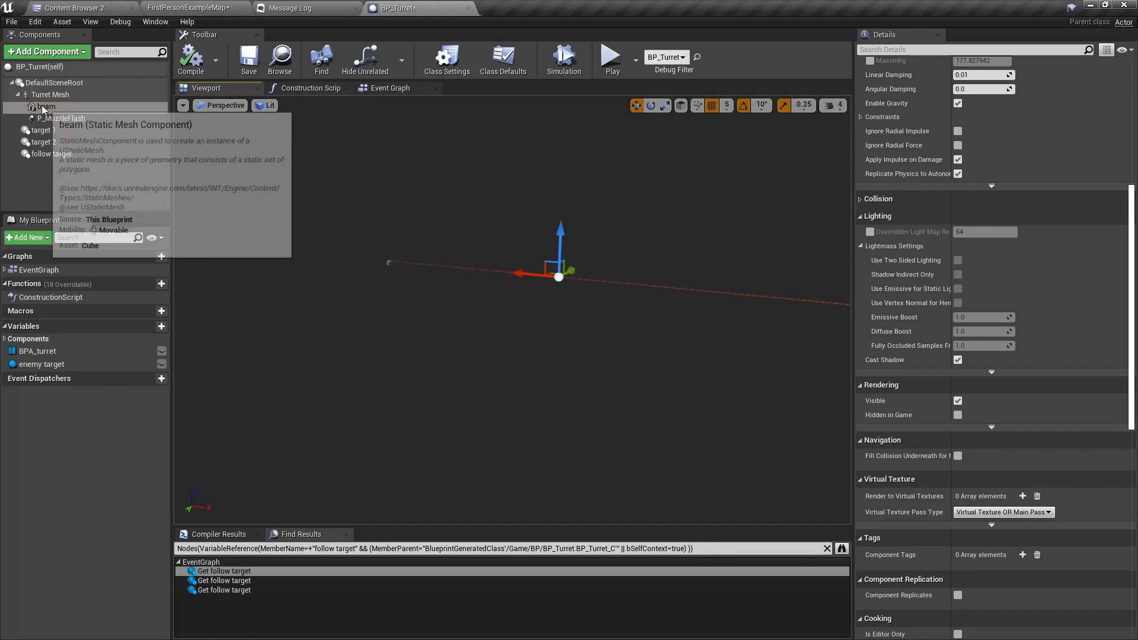
{"action": "left_click", "coordinate": [46, 106]}
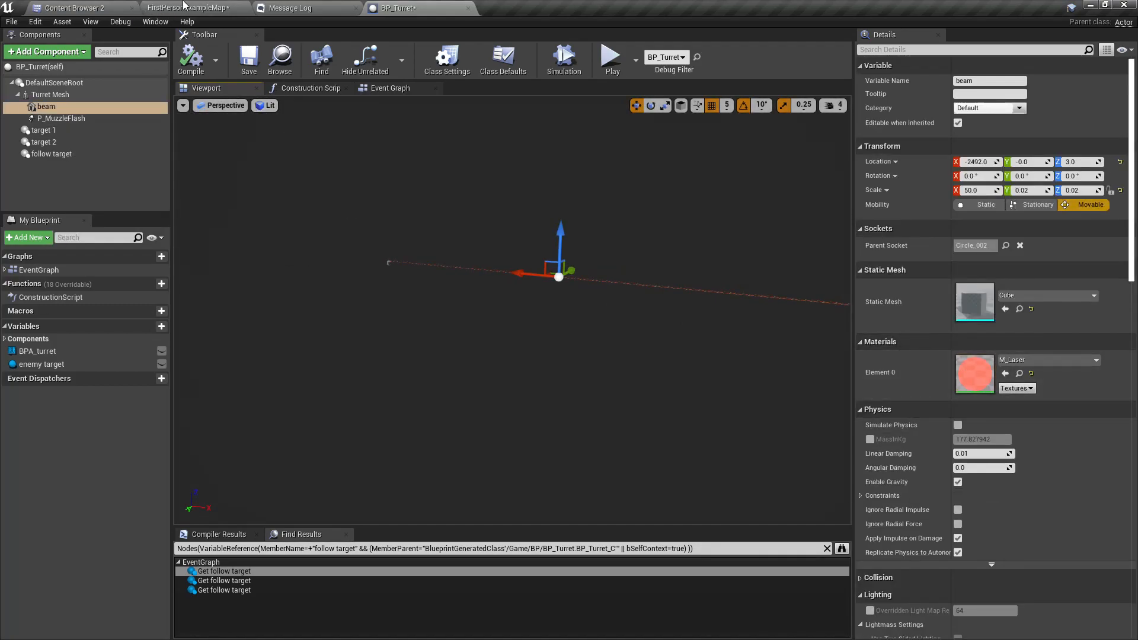
{"action": "left_click", "coordinate": [188, 8]}
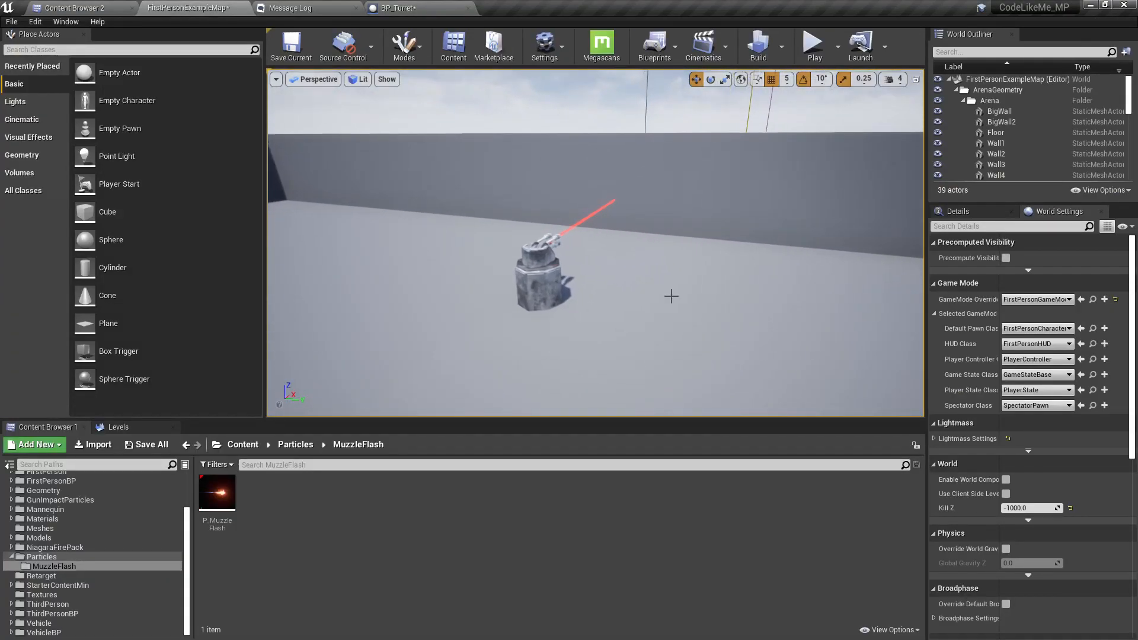
{"action": "left_click", "coordinate": [812, 41]}
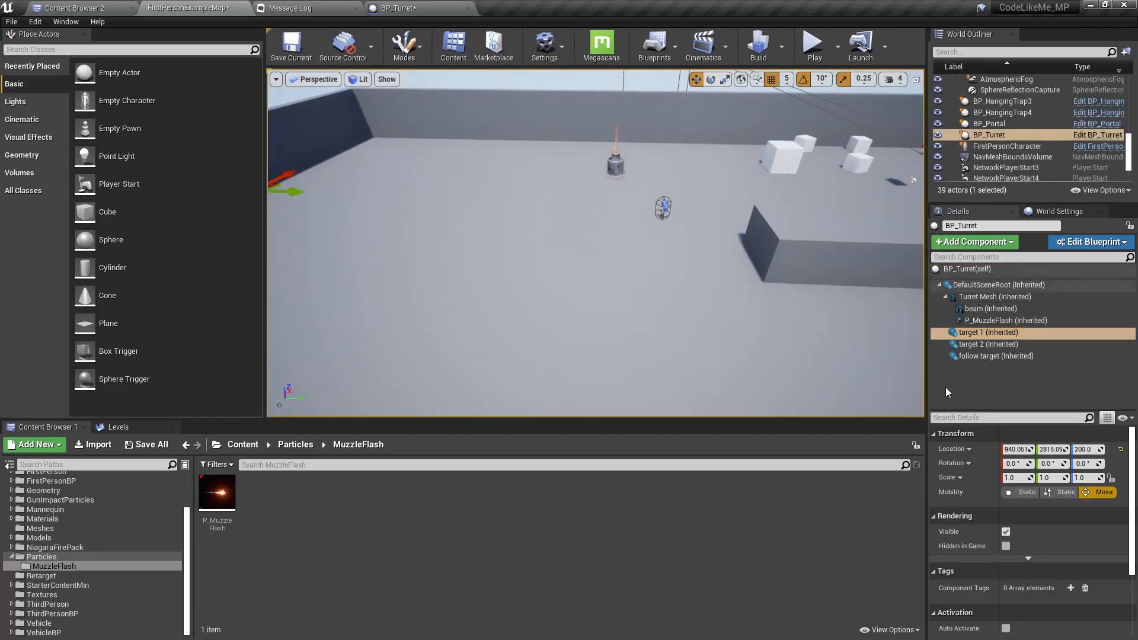
Step: Move the turret's target 2 point over near the white boxes and clear the selection
{"action": "left_click", "coordinate": [988, 344]}
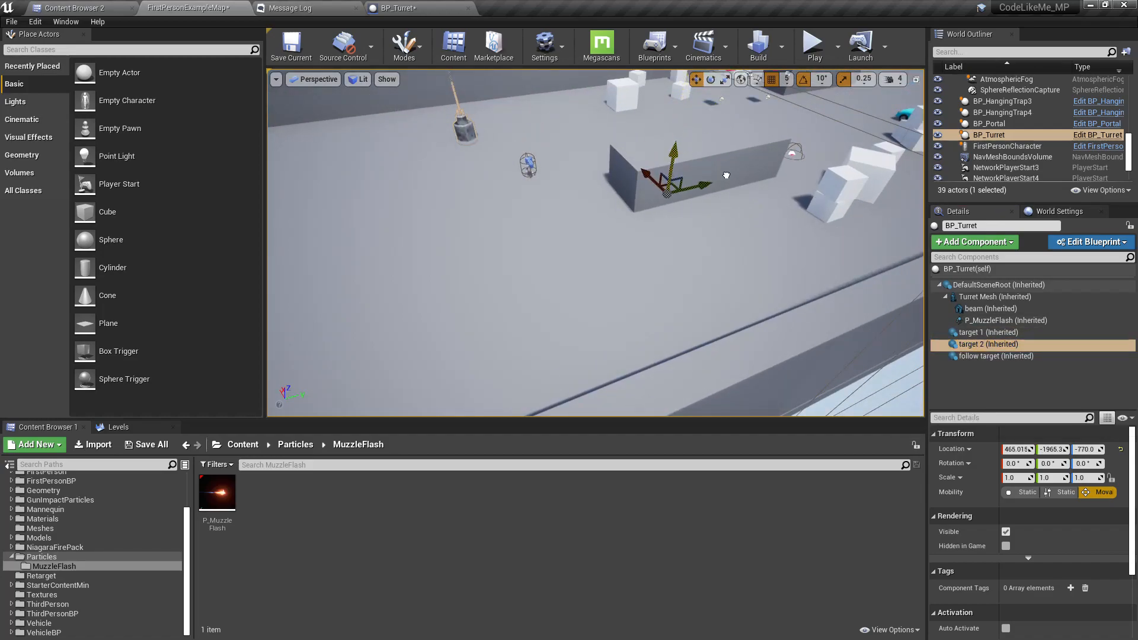
{"action": "left_click_drag", "start_coordinate": [664, 175], "coordinate": [835, 185]}
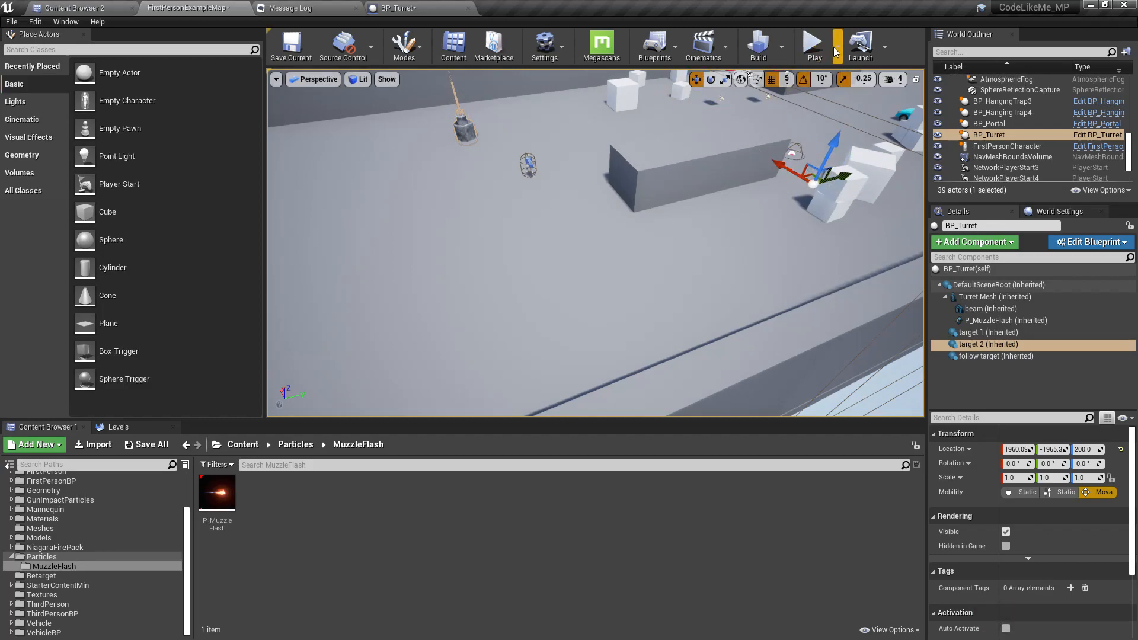
{"action": "left_click", "coordinate": [813, 45]}
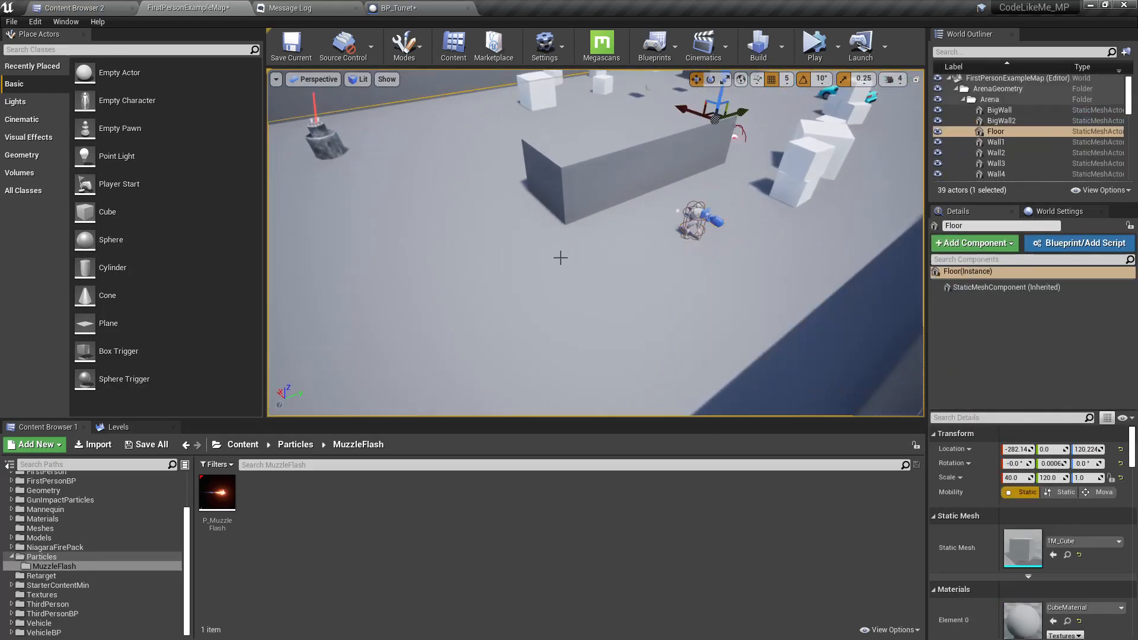
{"action": "left_click", "coordinate": [814, 45]}
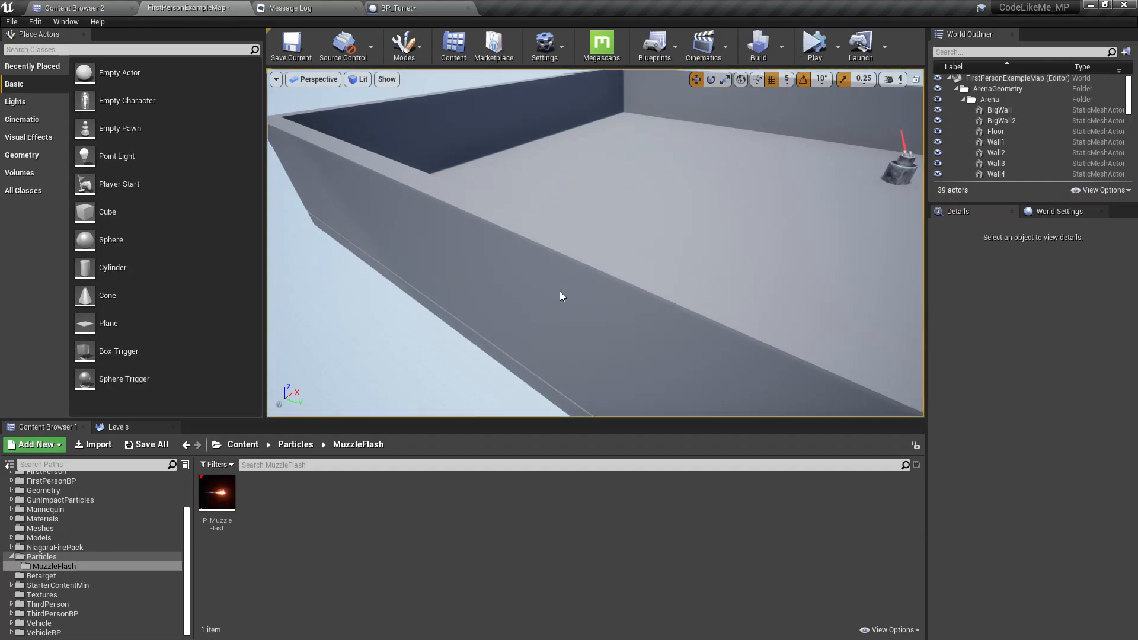
{"action": "mouse_move", "coordinate": [592, 188]}
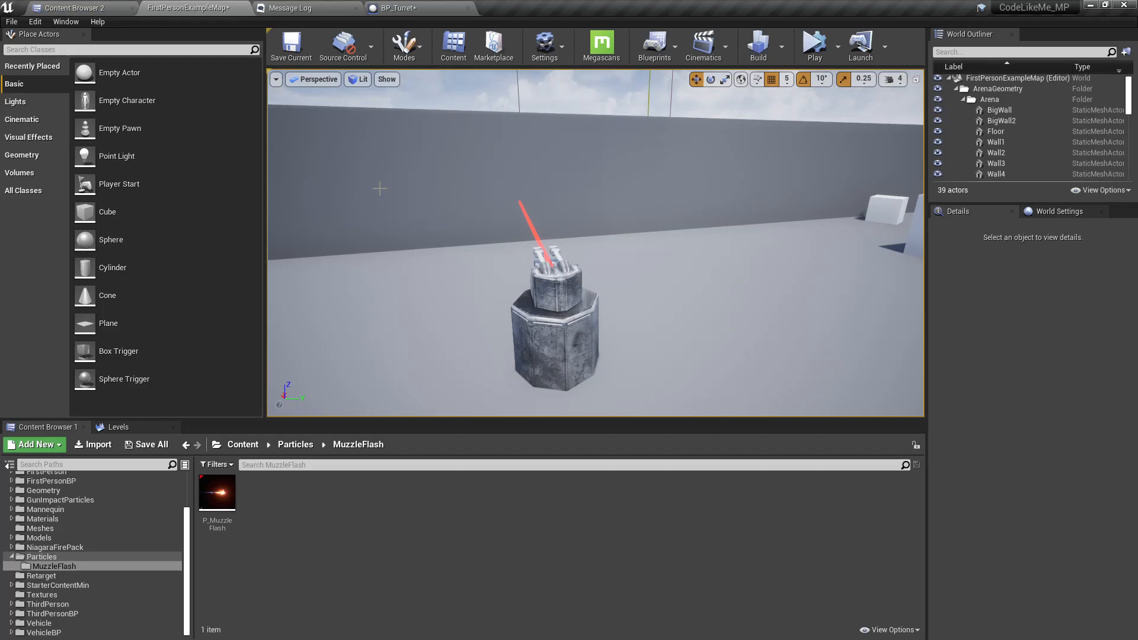
Step: Navigate the Content Browser up to the top-level Content folder in the larger browser
{"action": "left_click", "coordinate": [56, 602]}
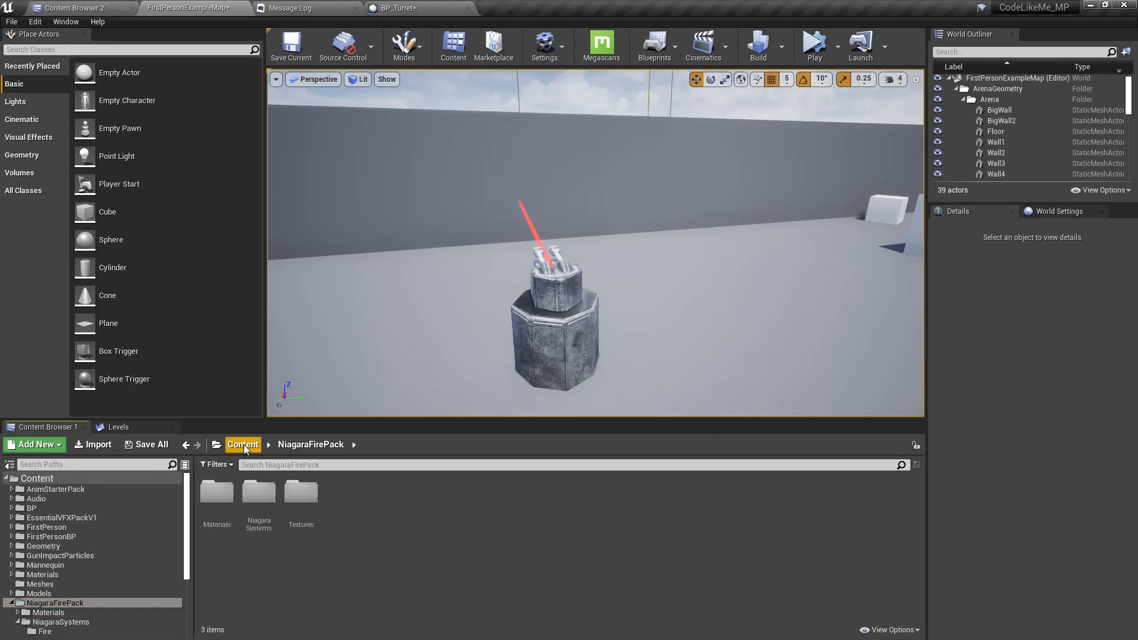
{"action": "left_click", "coordinate": [244, 444]}
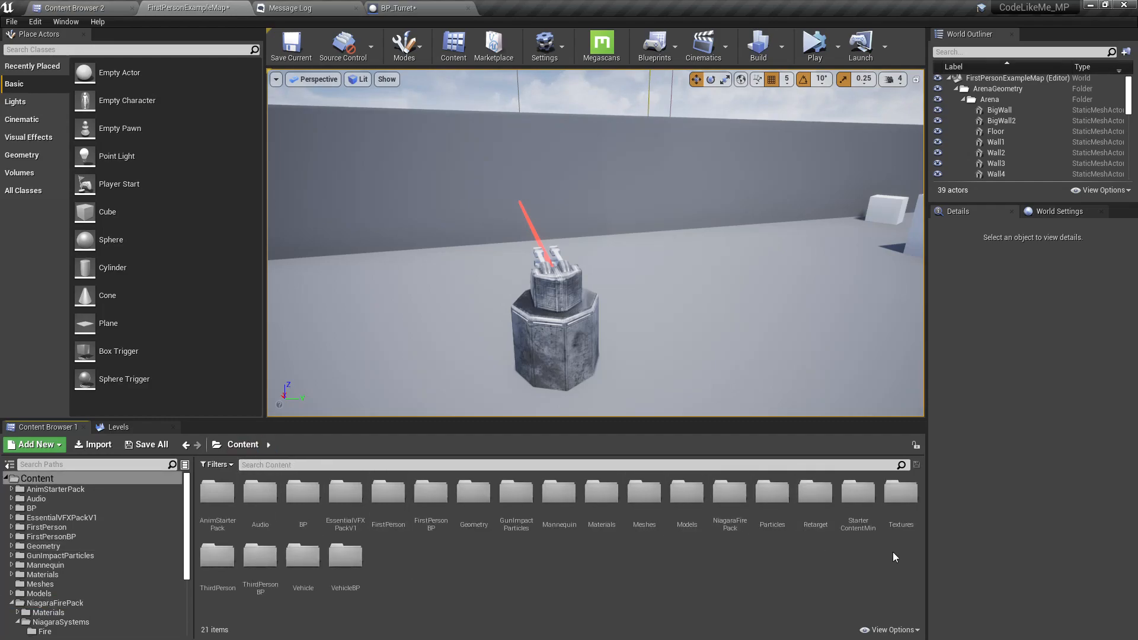
{"action": "mouse_move", "coordinate": [217, 557]}
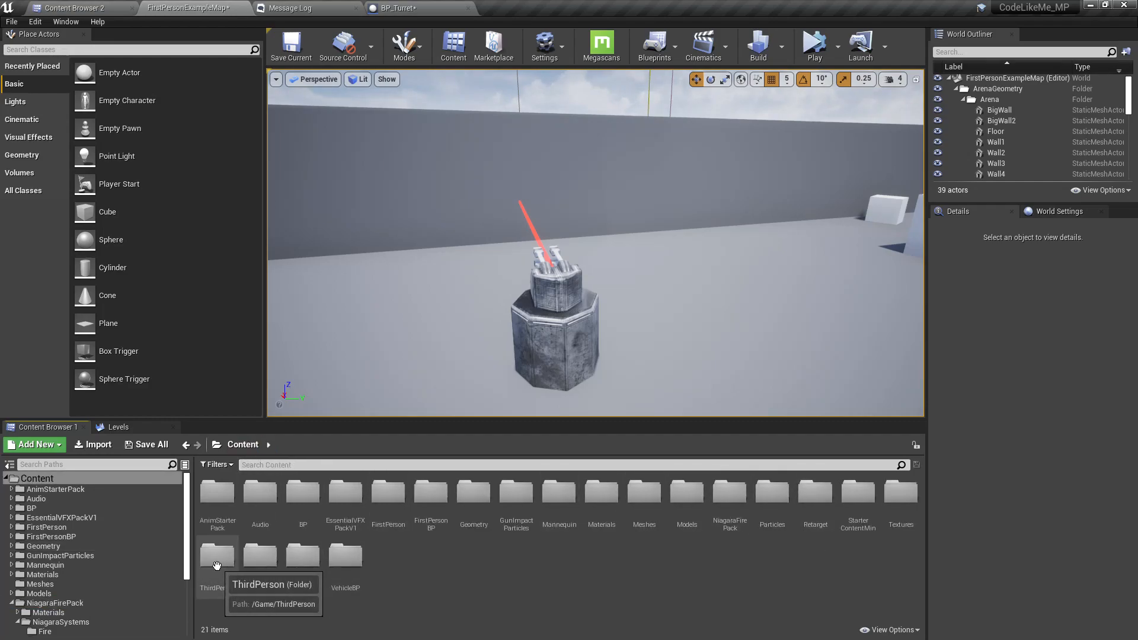
{"action": "left_click", "coordinate": [729, 493]}
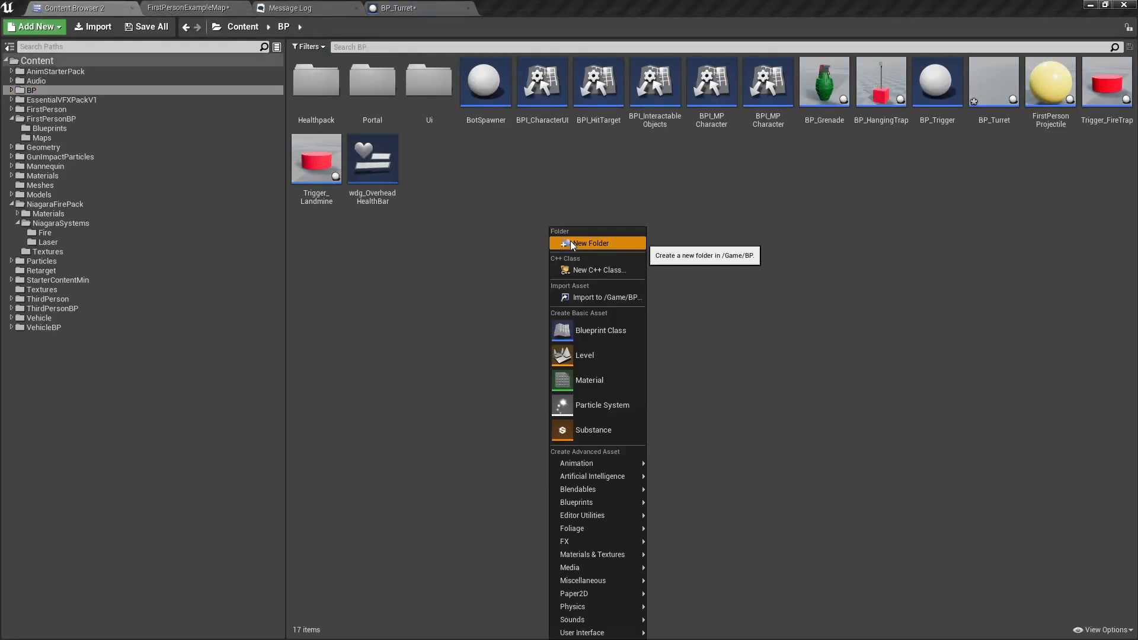
Step: Create a Turret folder inside BP, move BP_Turret into it, and enter the folder
{"action": "left_click", "coordinate": [591, 244]}
{"action": "type", "text": "Turret"}
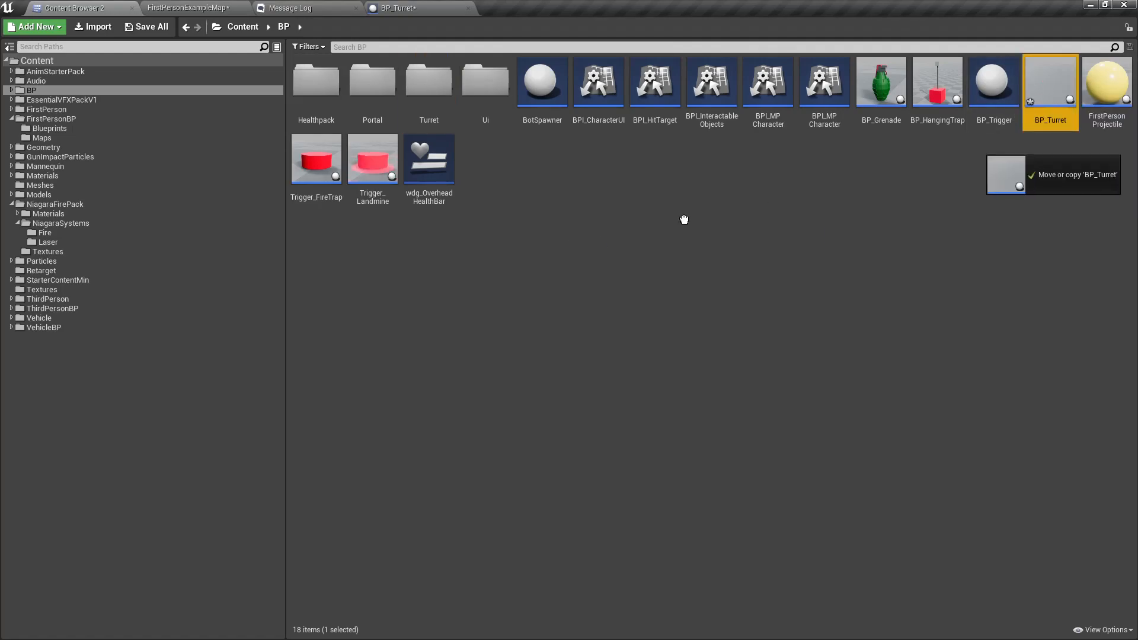
{"action": "left_click_drag", "start_coordinate": [1049, 82], "coordinate": [425, 102]}
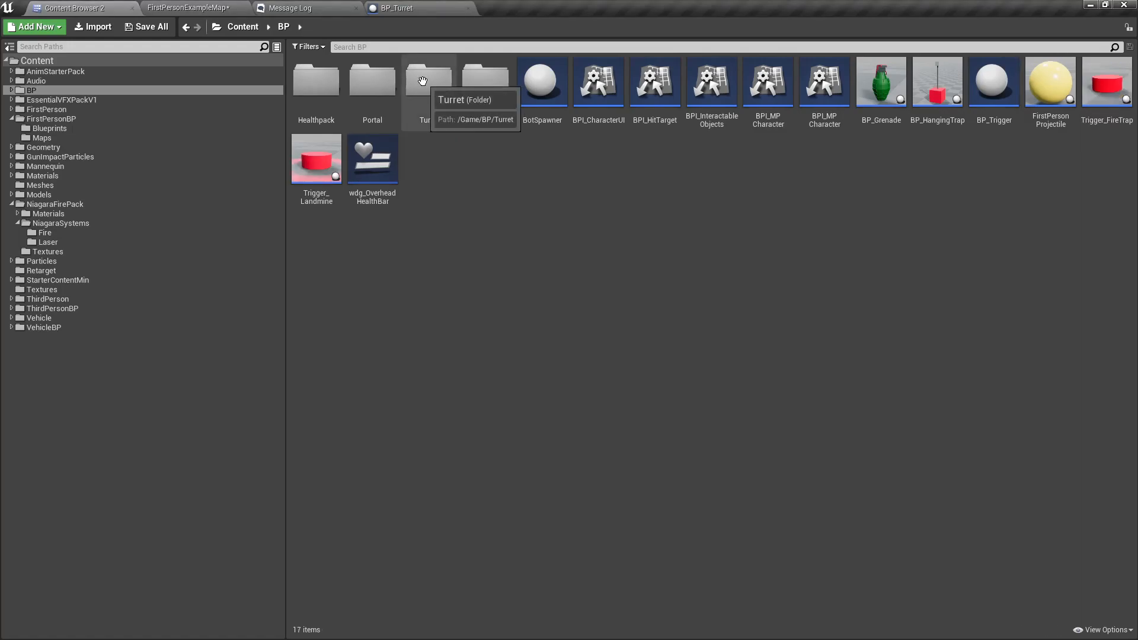
{"action": "double_click", "coordinate": [424, 80]}
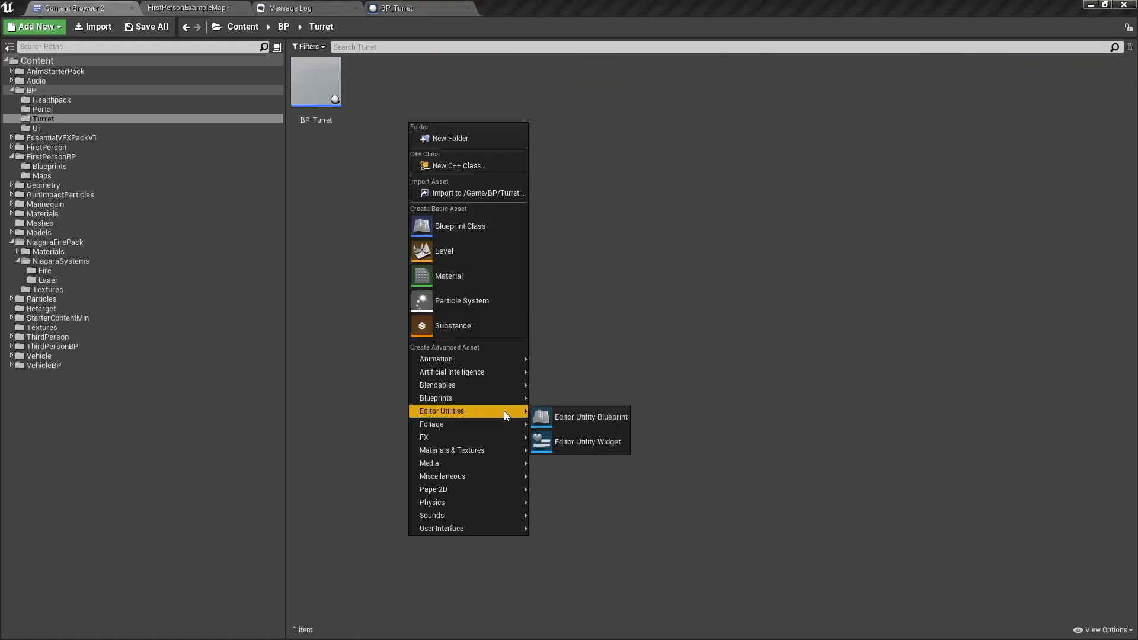
{"action": "mouse_move", "coordinate": [425, 436]}
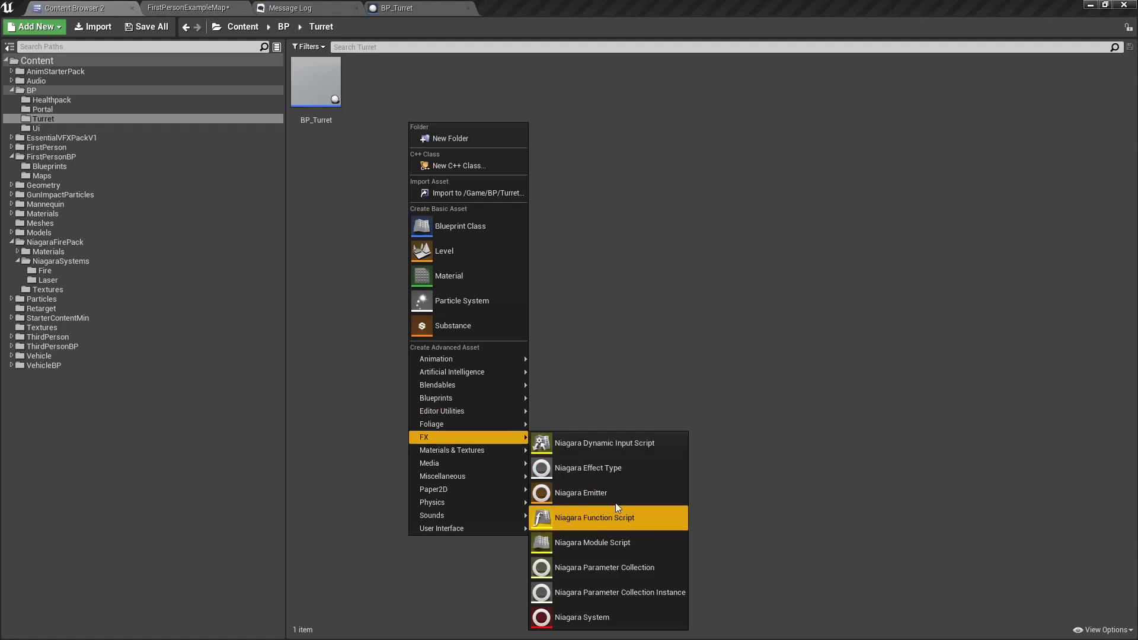
Step: Create a new Niagara system from selected emitters using the Dynamic Beam template
{"action": "left_click", "coordinate": [582, 616]}
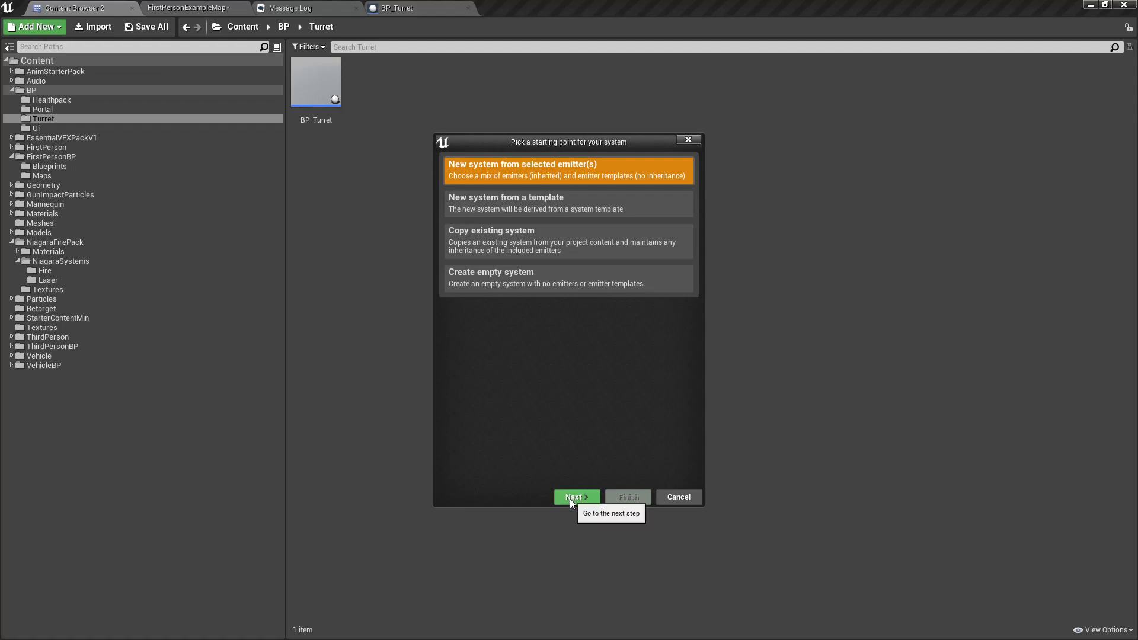
{"action": "left_click", "coordinate": [576, 497]}
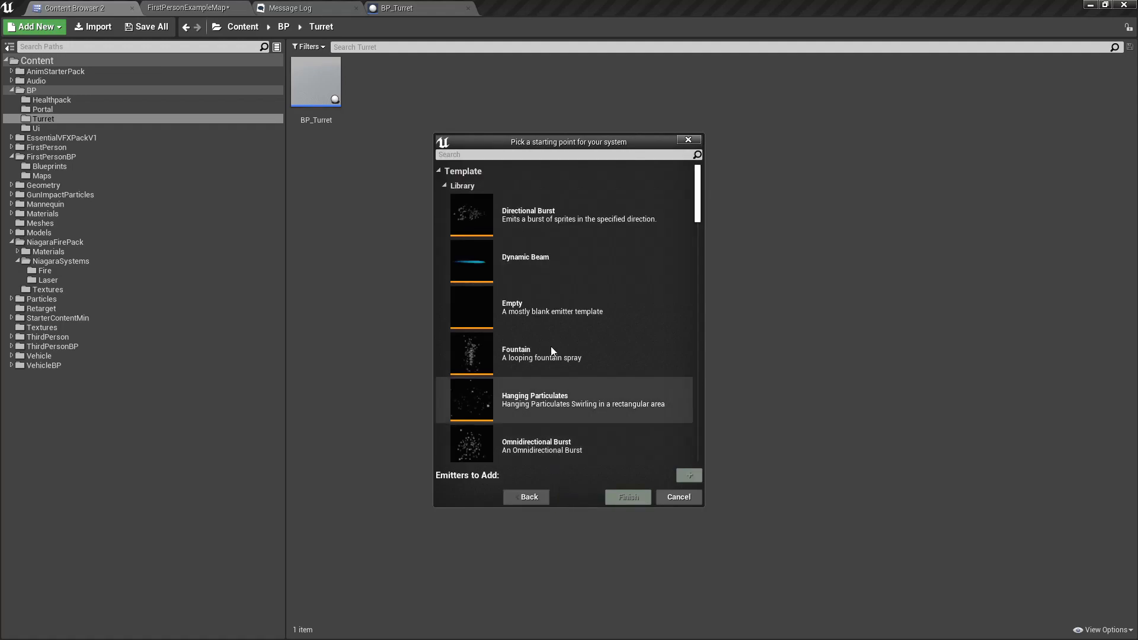
{"action": "mouse_move", "coordinate": [574, 260]}
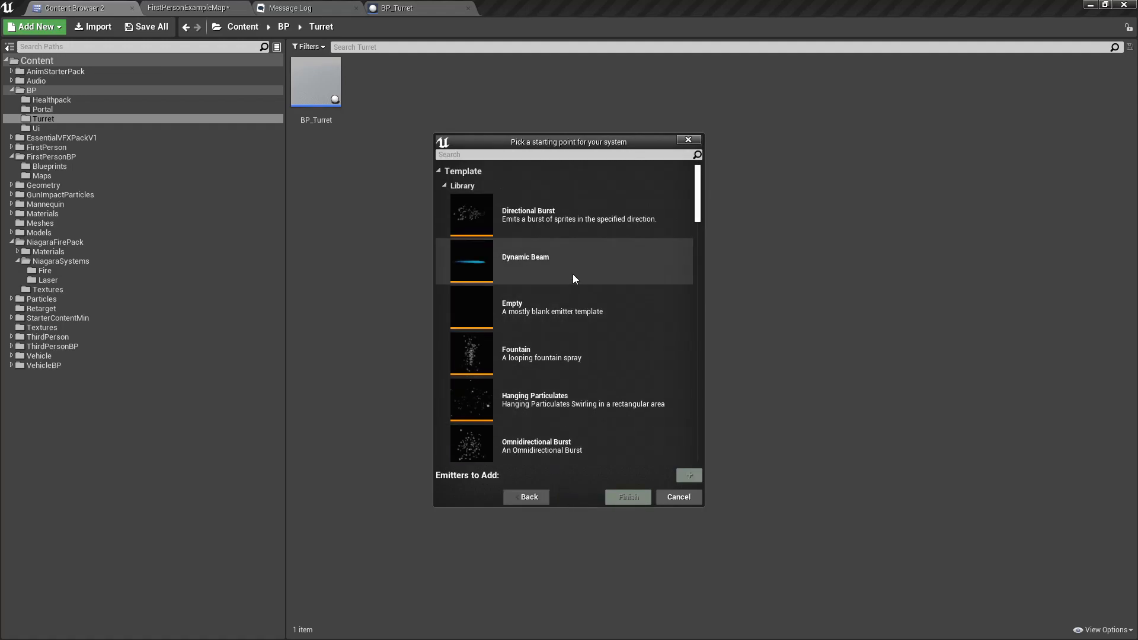
{"action": "mouse_move", "coordinate": [547, 245]}
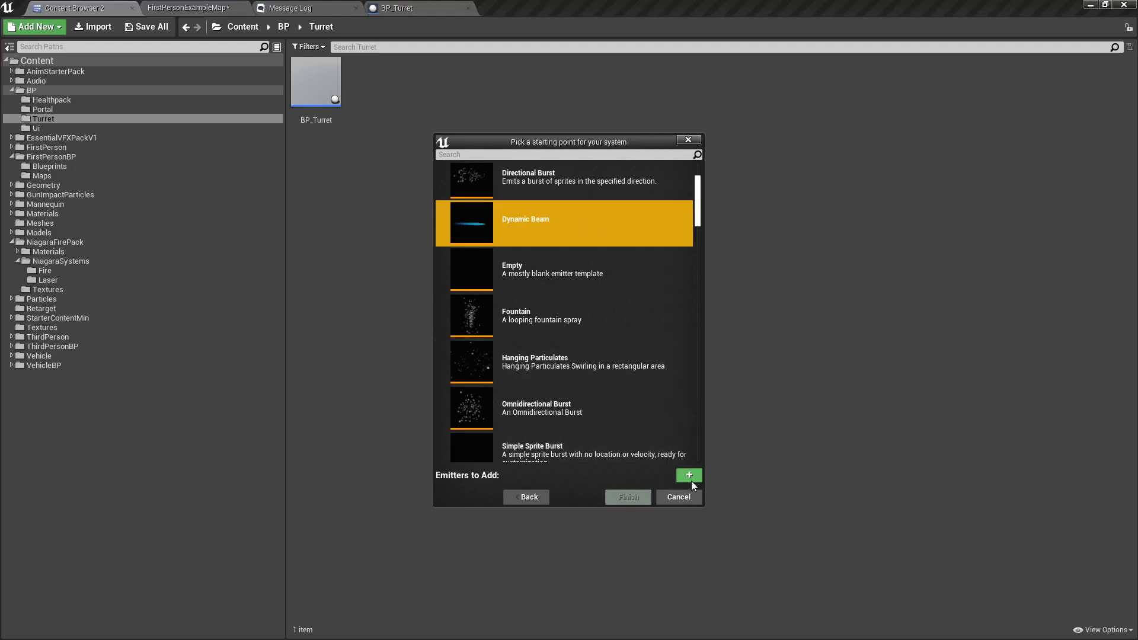
{"action": "left_click", "coordinate": [687, 475]}
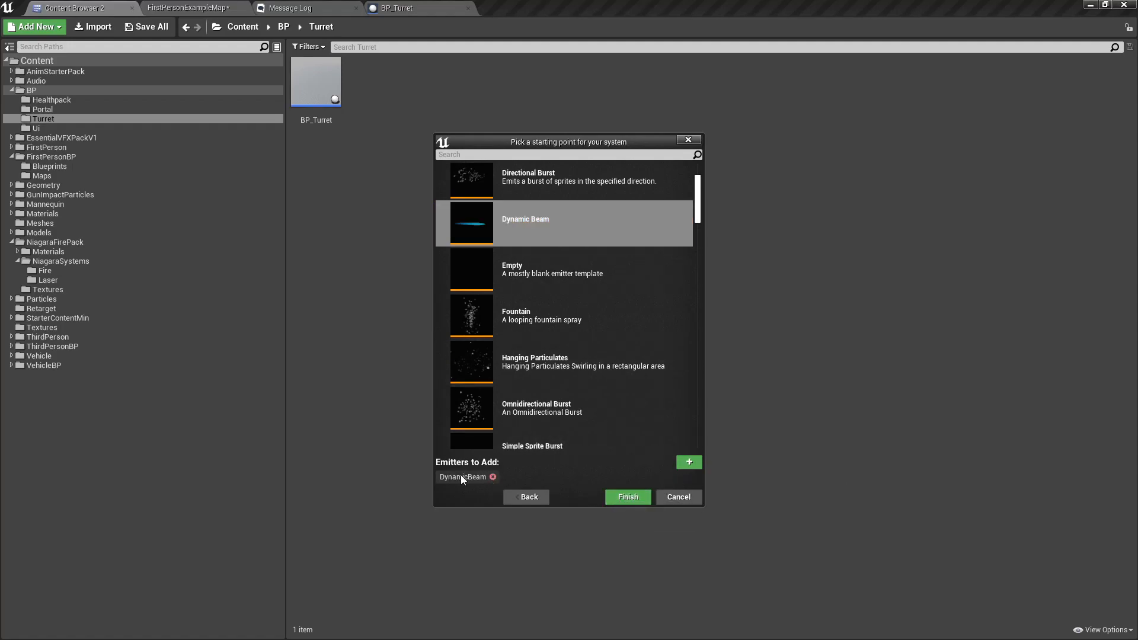
{"action": "left_click", "coordinate": [626, 497]}
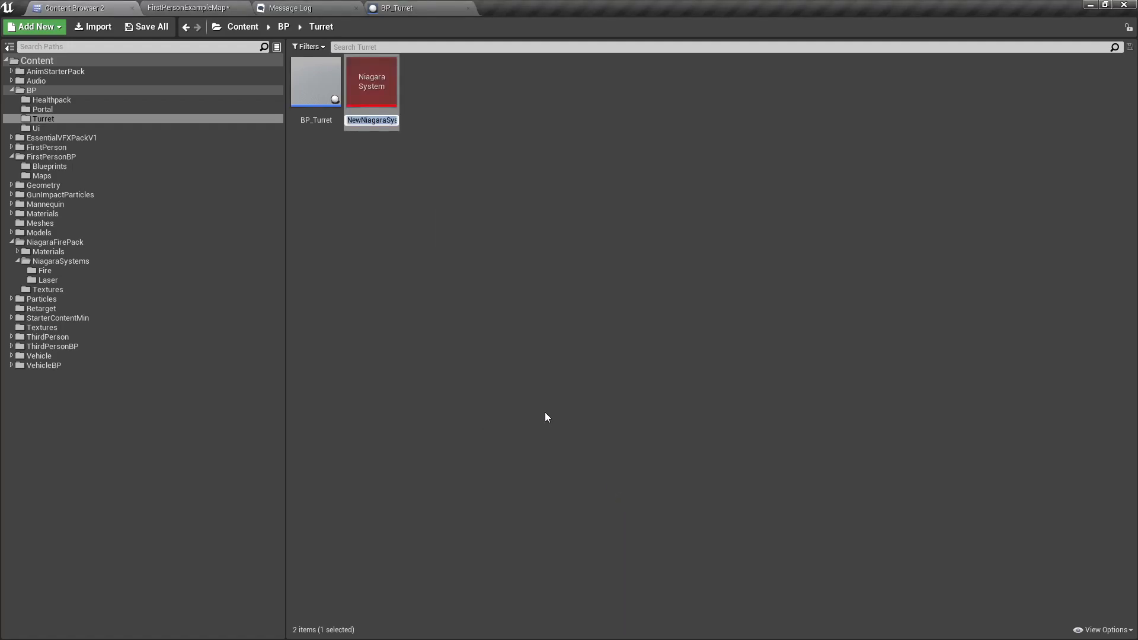
Step: Name the new system Laser and bring it up for editing
{"action": "type", "text": "Laser"}
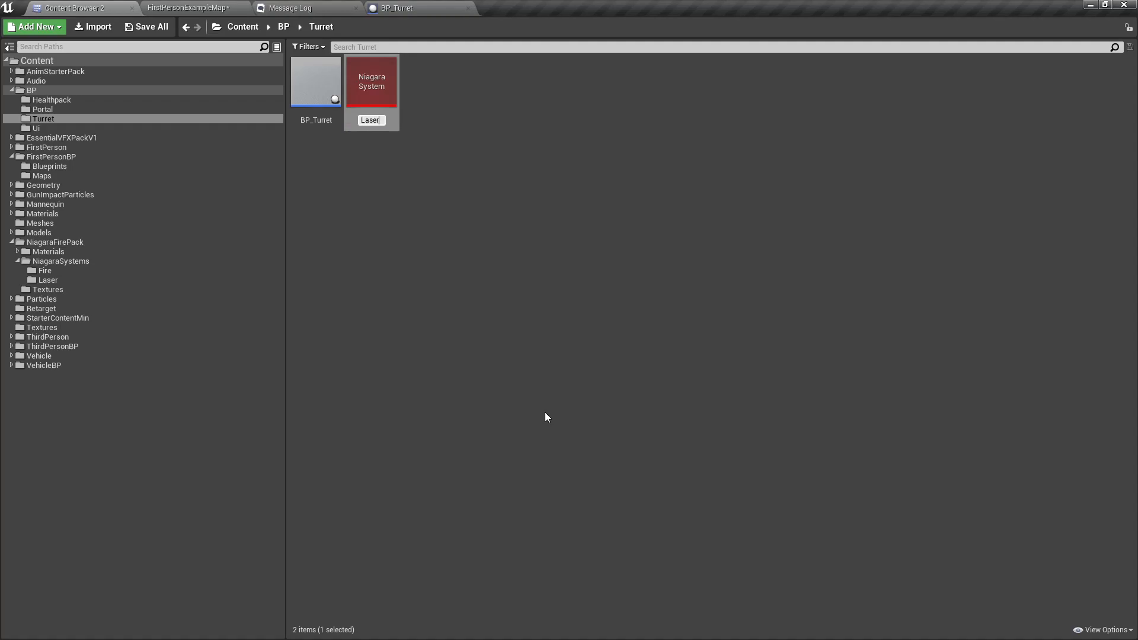
{"action": "double_click", "coordinate": [371, 79]}
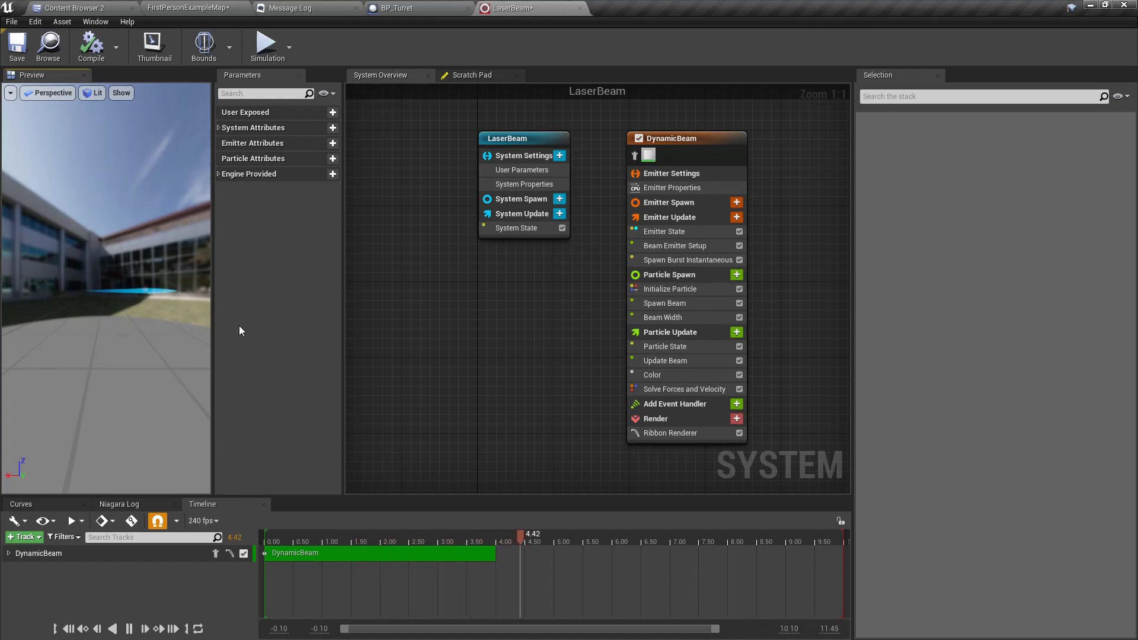
Step: Inspect the DynamicBeam emitter's spawn settings in the LaserBeam system
{"action": "left_click", "coordinate": [667, 137]}
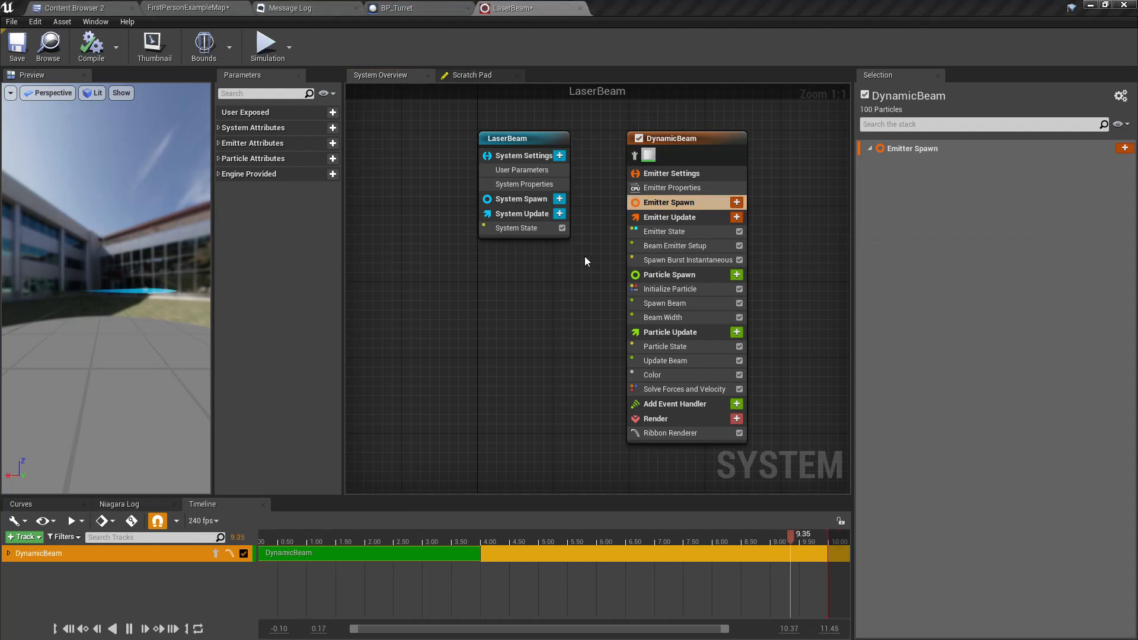
{"action": "left_click", "coordinate": [669, 217]}
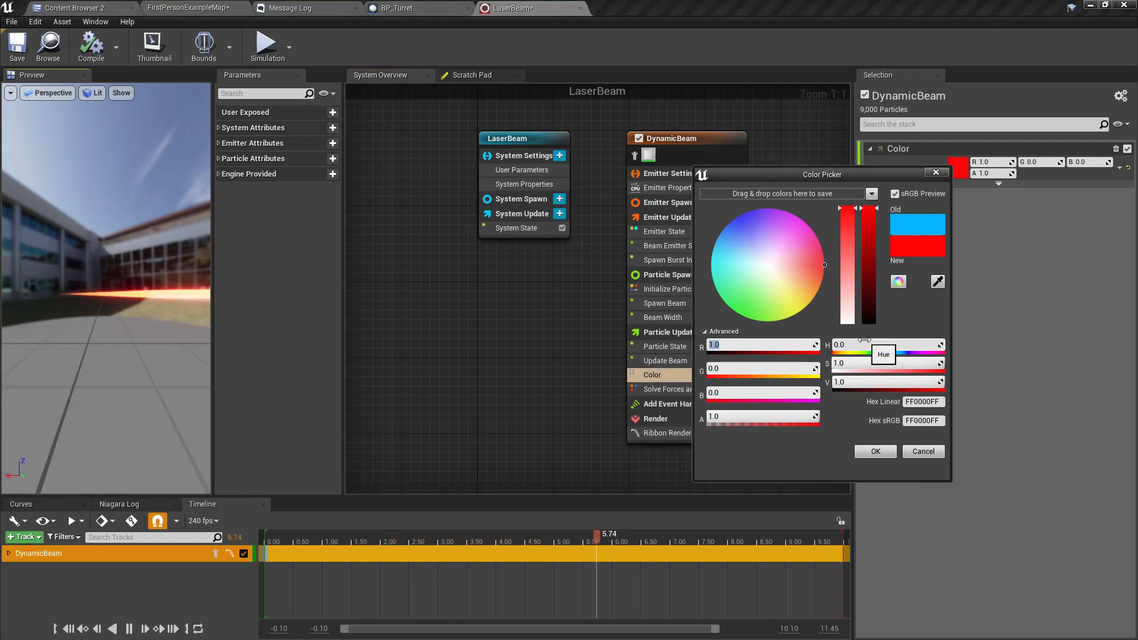
Step: Boost the beam's red color values (20, 100) so it glows bright red
{"action": "type", "text": "20"}
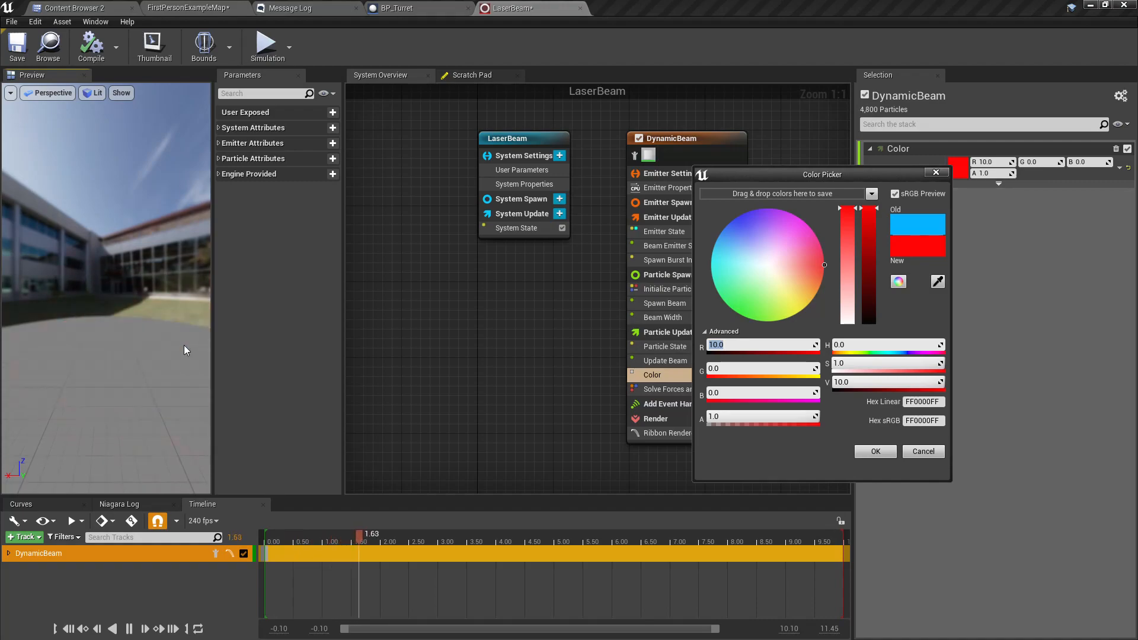
{"action": "type", "text": "100"}
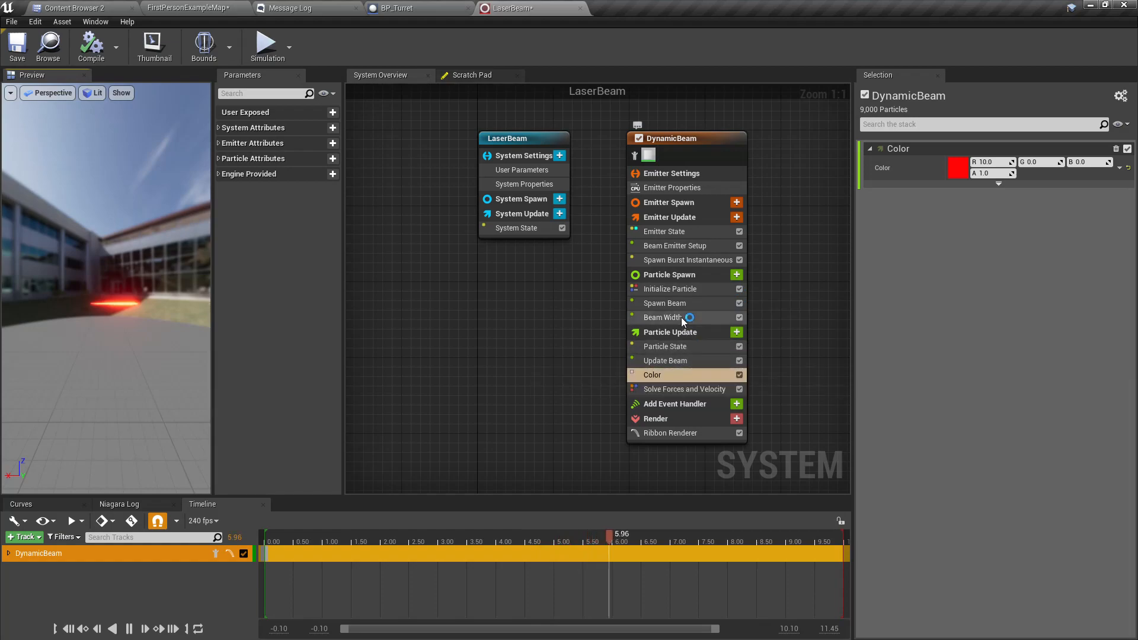
Step: Set the beam width to a constant 5.0, then show the particle spawn settings
{"action": "left_click", "coordinate": [663, 318]}
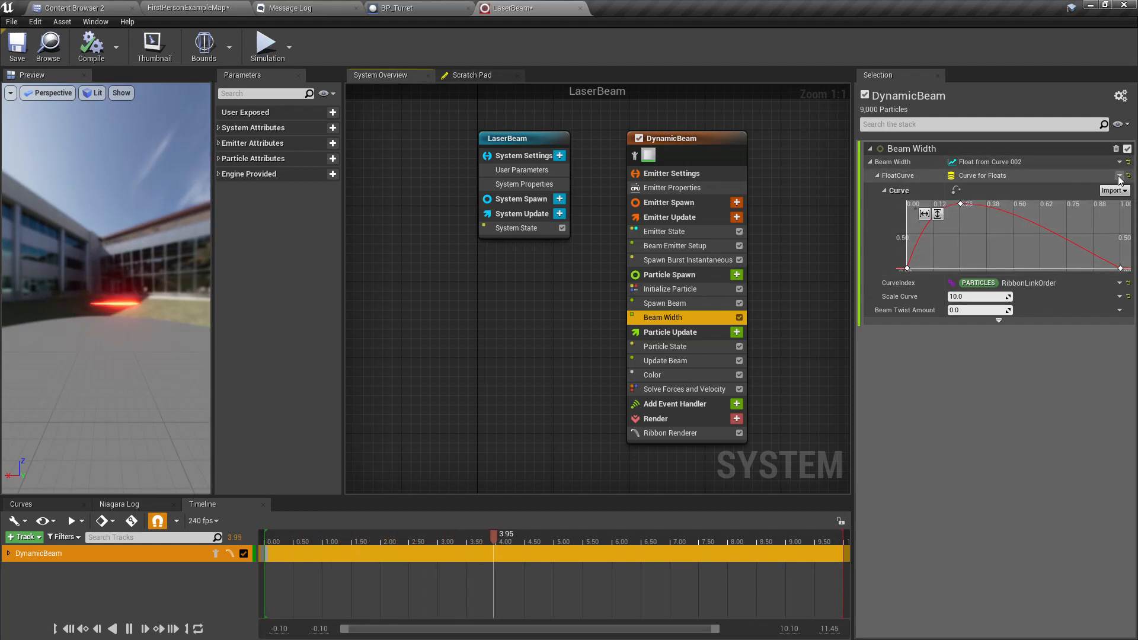
{"action": "left_click", "coordinate": [1121, 161]}
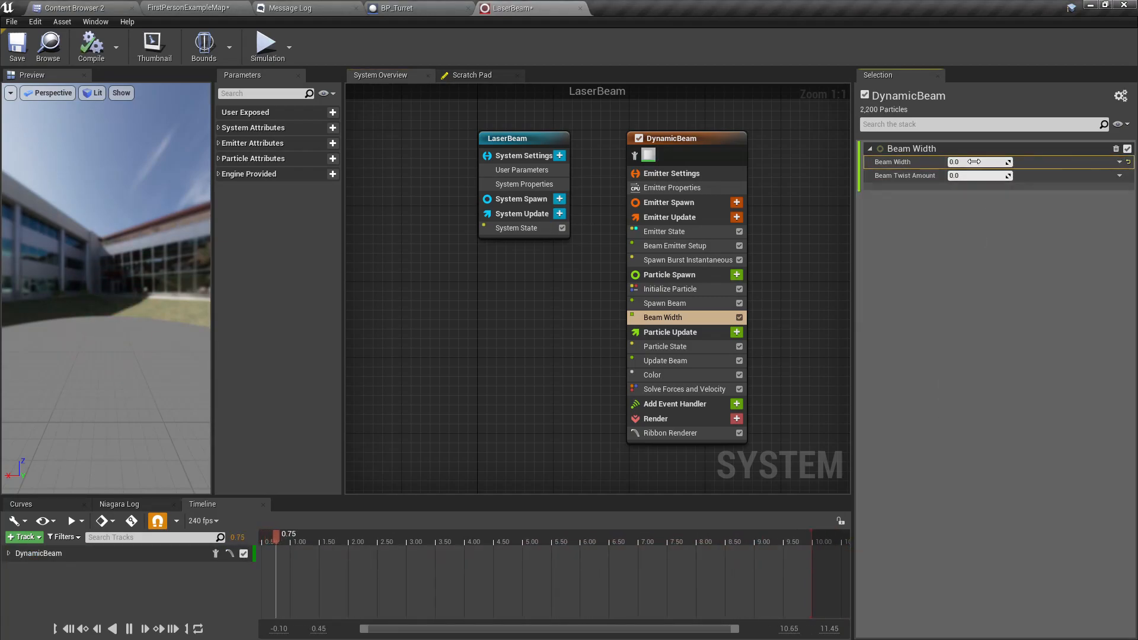
{"action": "left_click", "coordinate": [973, 162]}
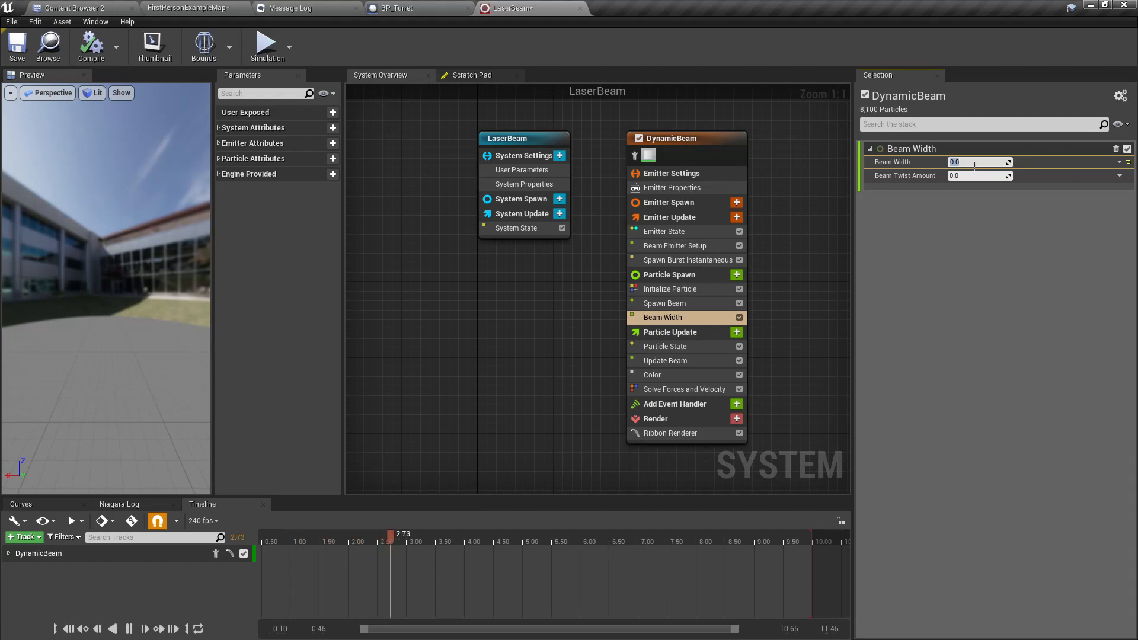
{"action": "type", "text": "5.0"}
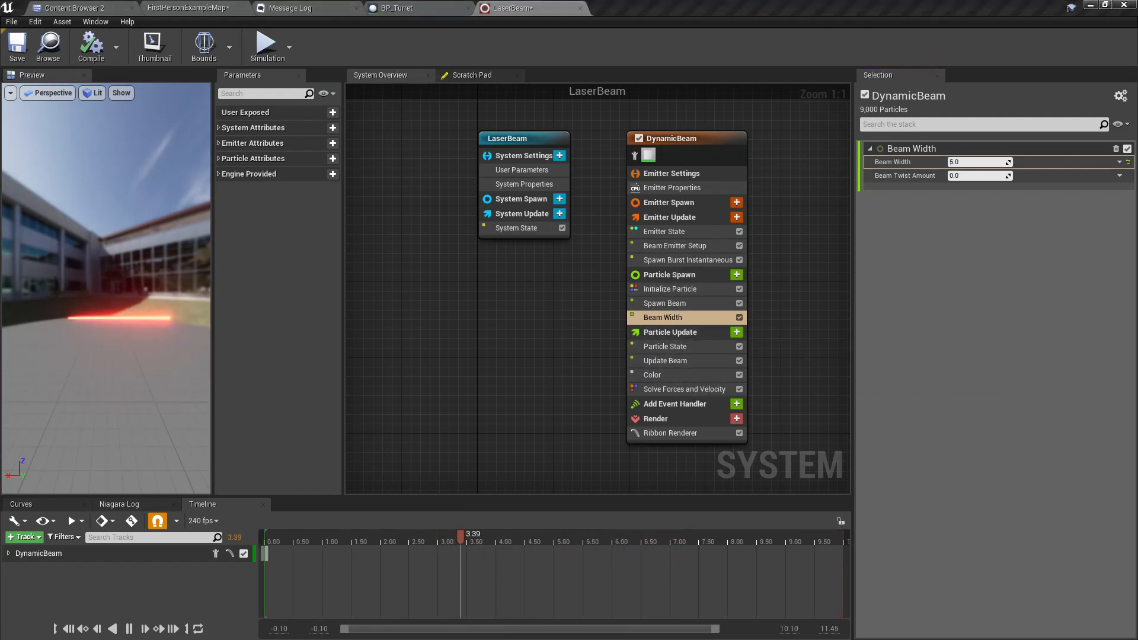
{"action": "left_click", "coordinate": [669, 274]}
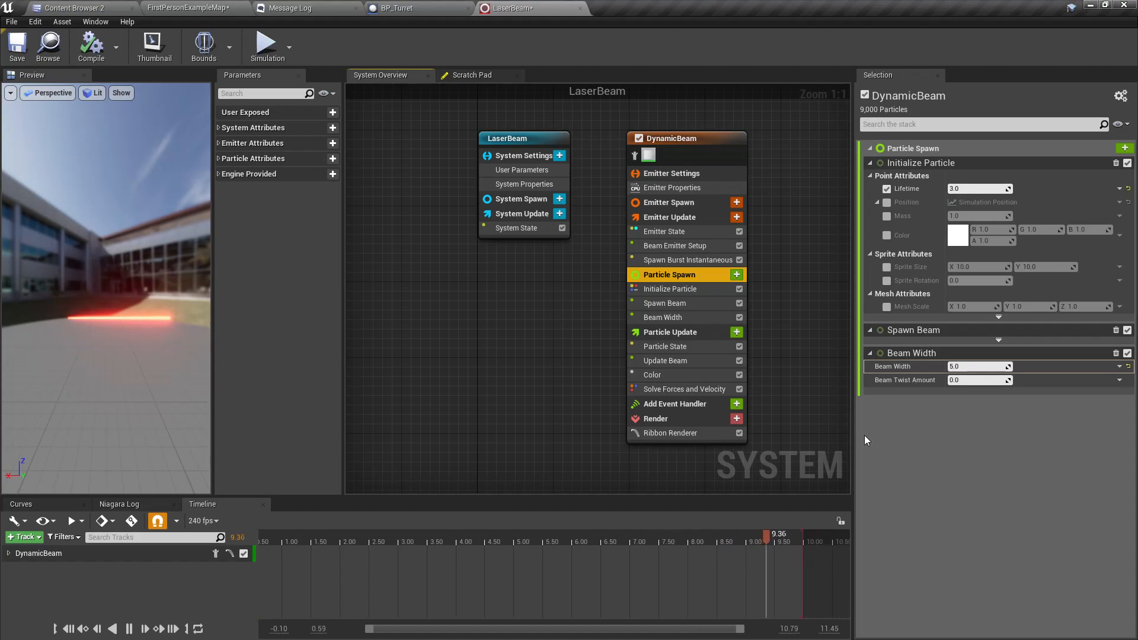
Step: Set the spawn burst instantaneous count to 2 beam particles
{"action": "left_click", "coordinate": [668, 217]}
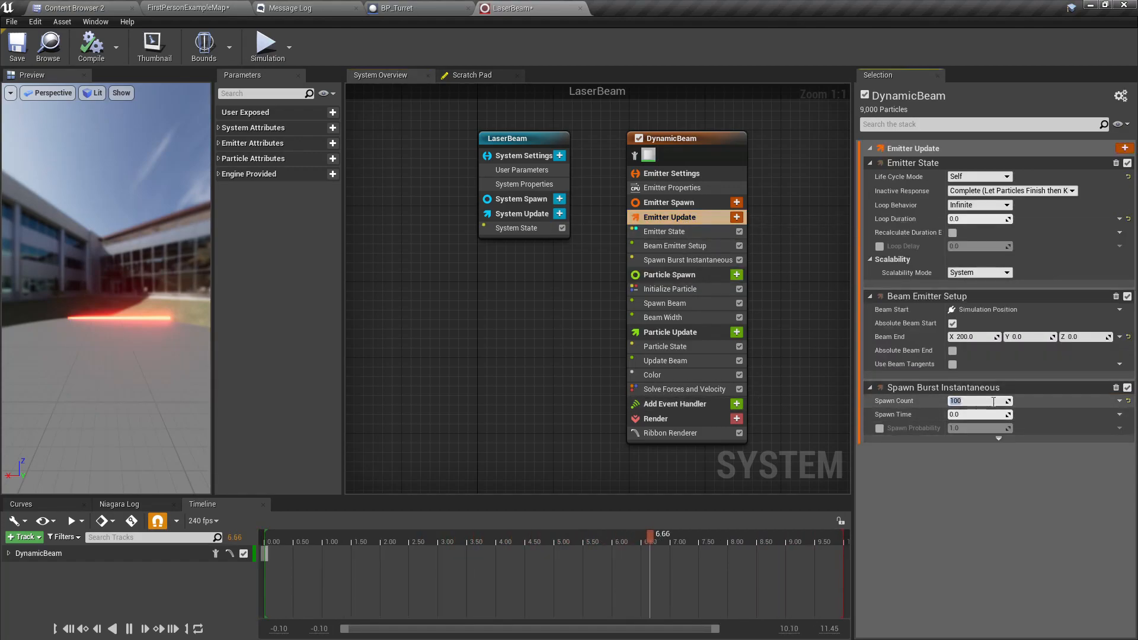
{"action": "type", "text": "2"}
{"action": "left_click", "coordinate": [975, 337]}
{"action": "type", "text": "2000"}
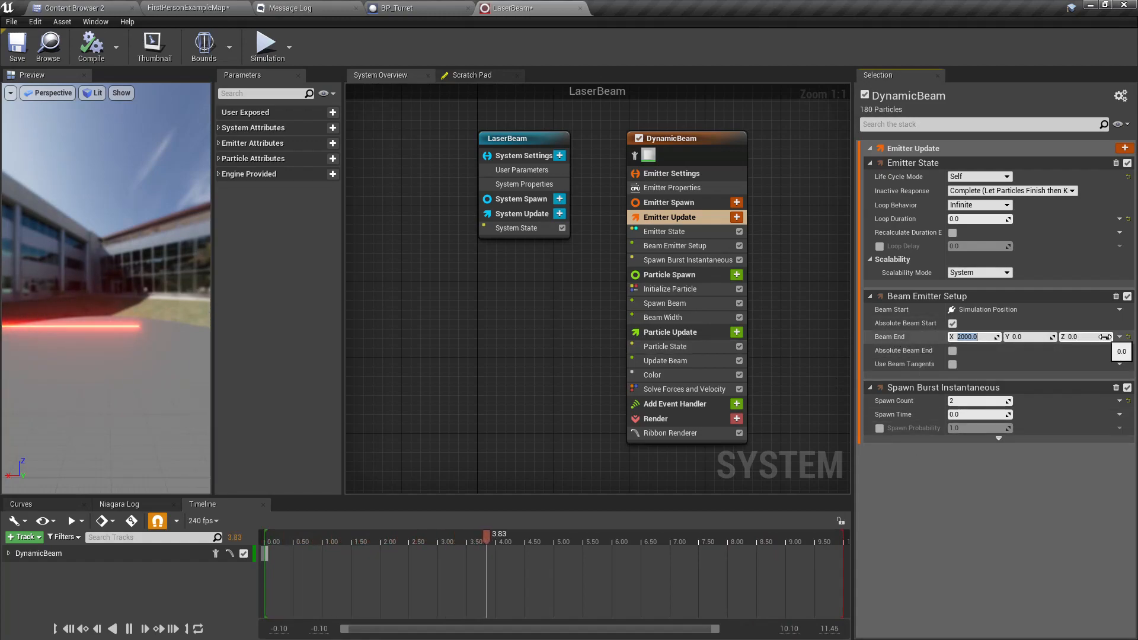
Step: Drive Beam End from a new user parameter via Make > Read from new User parameter
{"action": "left_click", "coordinate": [1120, 336]}
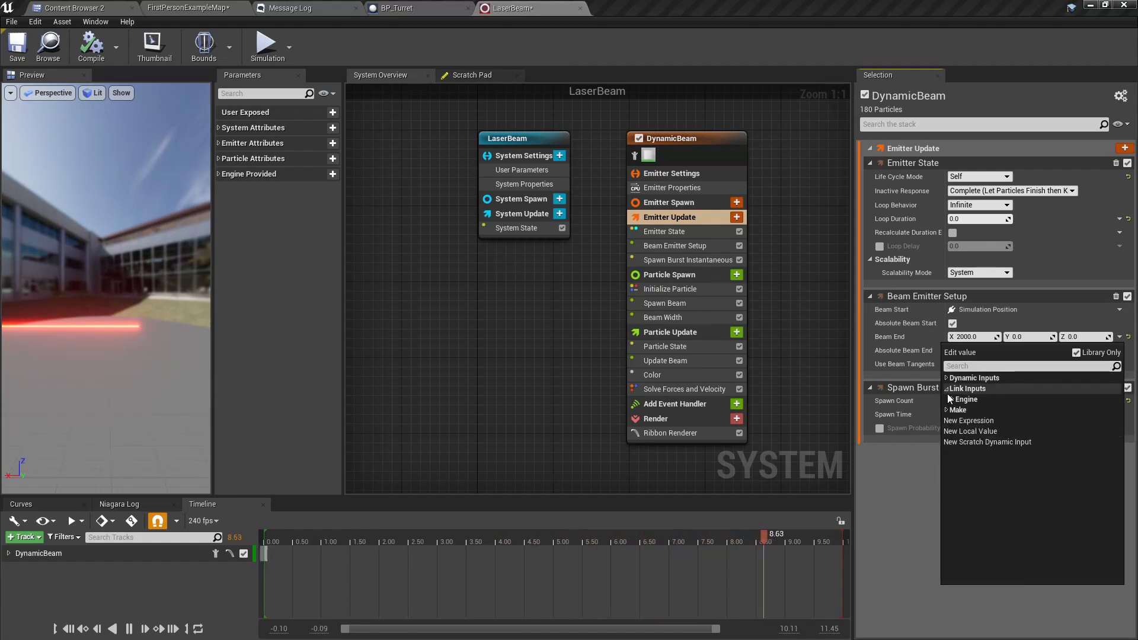
{"action": "left_click", "coordinate": [958, 409]}
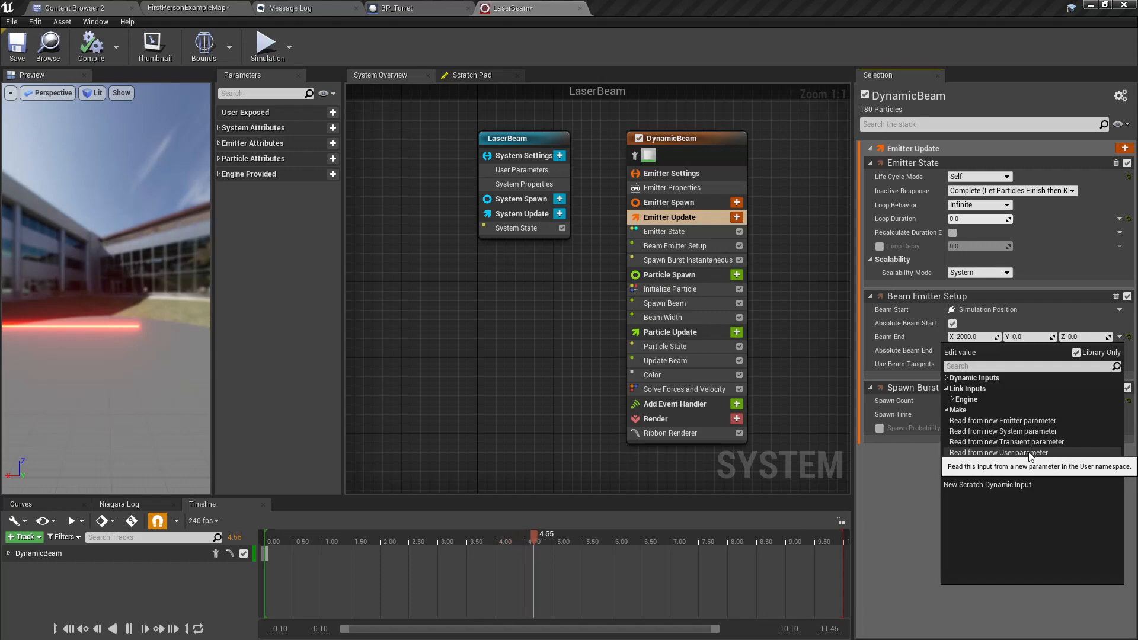
{"action": "left_click", "coordinate": [998, 452]}
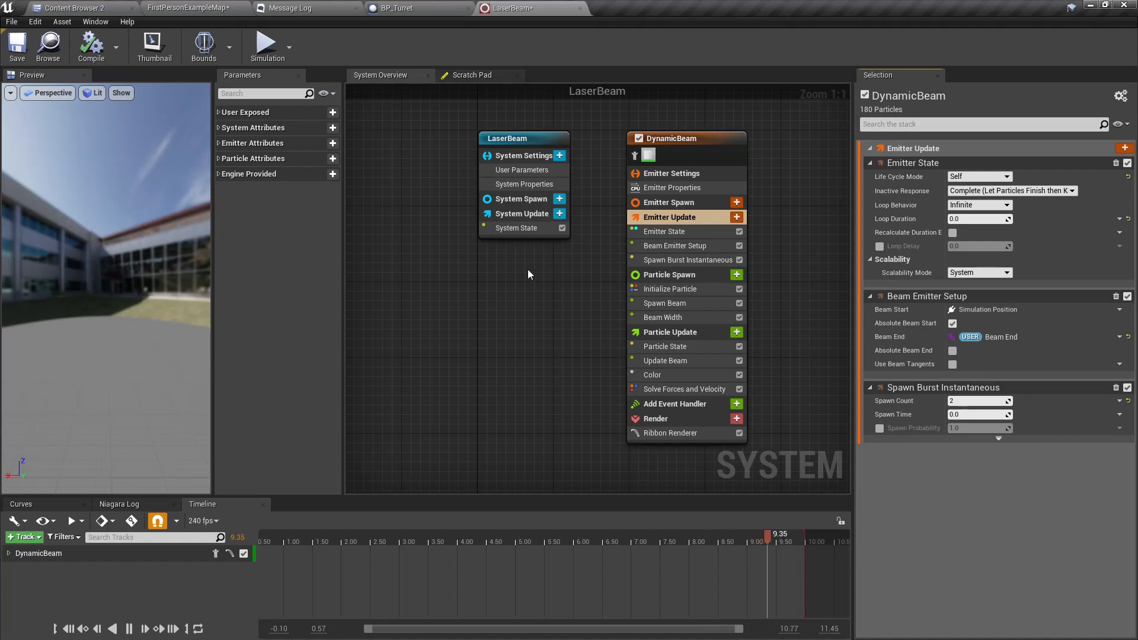
Step: Set the LaserBeam system's Beam End user parameter X to 2000 and return to BP_Turret
{"action": "left_click", "coordinate": [506, 138]}
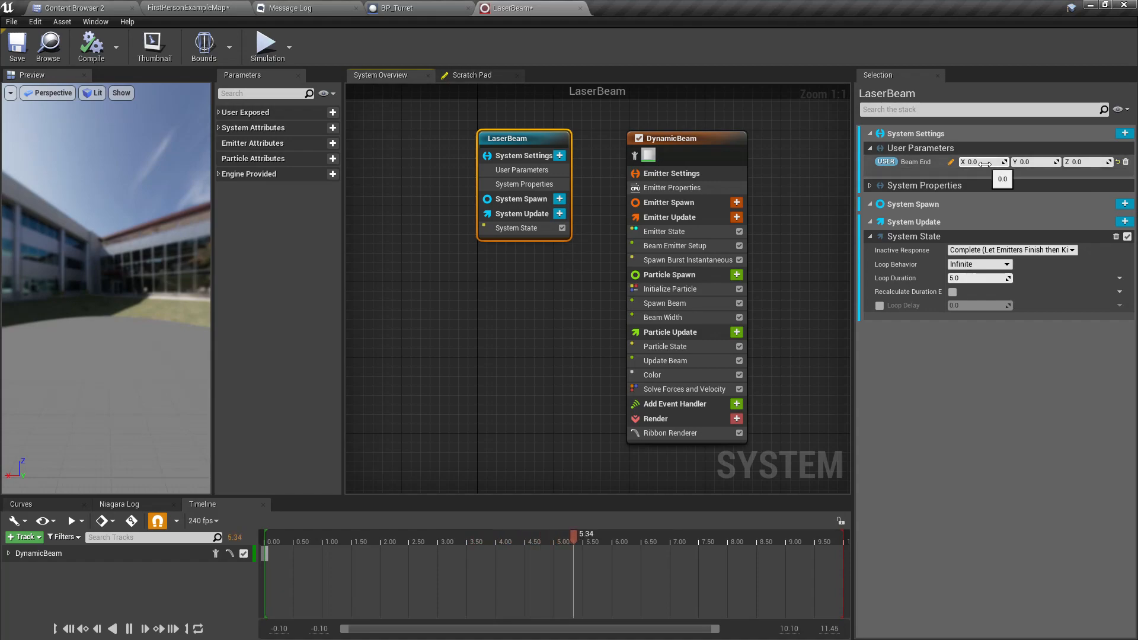
{"action": "type", "text": "200"}
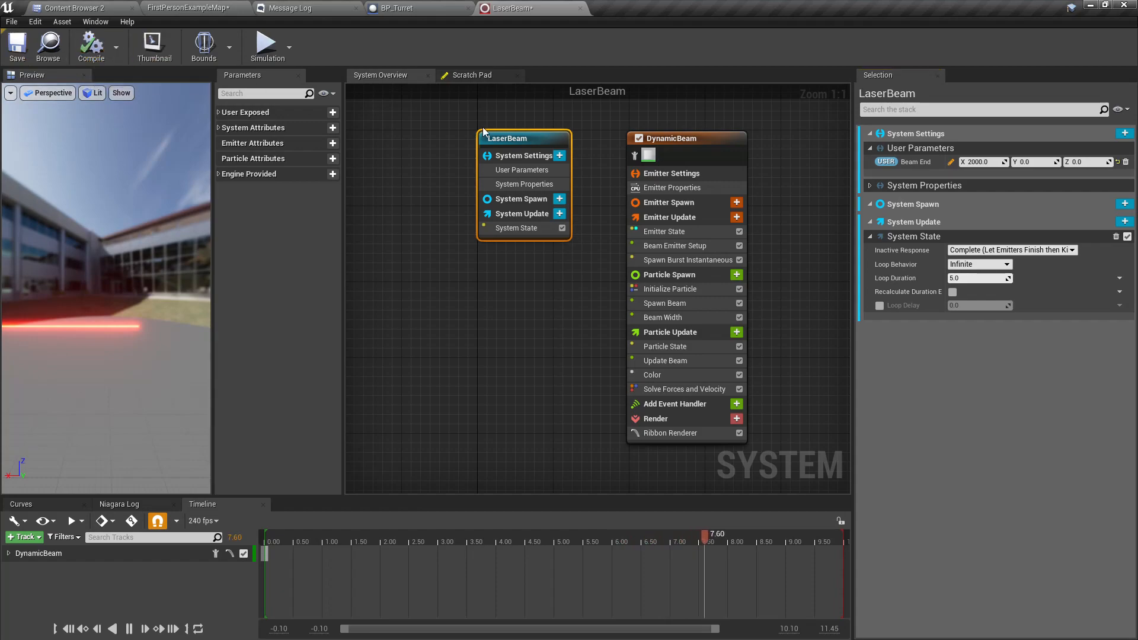
{"action": "left_click", "coordinate": [399, 8]}
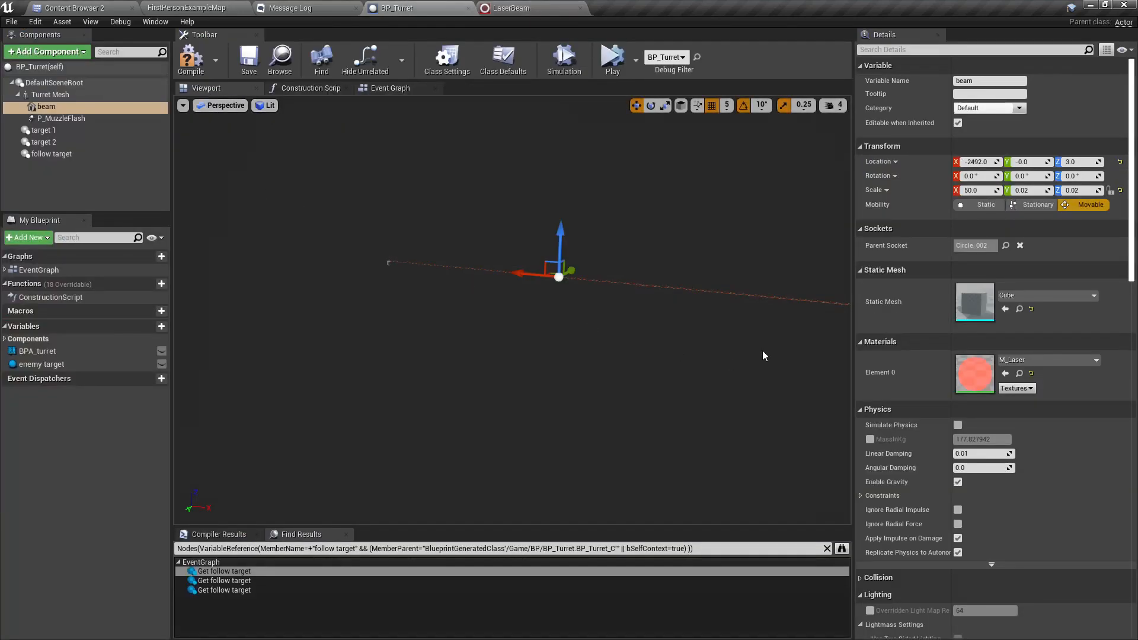
{"action": "left_click", "coordinate": [61, 118]}
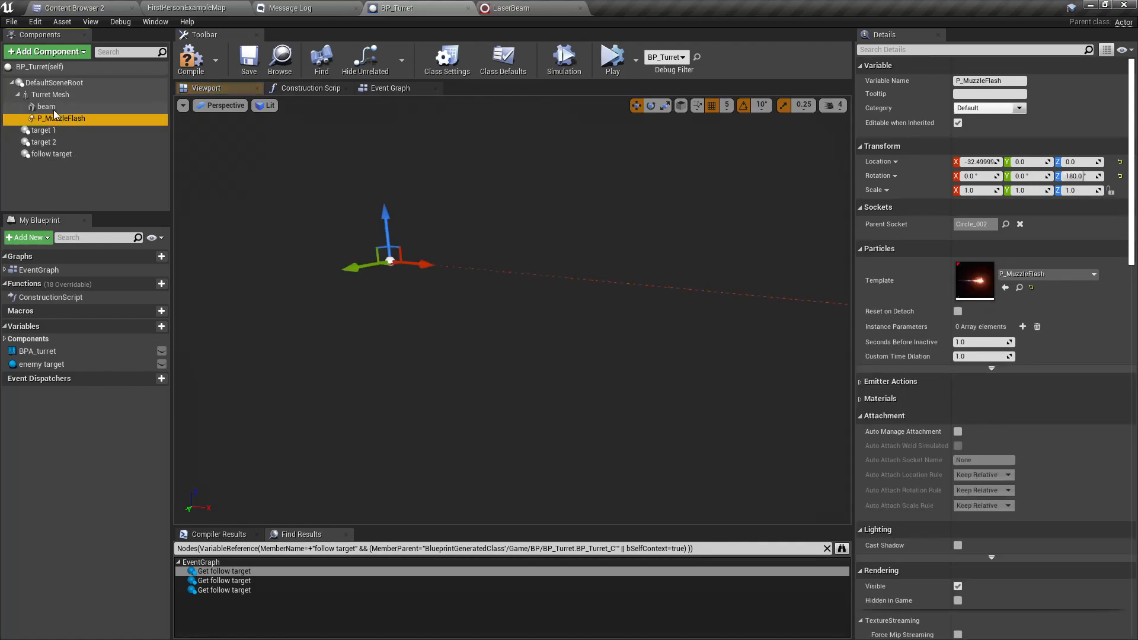
{"action": "left_click", "coordinate": [46, 107]}
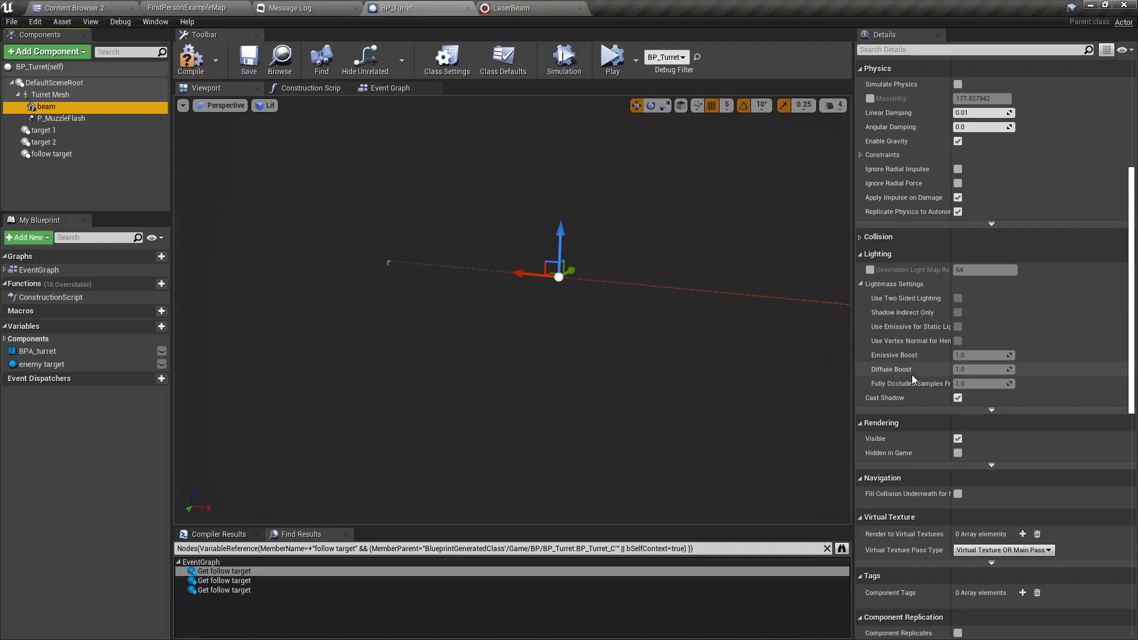
{"action": "left_click", "coordinate": [958, 439]}
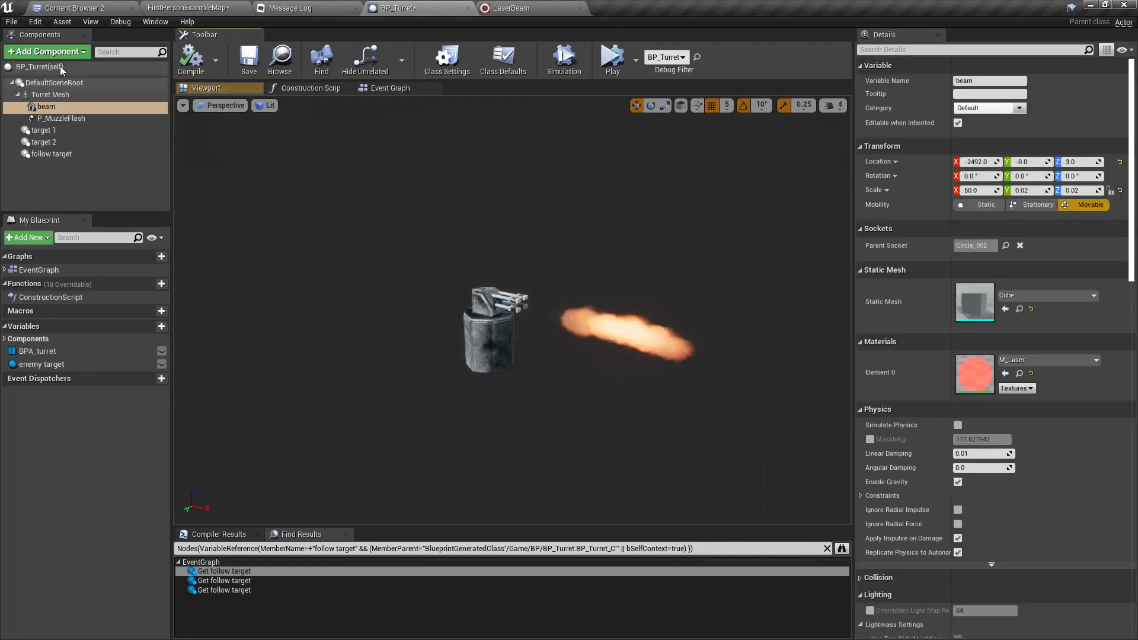
Step: Add a Niagara component under Turret Mesh named laser beam using the LaserBeam system
{"action": "left_click", "coordinate": [51, 95]}
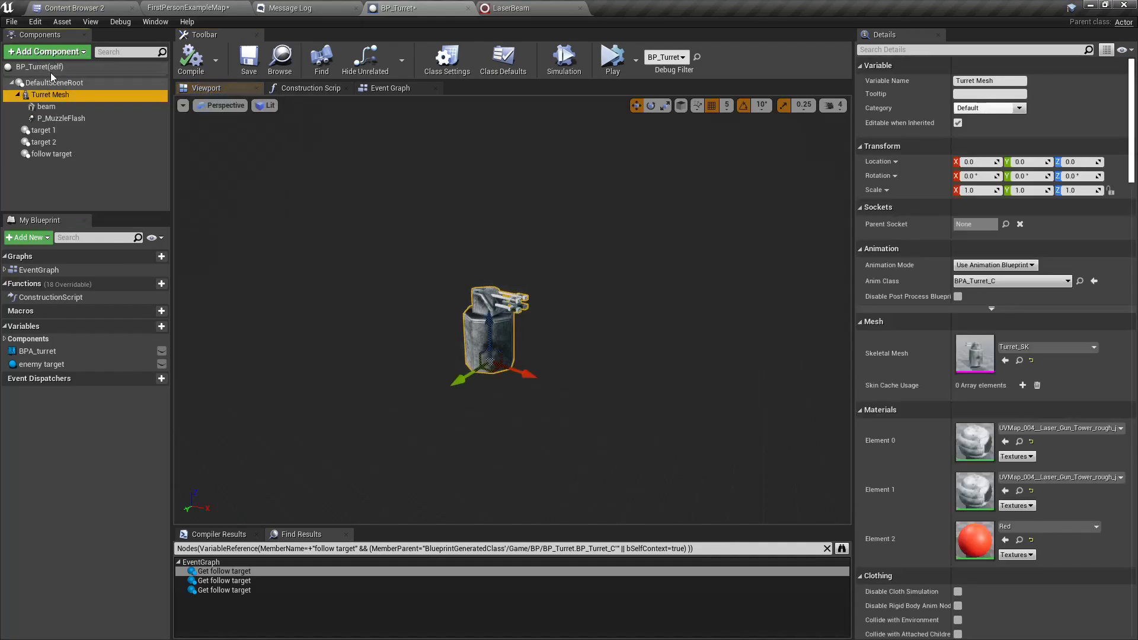
{"action": "type", "text": "ni"}
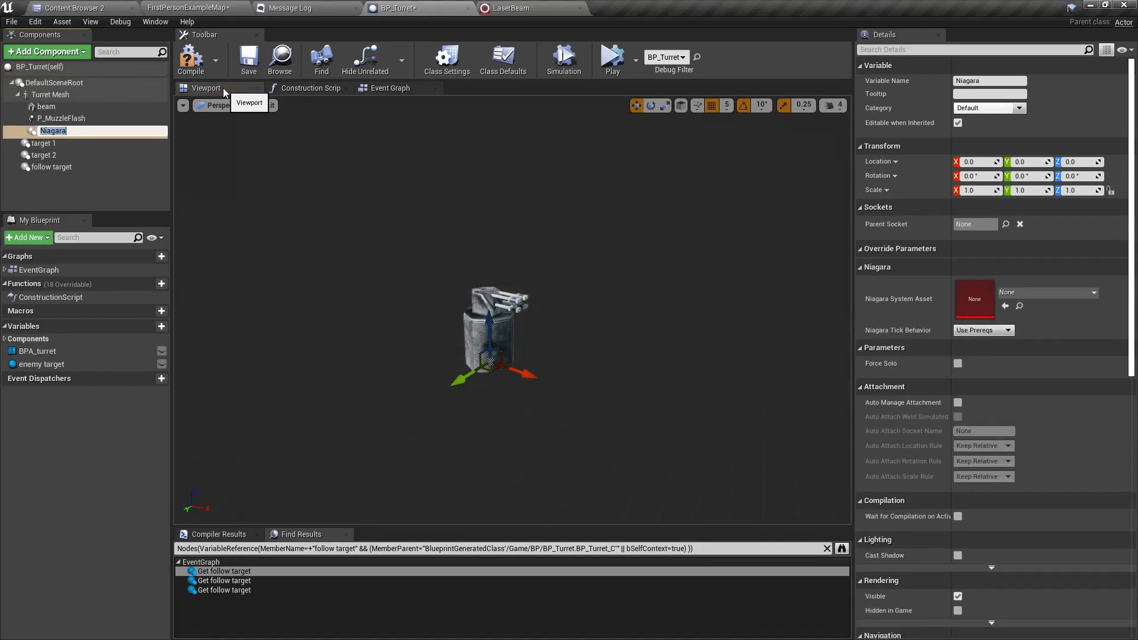
{"action": "type", "text": "laser beam"}
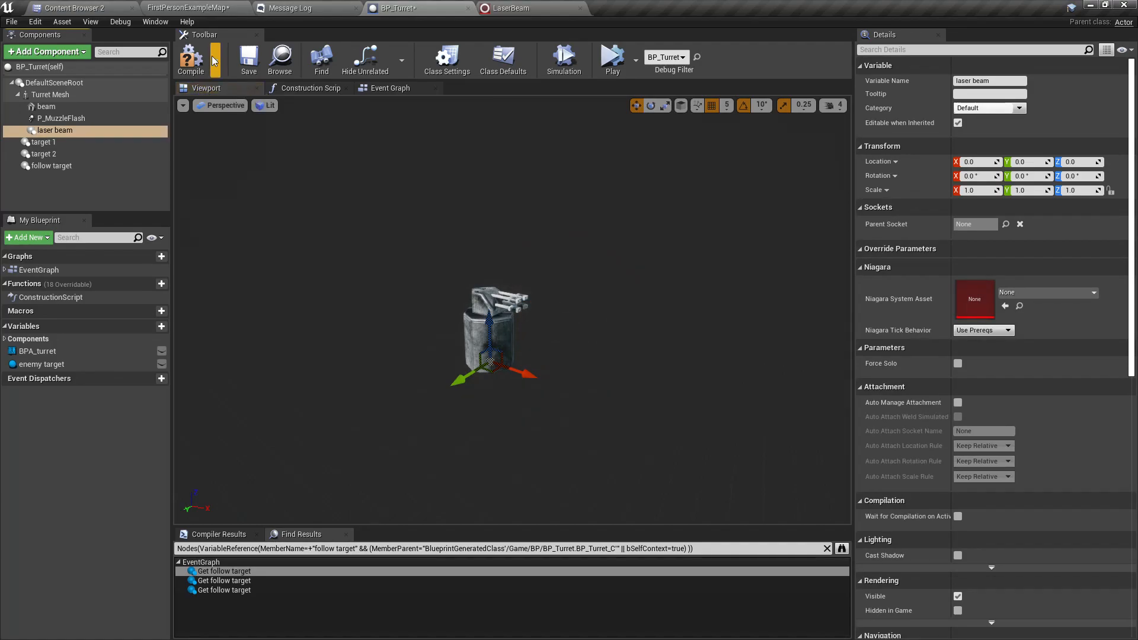
{"action": "left_click", "coordinate": [1046, 293]}
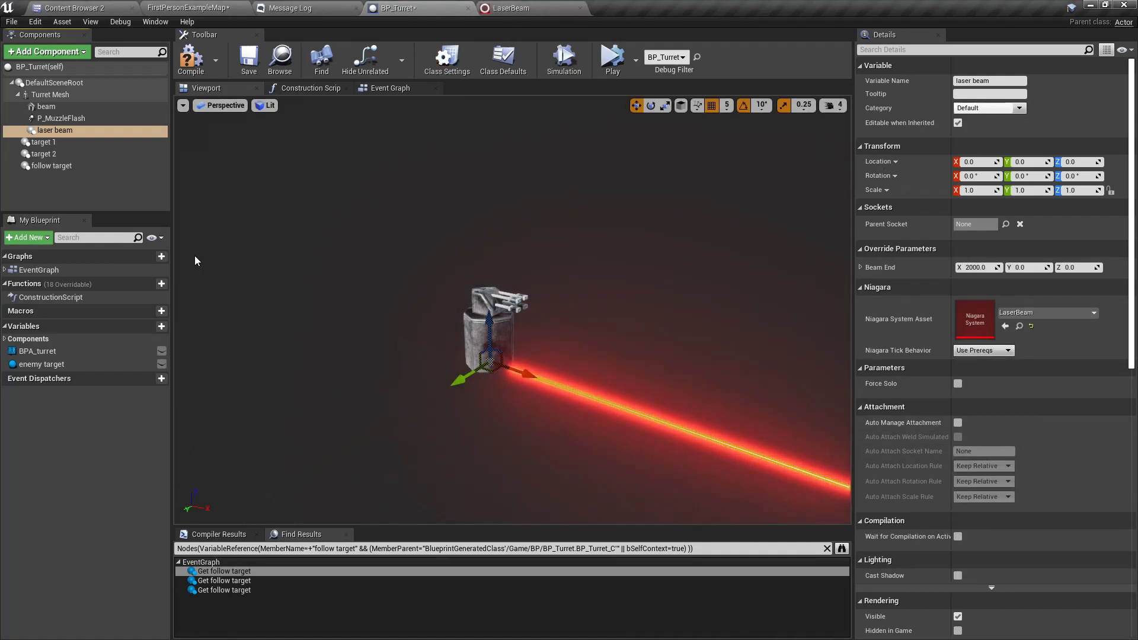
Step: Attach the laser beam to parent socket Circle_002 and bring up the turret's skeletal mesh
{"action": "left_click", "coordinate": [1007, 225]}
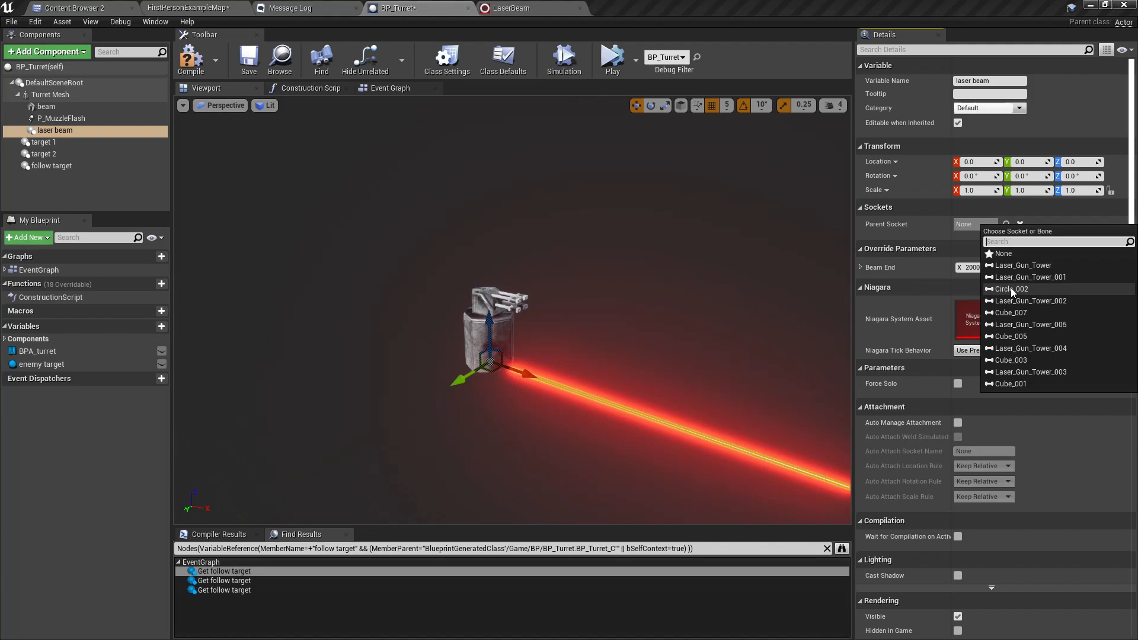
{"action": "left_click", "coordinate": [1008, 288]}
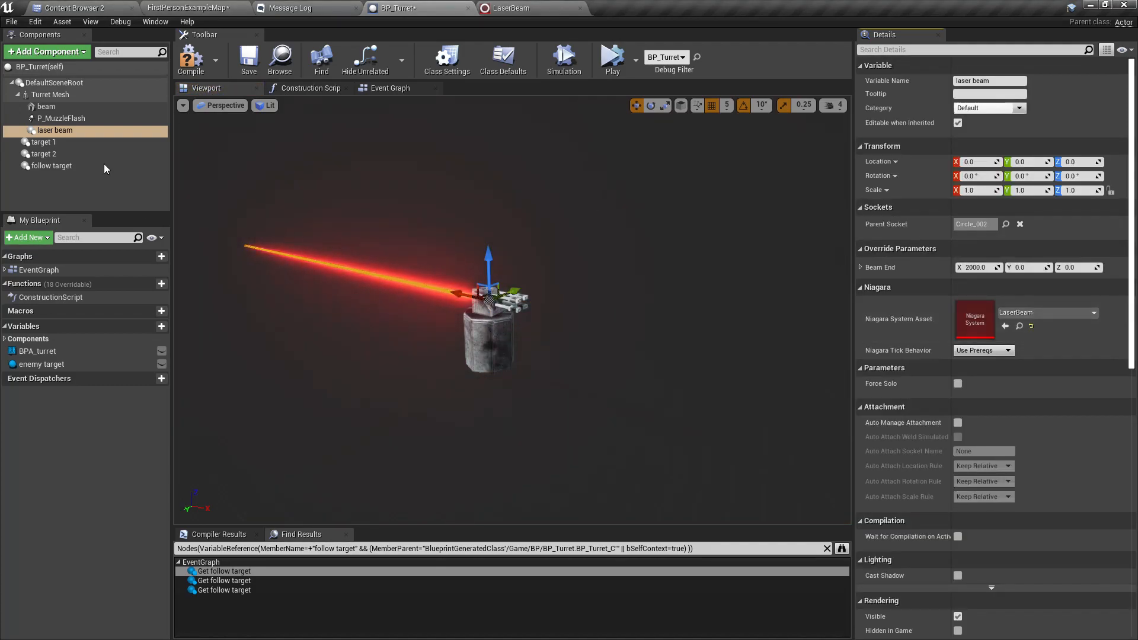
{"action": "left_click", "coordinate": [50, 95]}
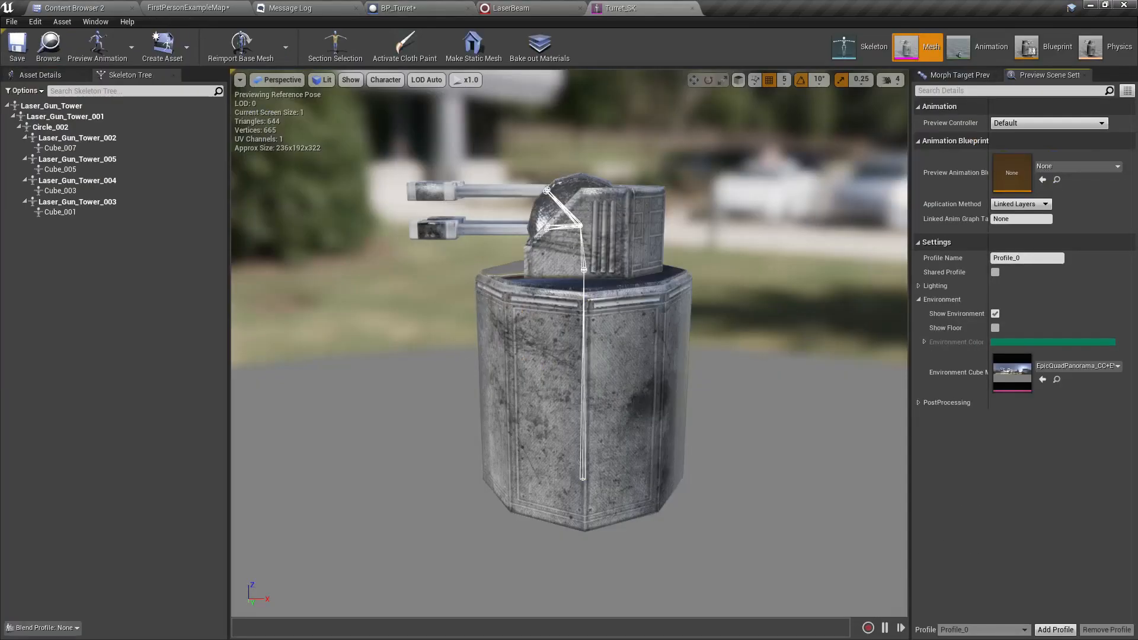
Step: Check the Circle_002 bone on Turret_SK, then return to the FirstPersonExampleMap level
{"action": "left_click", "coordinate": [49, 127]}
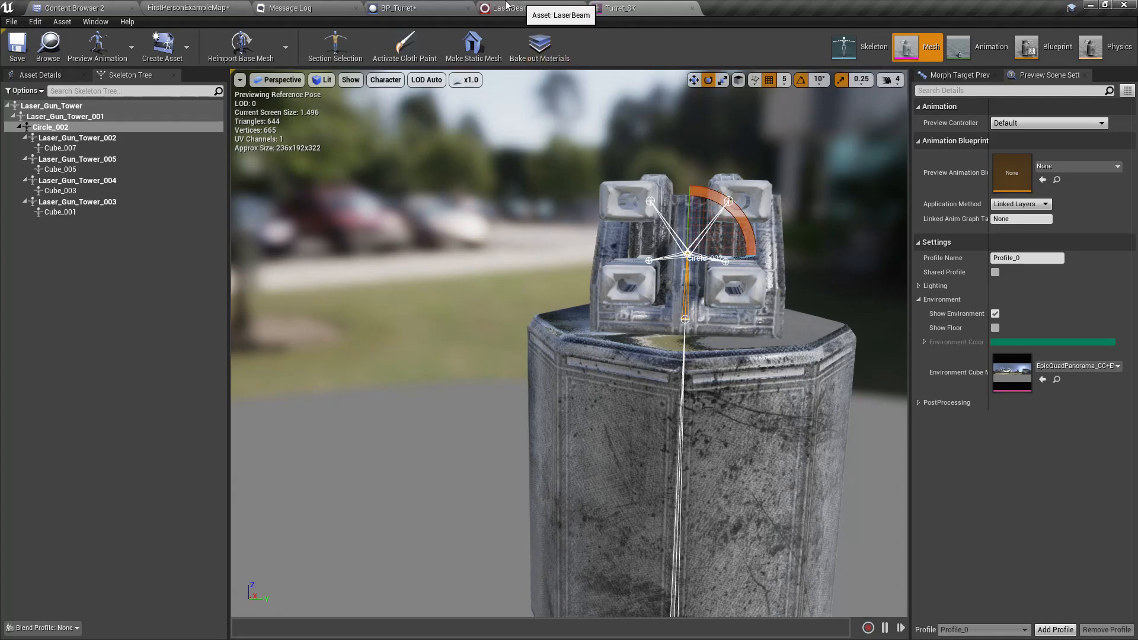
{"action": "left_click", "coordinate": [400, 8]}
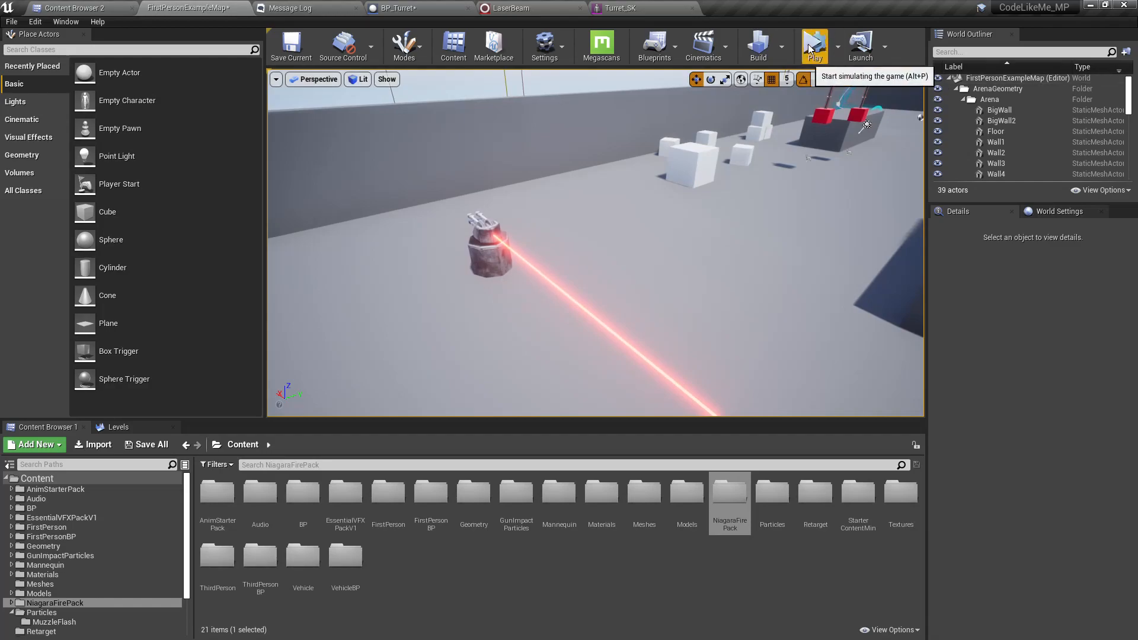
Step: Simulate the level to test the laser, then reopen the LaserBeam Niagara system
{"action": "left_click", "coordinate": [813, 45]}
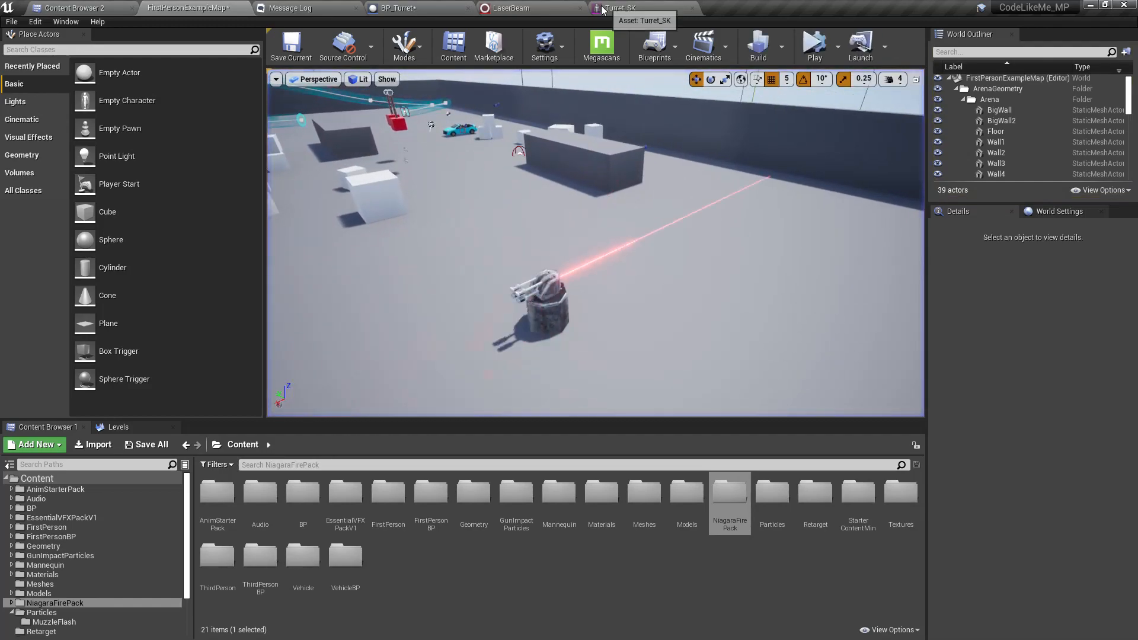
{"action": "left_click", "coordinate": [511, 8]}
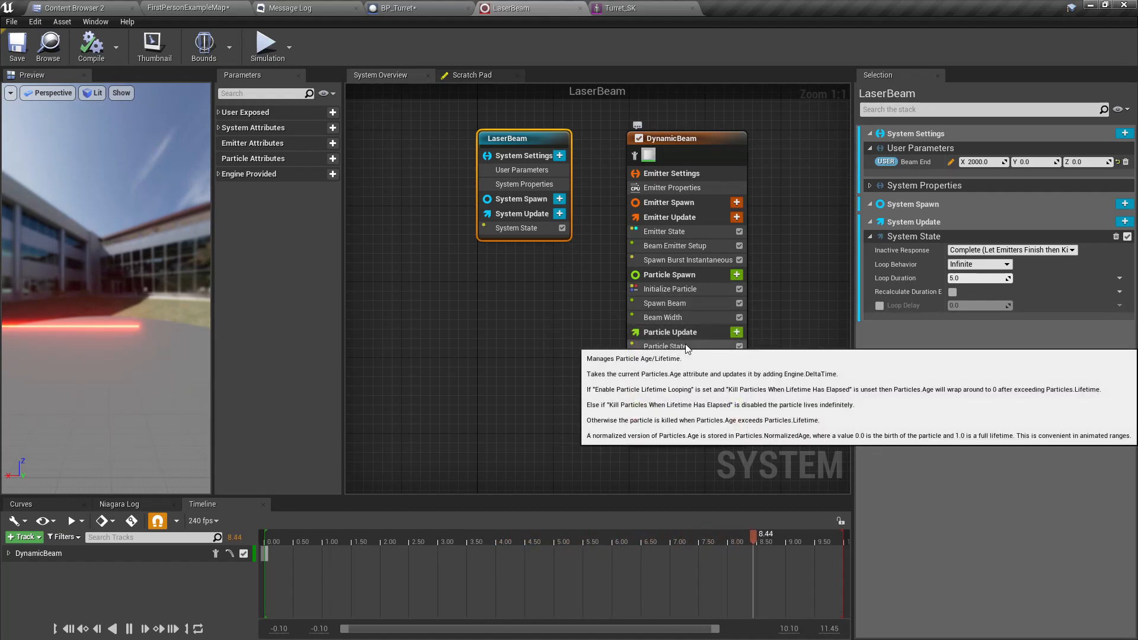
Step: Enable Absolute Beam End on the DynamicBeam emitter, check it in the level, and return to BP_Turret
{"action": "left_click", "coordinate": [669, 217]}
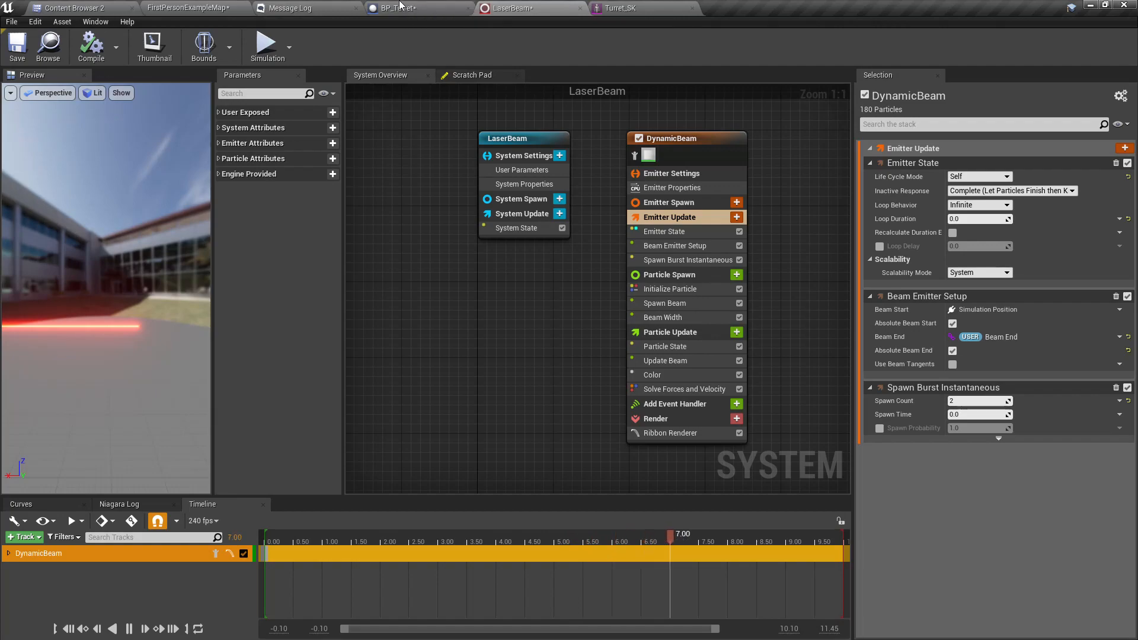
{"action": "left_click", "coordinate": [189, 8]}
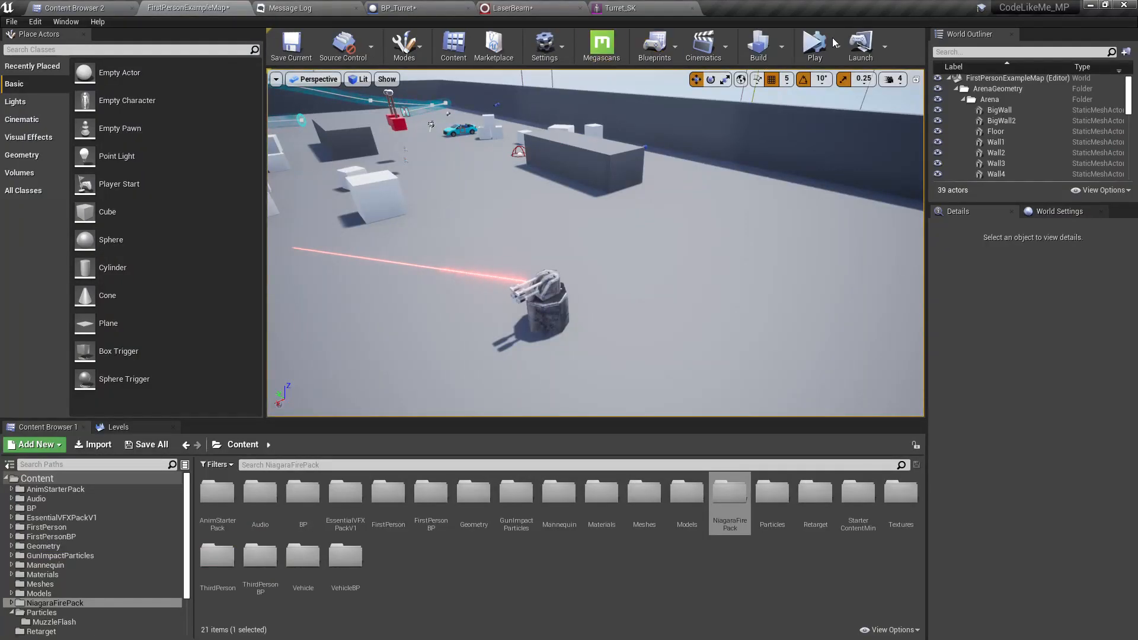
{"action": "left_click", "coordinate": [814, 46]}
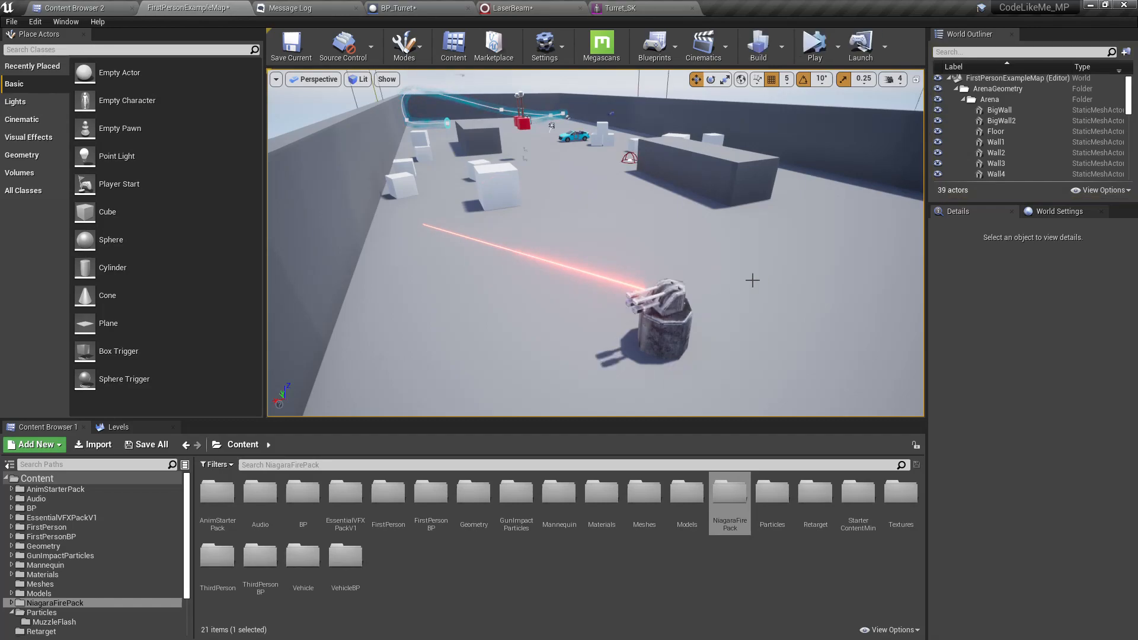
{"action": "left_click", "coordinate": [400, 8]}
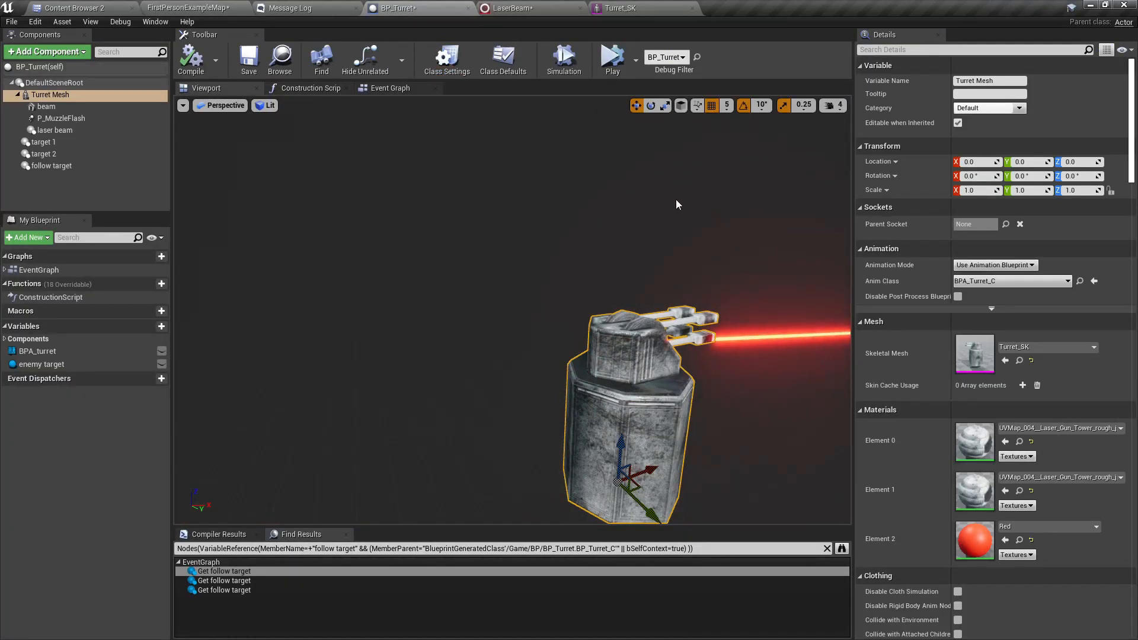
{"action": "left_click", "coordinate": [391, 88]}
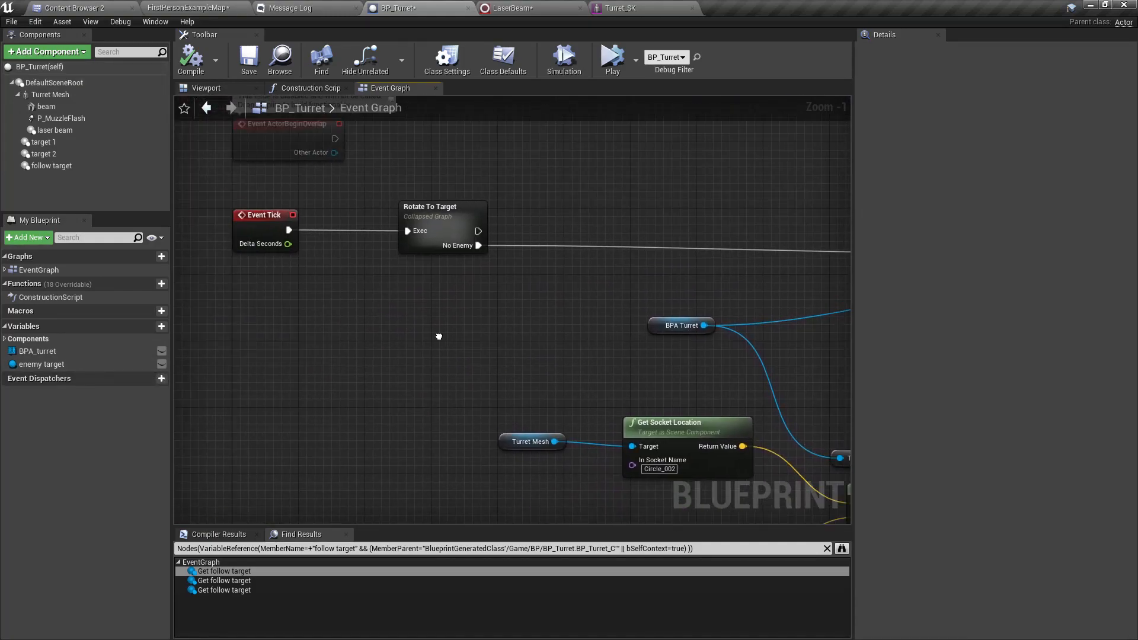
{"action": "left_click_drag", "start_coordinate": [437, 336], "coordinate": [514, 325]}
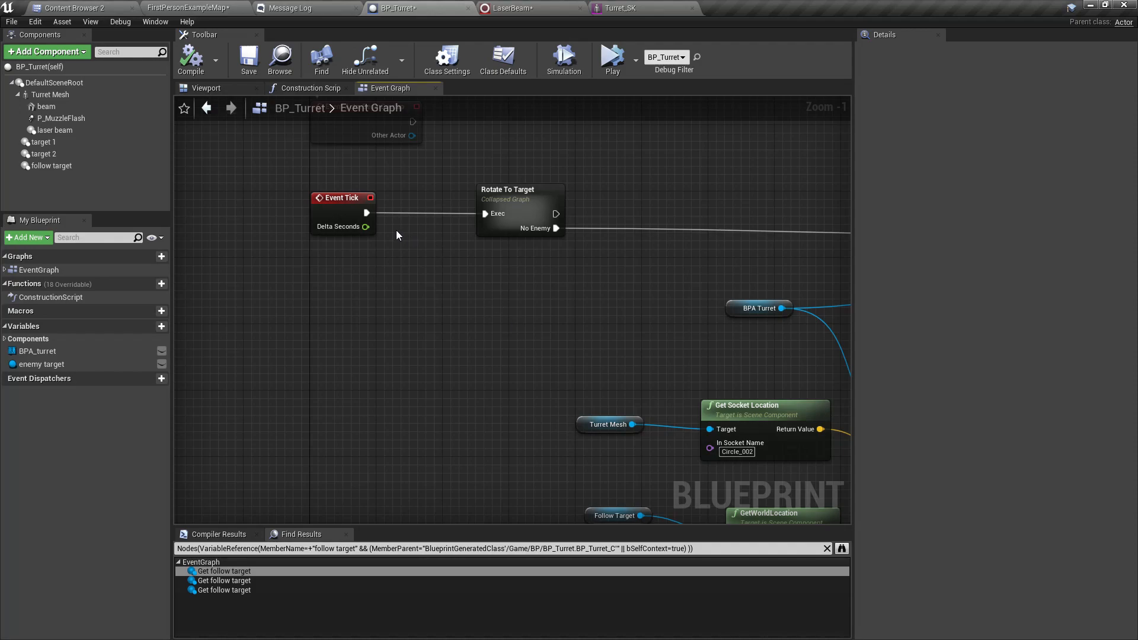
{"action": "scroll", "scroll_direction": "down", "scroll_amount": 3}
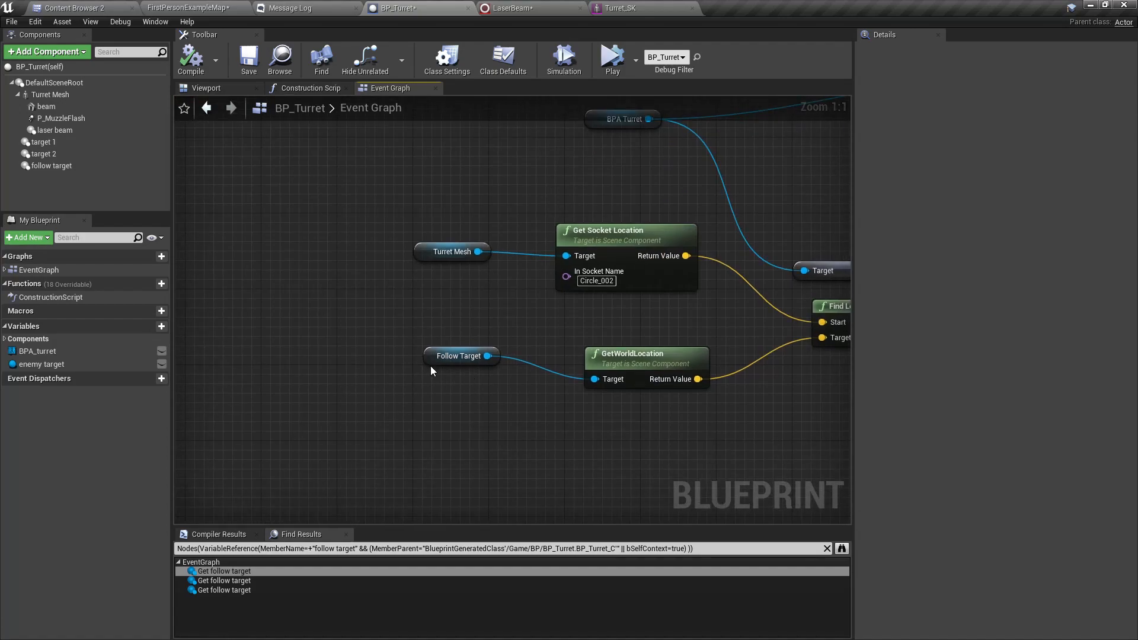
{"action": "left_click", "coordinate": [459, 355]}
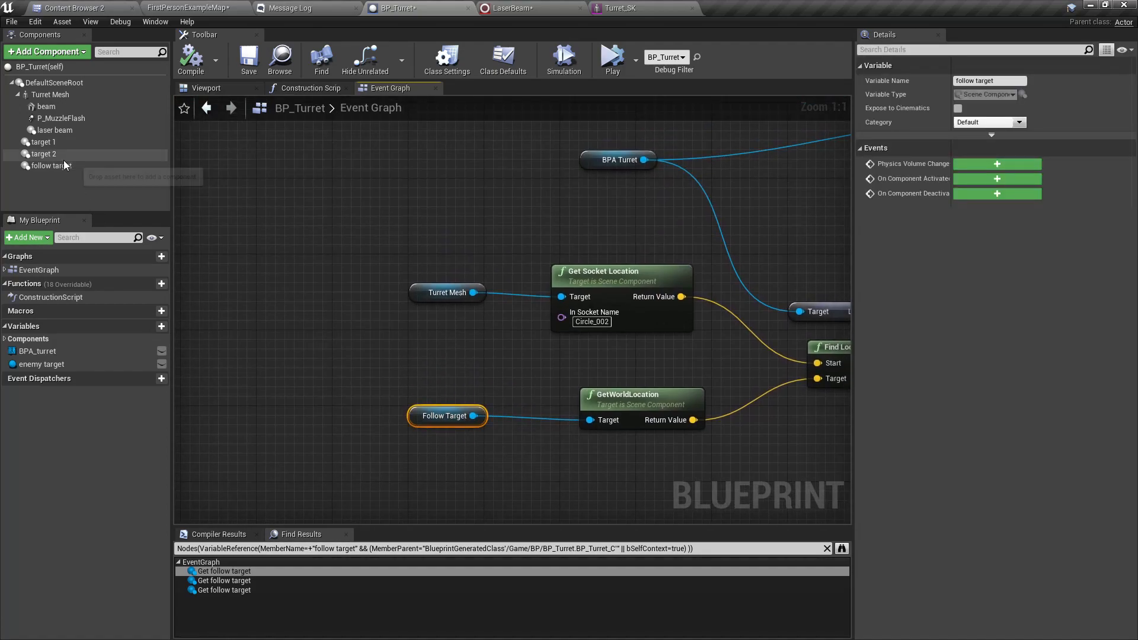
{"action": "left_click", "coordinate": [51, 166]}
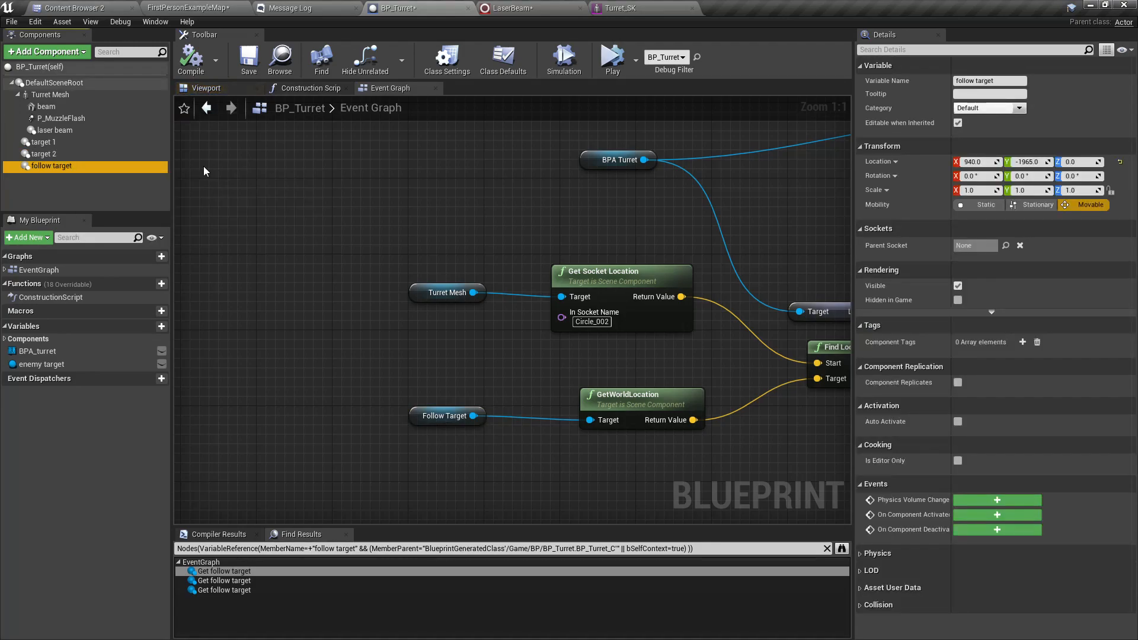
{"action": "scroll", "scroll_direction": "down", "scroll_amount": 3}
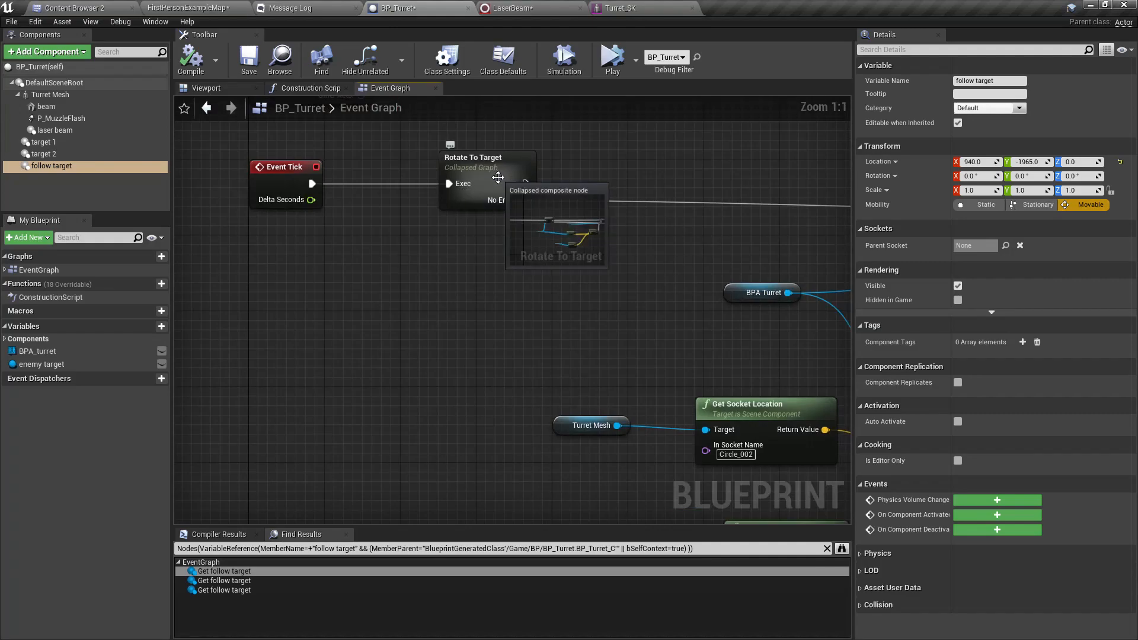
{"action": "scroll", "scroll_direction": "down", "scroll_amount": 3}
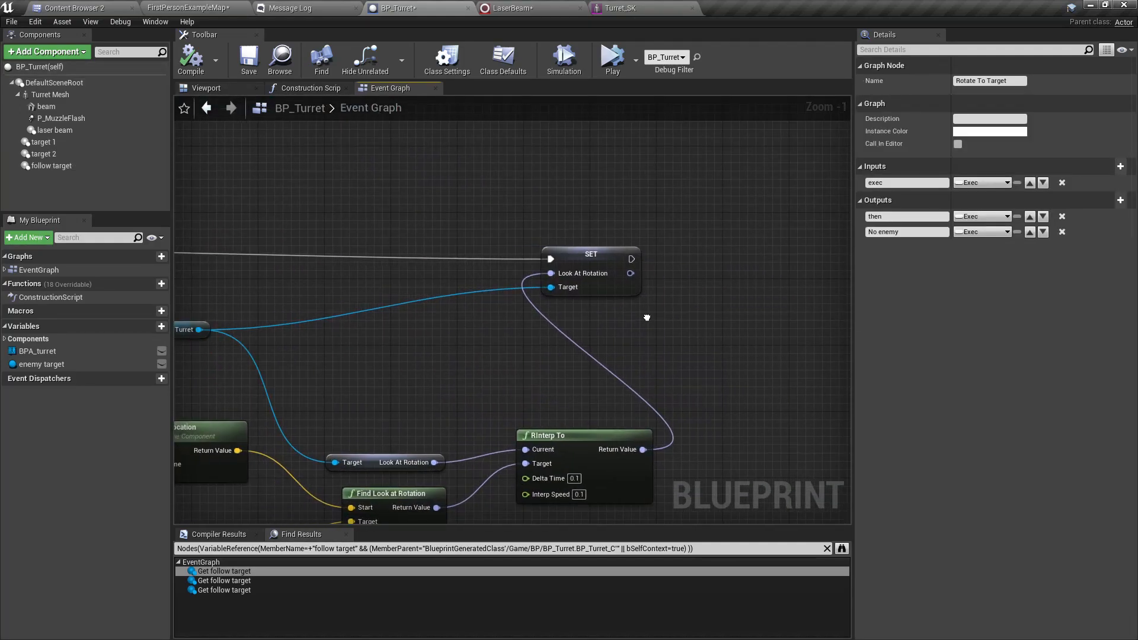
{"action": "scroll", "scroll_direction": "down", "scroll_amount": 3}
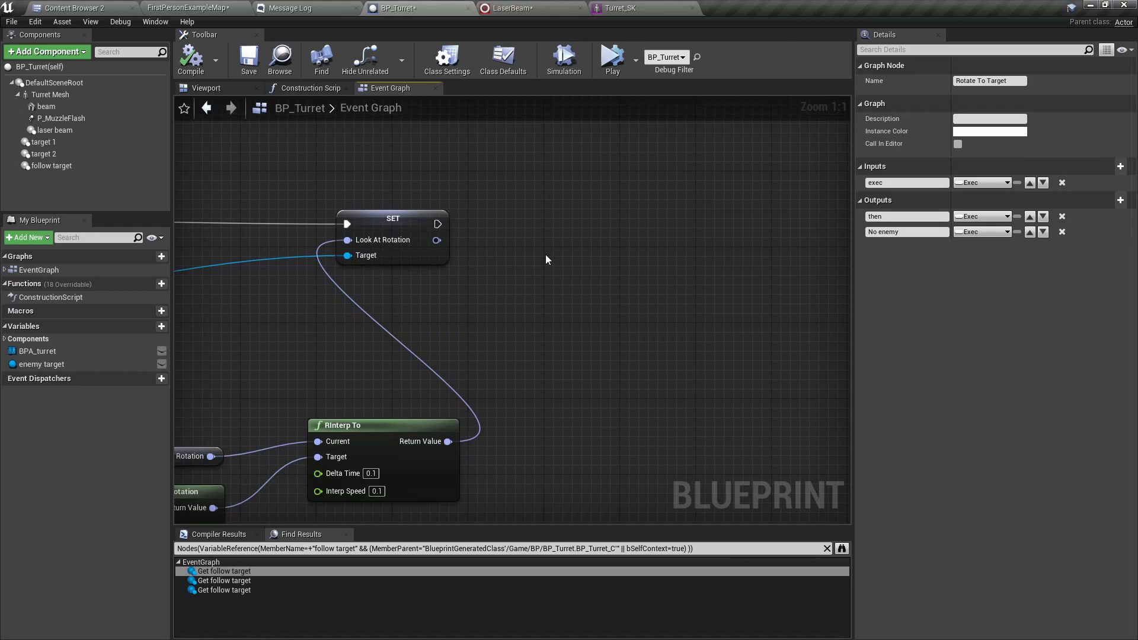
{"action": "mouse_move", "coordinate": [150, 283]}
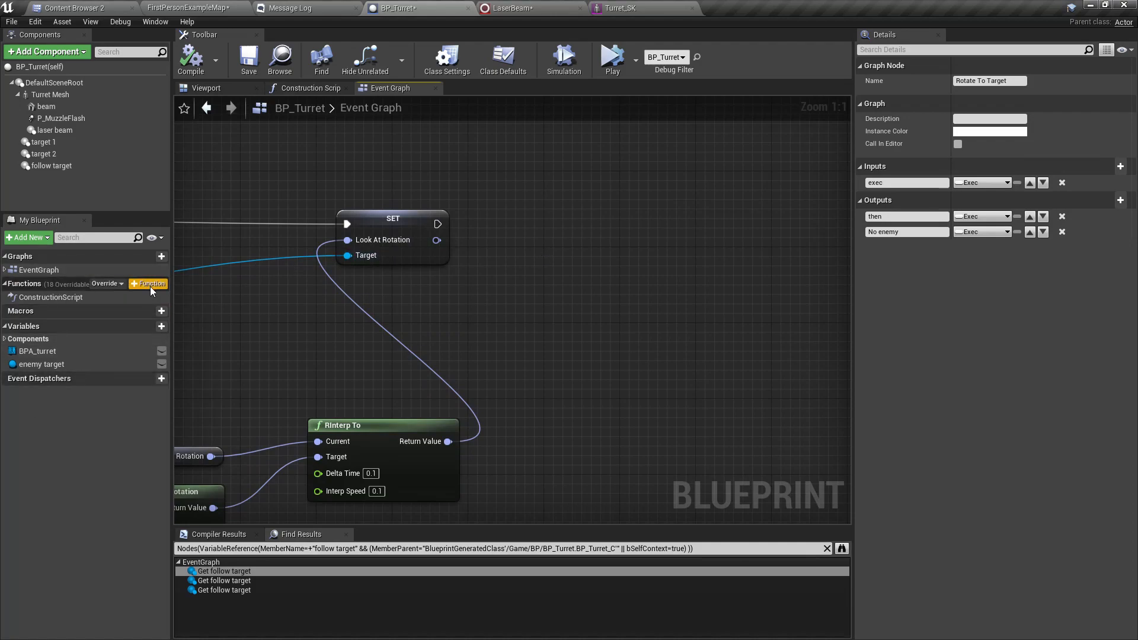
Step: Create the Update Laser Beam function with Get Socket Location and follow target GetWorldLocation nodes
{"action": "left_click", "coordinate": [148, 283]}
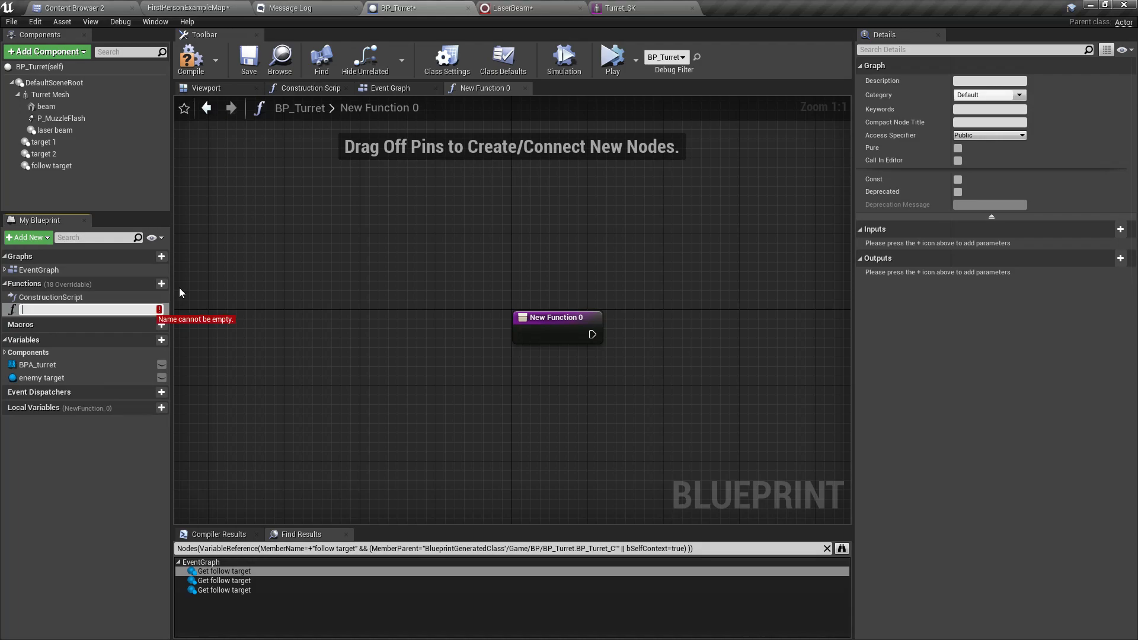
{"action": "type", "text": "UpdateLaser"}
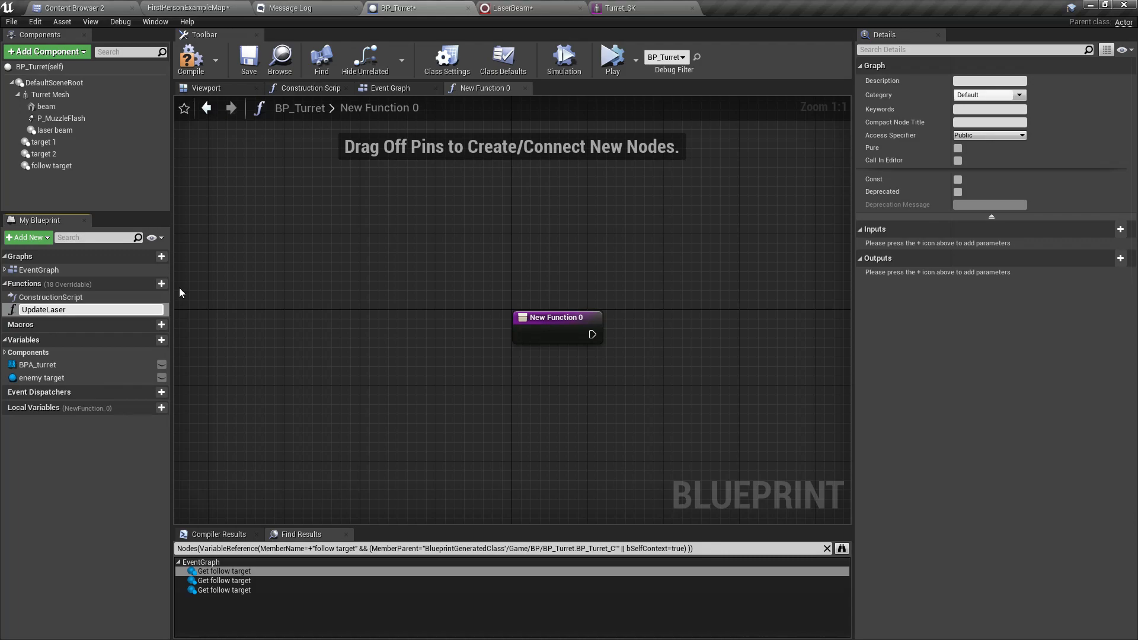
{"action": "type", "text": "Update Laser Beam"}
{"action": "type", "text": "get world"}
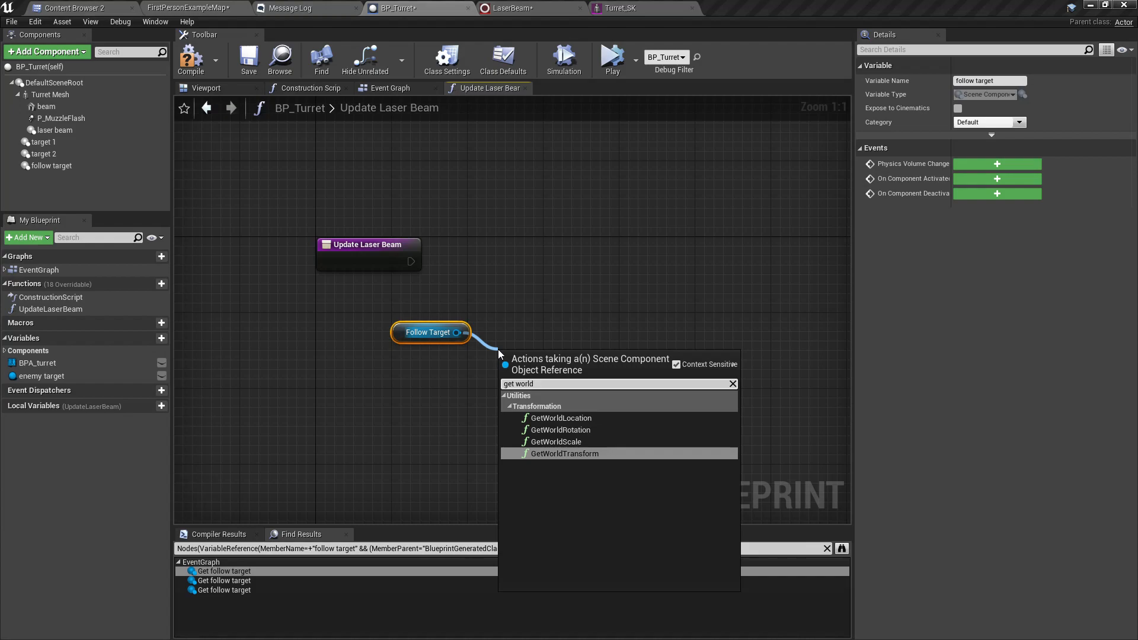
{"action": "left_click", "coordinate": [559, 419]}
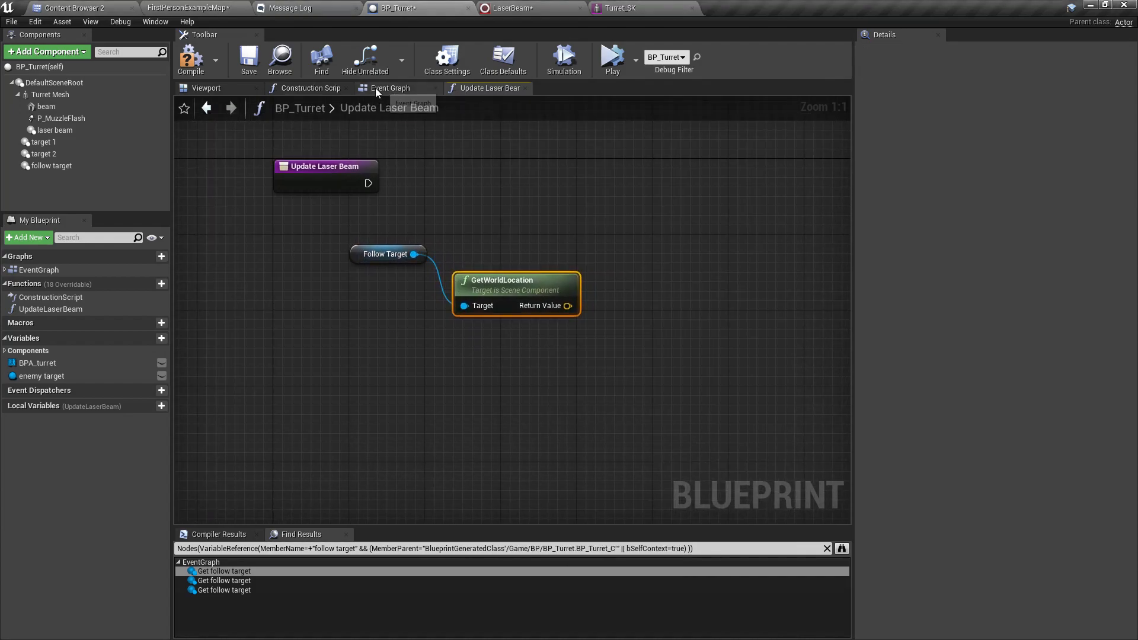
{"action": "left_click", "coordinate": [389, 88]}
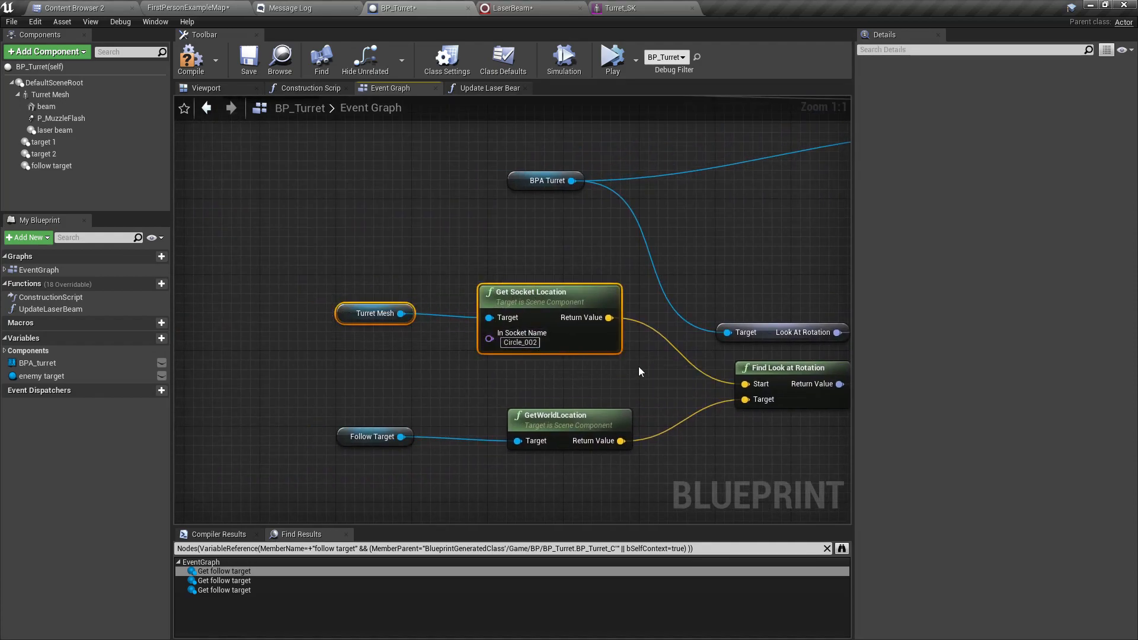
{"action": "mouse_move", "coordinate": [471, 332]}
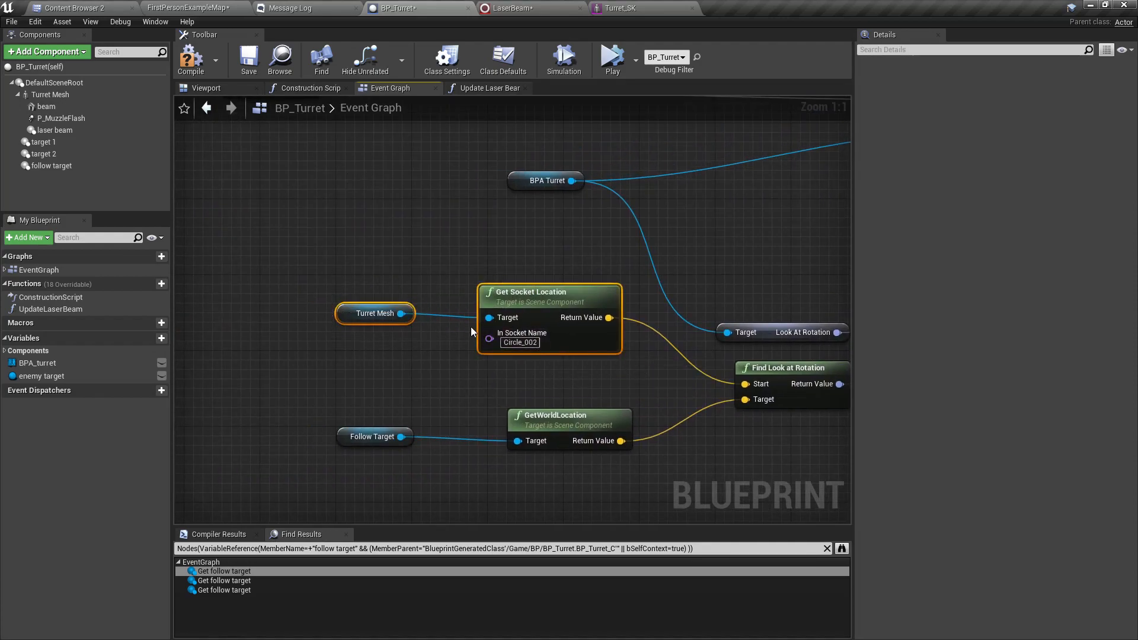
{"action": "mouse_move", "coordinate": [558, 389]}
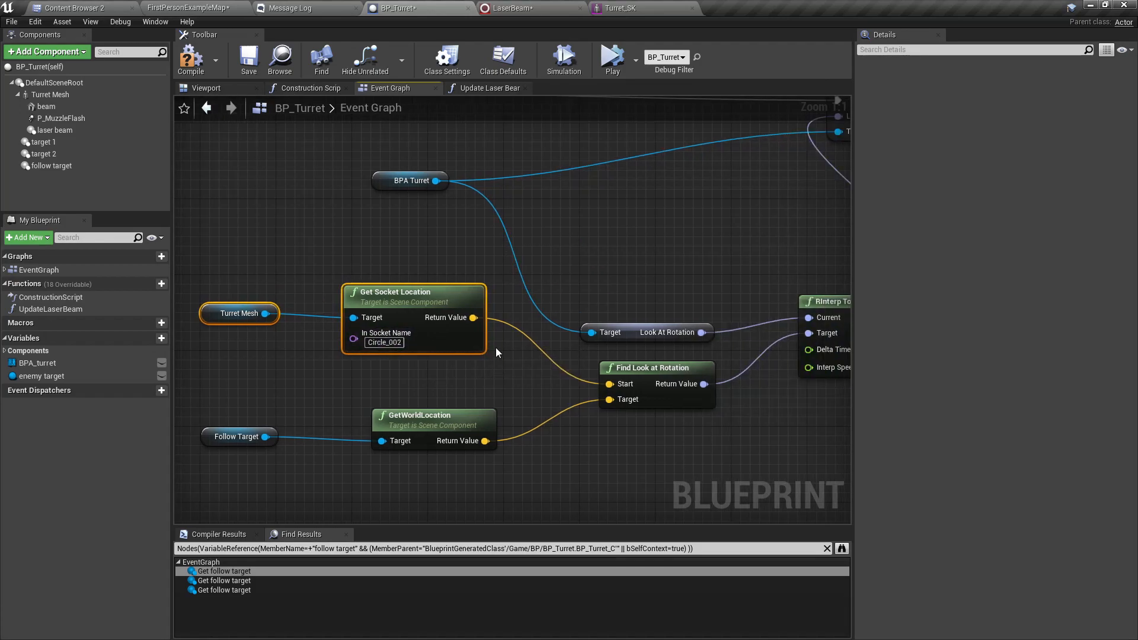
{"action": "left_click", "coordinate": [491, 88]}
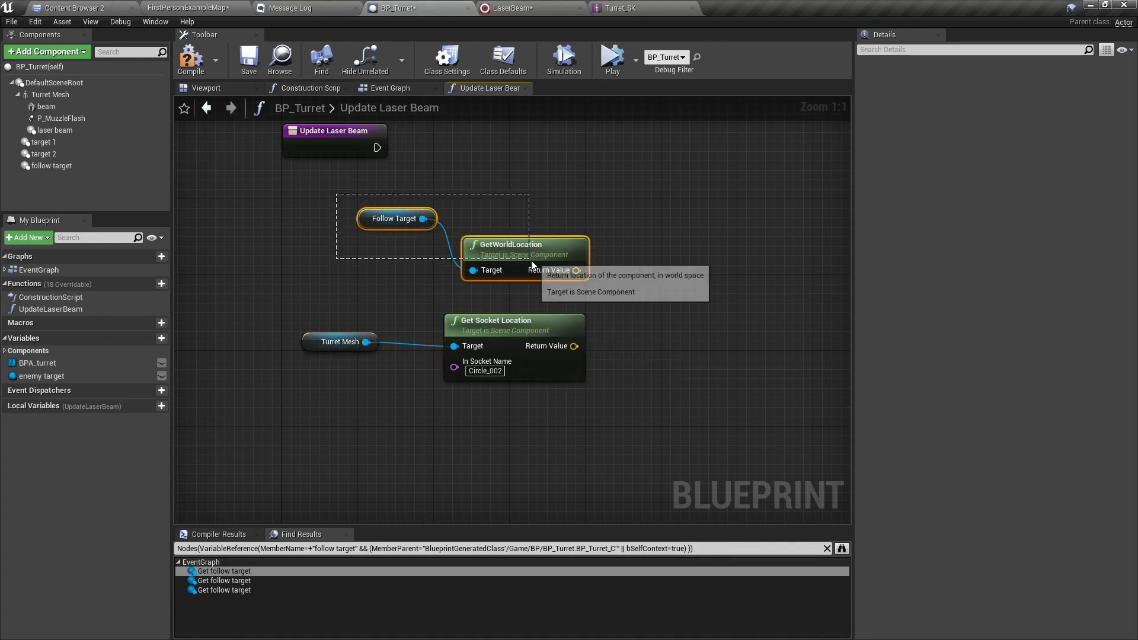
{"action": "left_click_drag", "start_coordinate": [397, 218], "coordinate": [389, 379]}
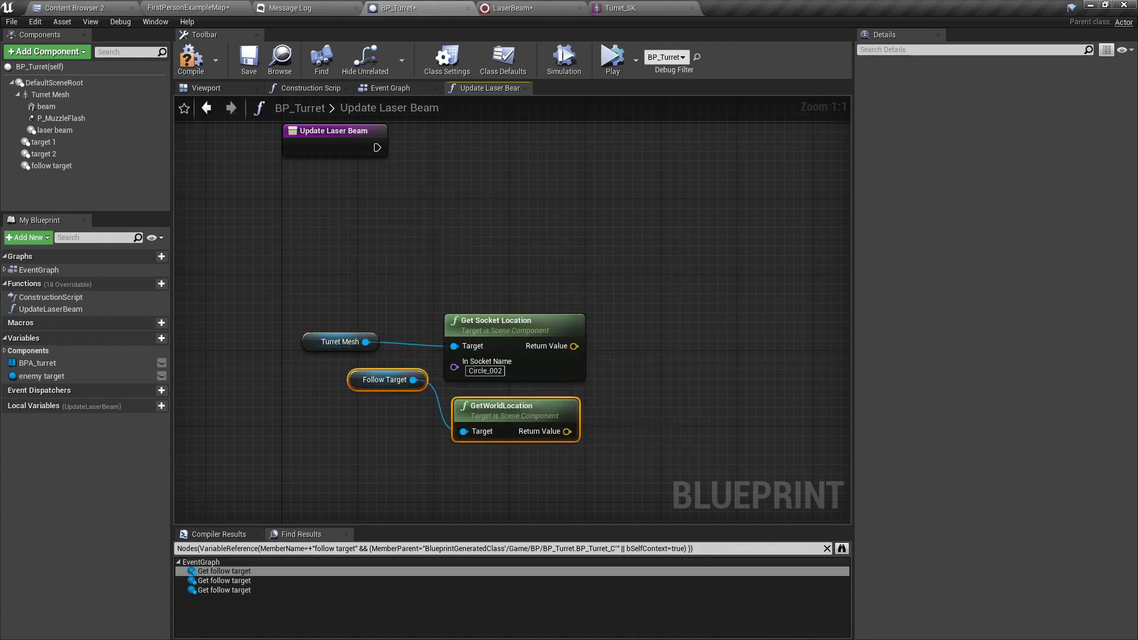
Step: Add a LineTraceByChannel from the function entry followed by a Branch node
{"action": "left_click_drag", "start_coordinate": [377, 147], "coordinate": [535, 211]}
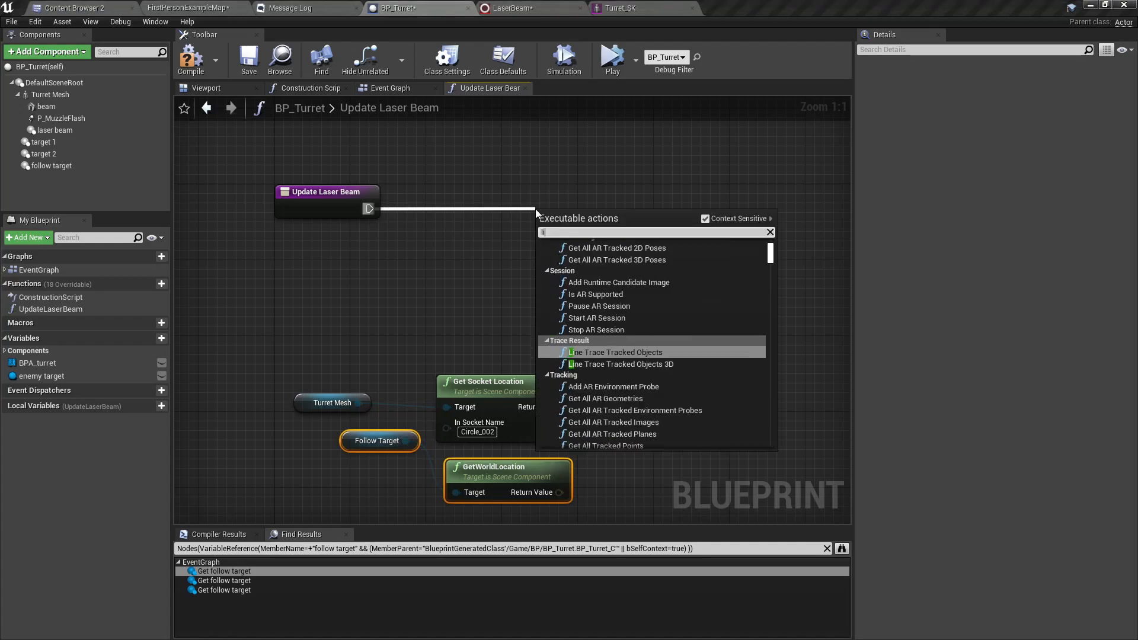
{"action": "type", "text": "line trace"}
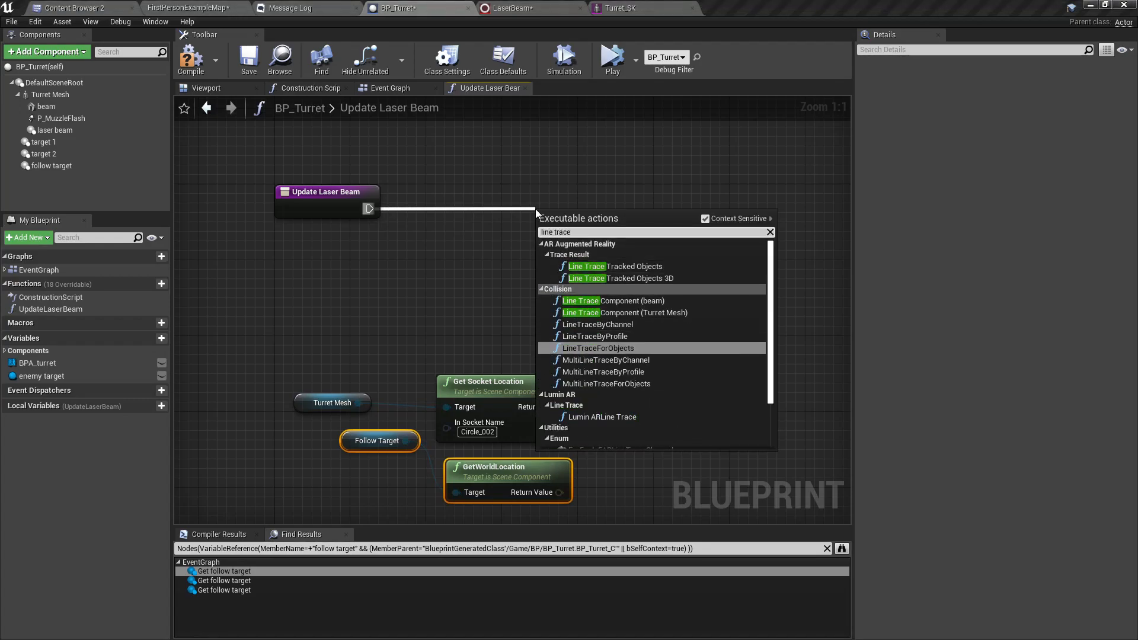
{"action": "left_click", "coordinate": [597, 324]}
{"action": "type", "text": "bran"}
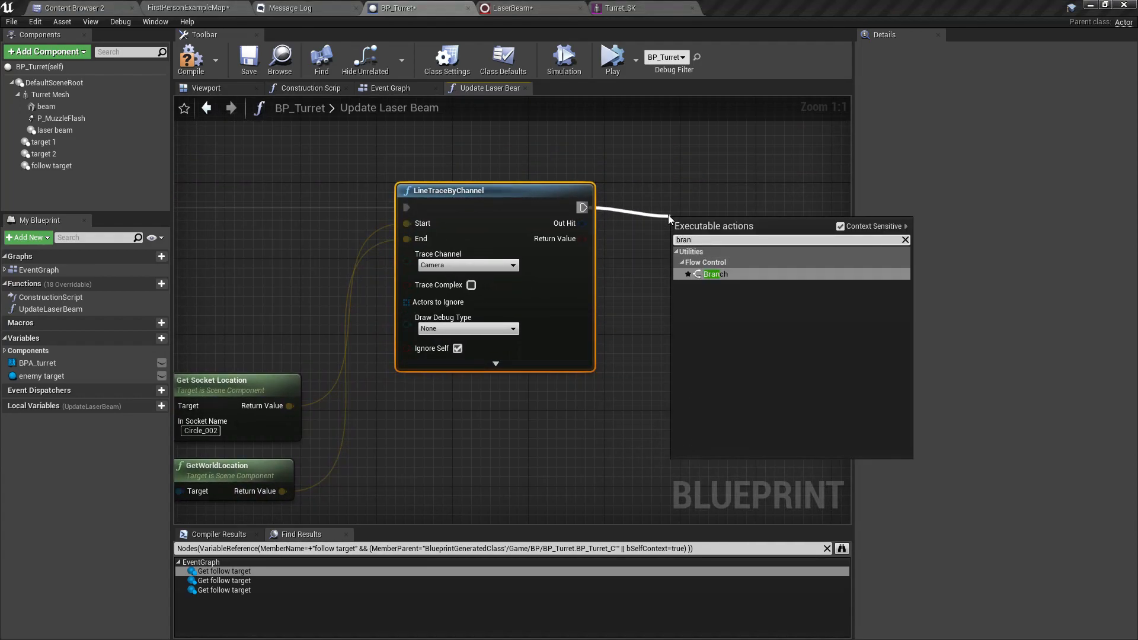
{"action": "left_click", "coordinate": [715, 274]}
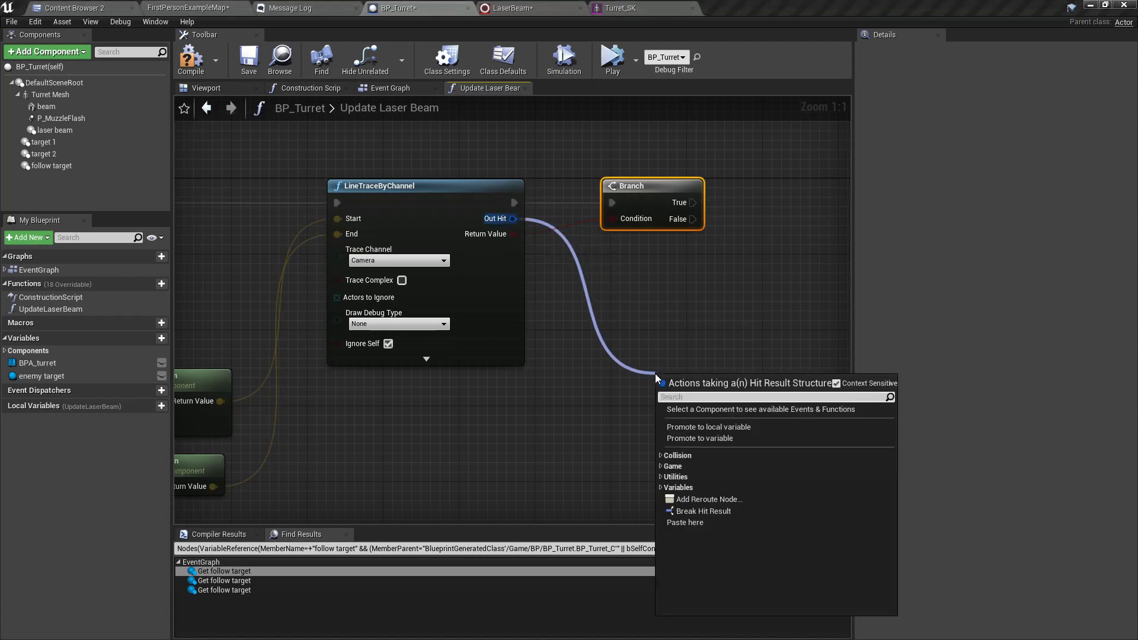
Step: Add Break Hit Result on the trace output and a Set Vector Parameter targeting Laser Beam
{"action": "left_click", "coordinate": [702, 511]}
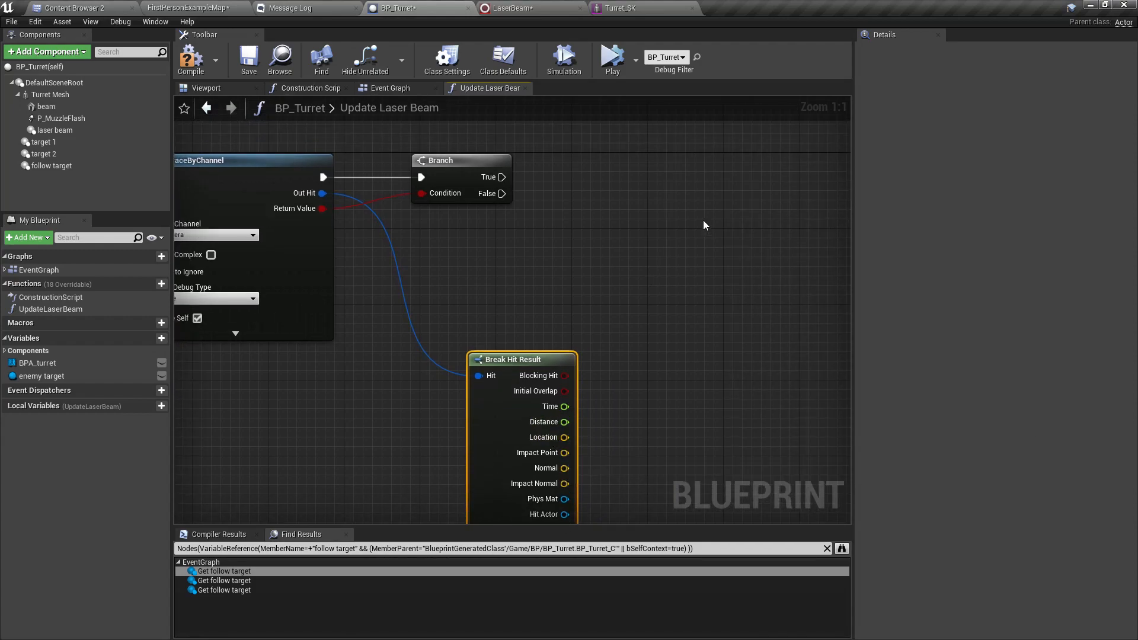
{"action": "left_click", "coordinate": [56, 130]}
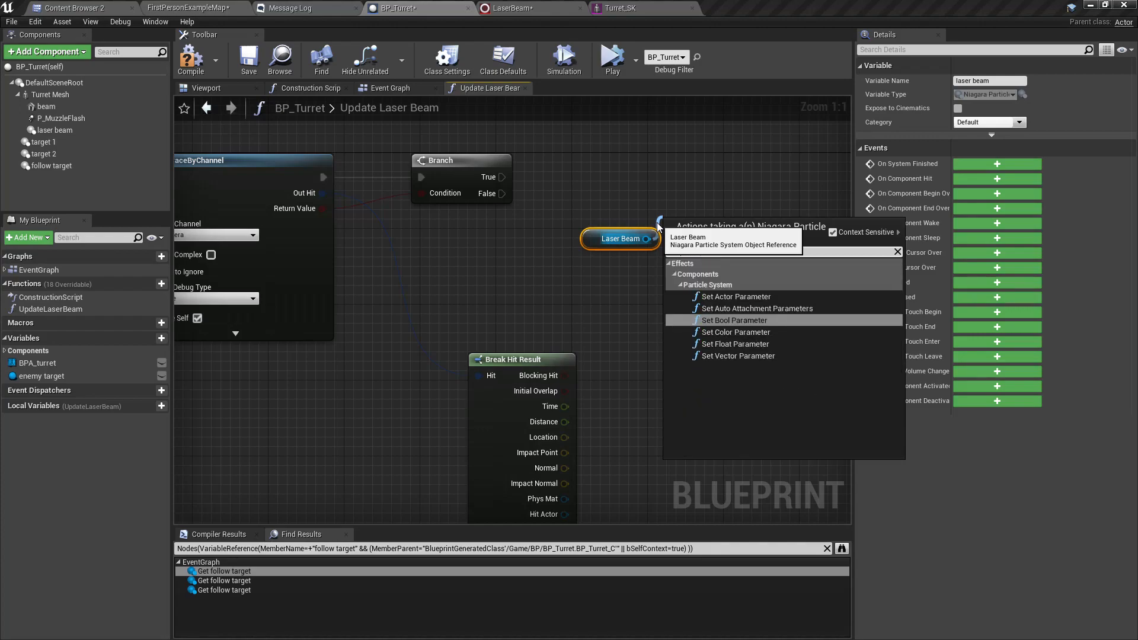
{"action": "type", "text": "set param"}
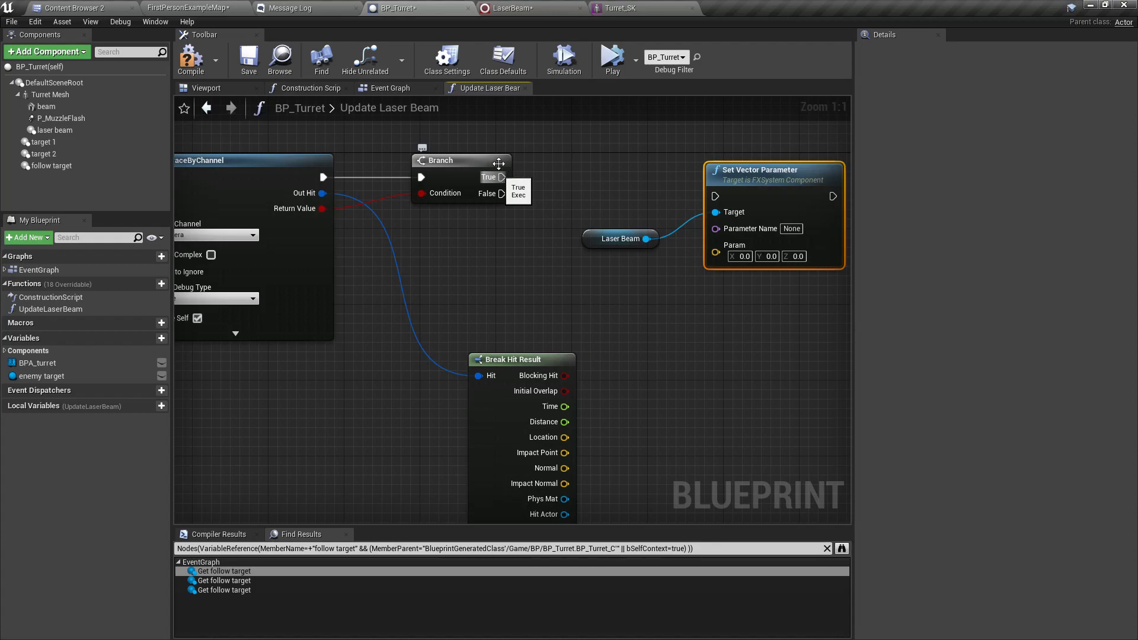
Step: Check the Beam End user parameter in the LaserBeam system and return to BP_Turret
{"action": "left_click", "coordinate": [531, 8]}
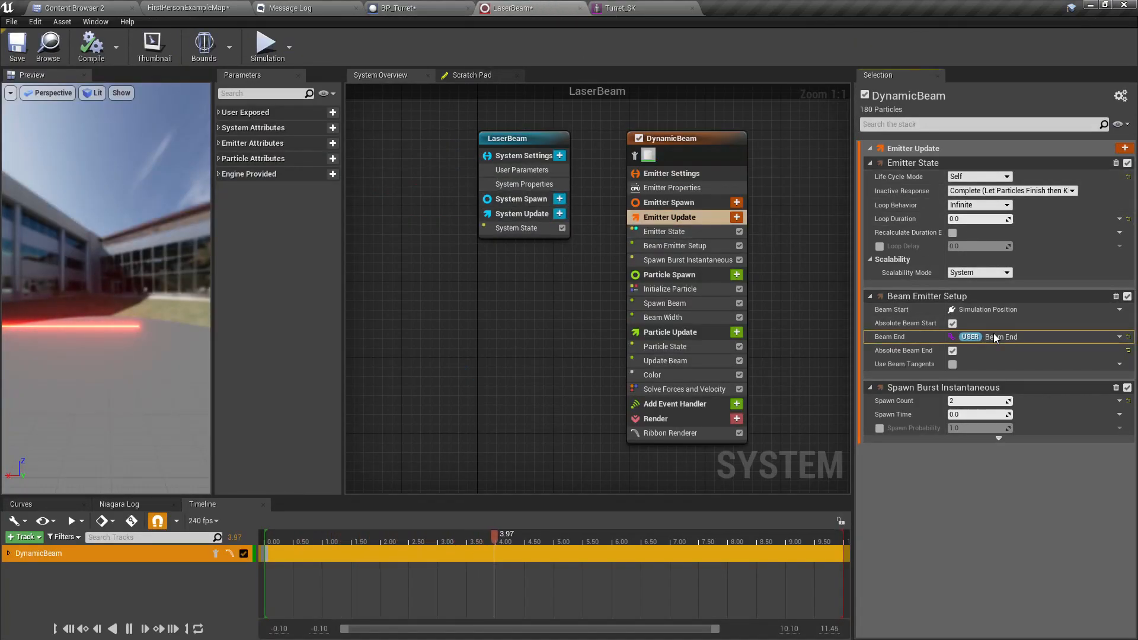
{"action": "right_click", "coordinate": [1016, 337]}
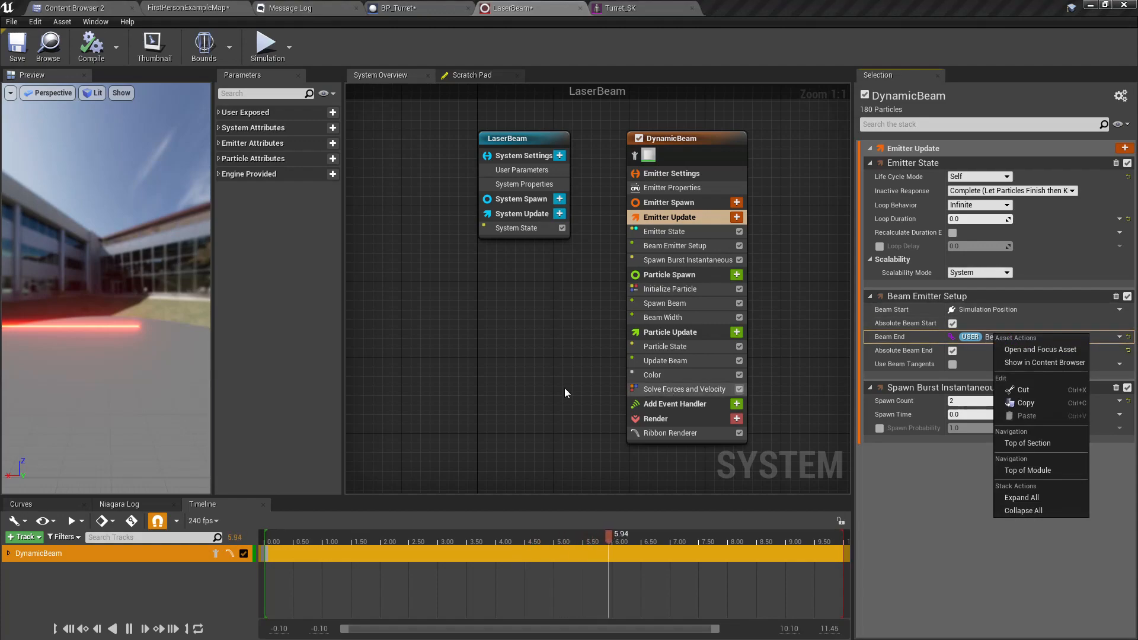
{"action": "left_click", "coordinate": [688, 335]}
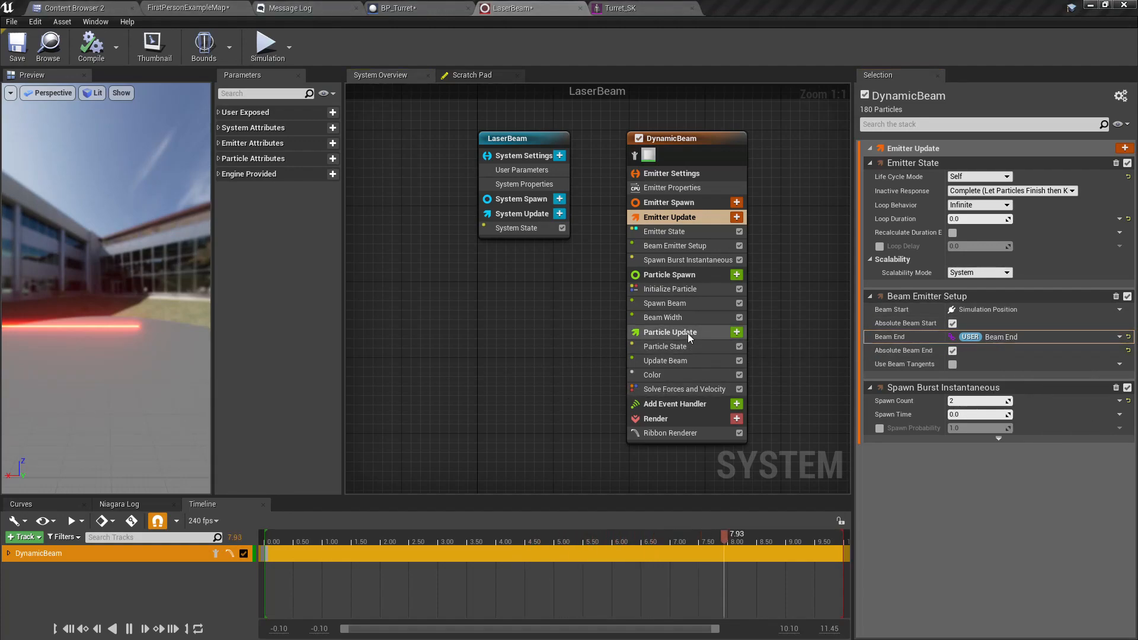
{"action": "left_click", "coordinate": [399, 8]}
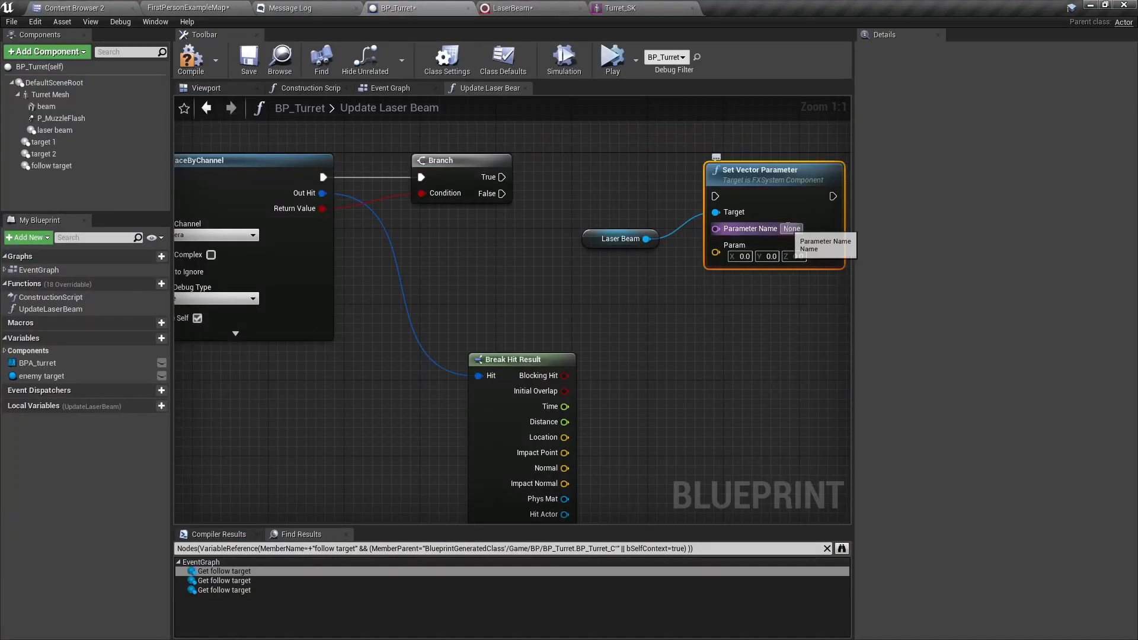
Step: Set User Beam End to the hit location on True, duplicate the setter on False, and return to Event Graph
{"action": "type", "text": "User.Beam End"}
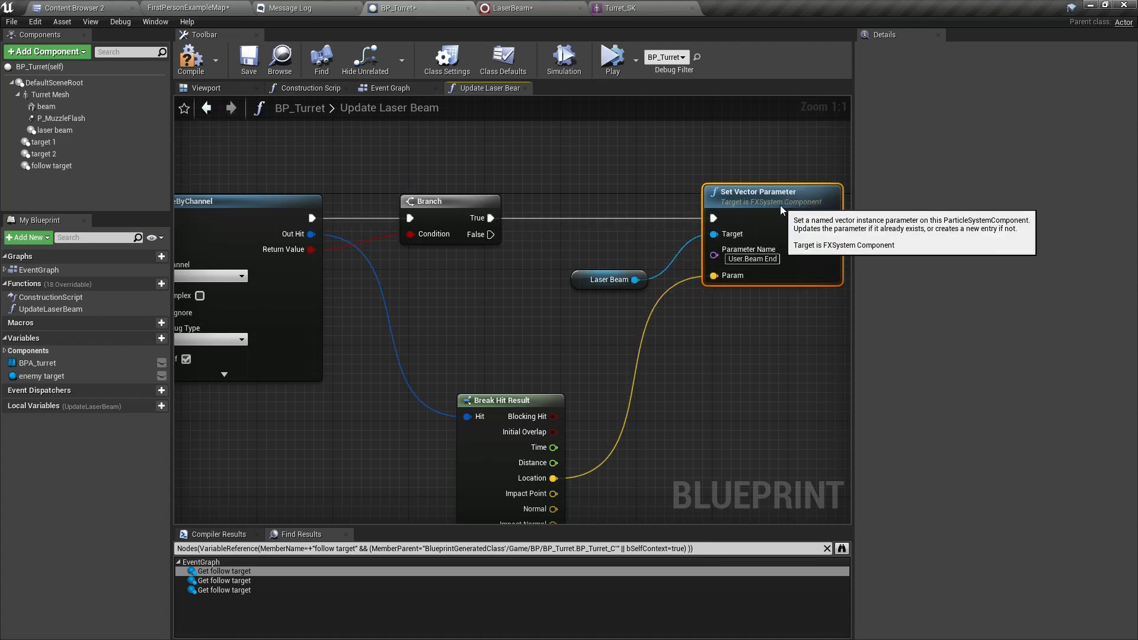
{"action": "scroll", "scroll_direction": "down", "scroll_amount": 3}
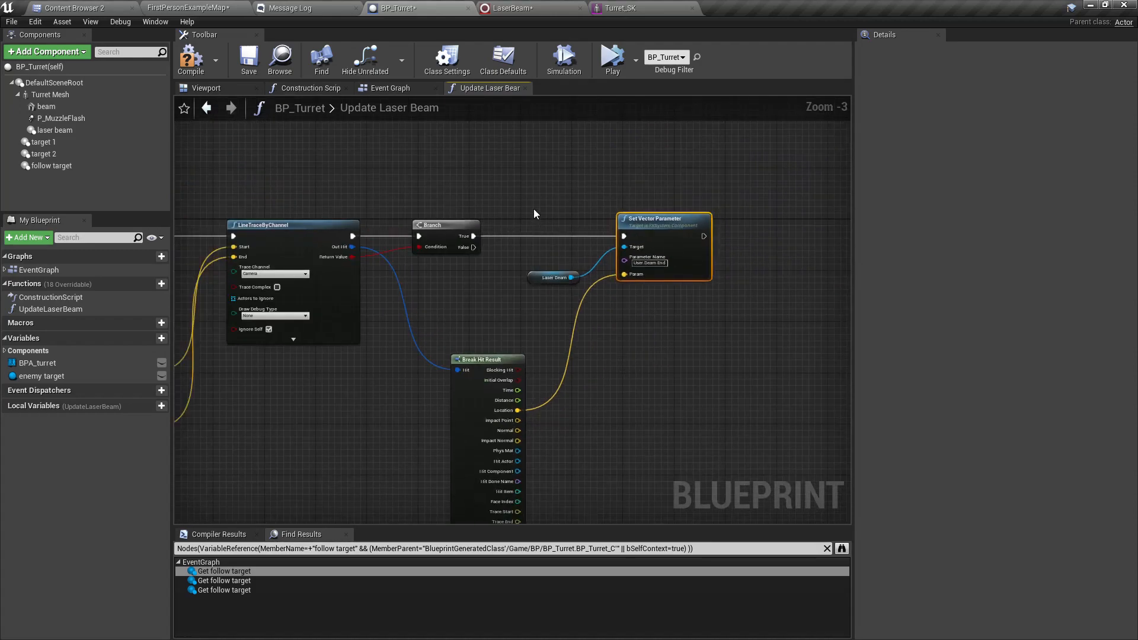
{"action": "mouse_move", "coordinate": [659, 225]}
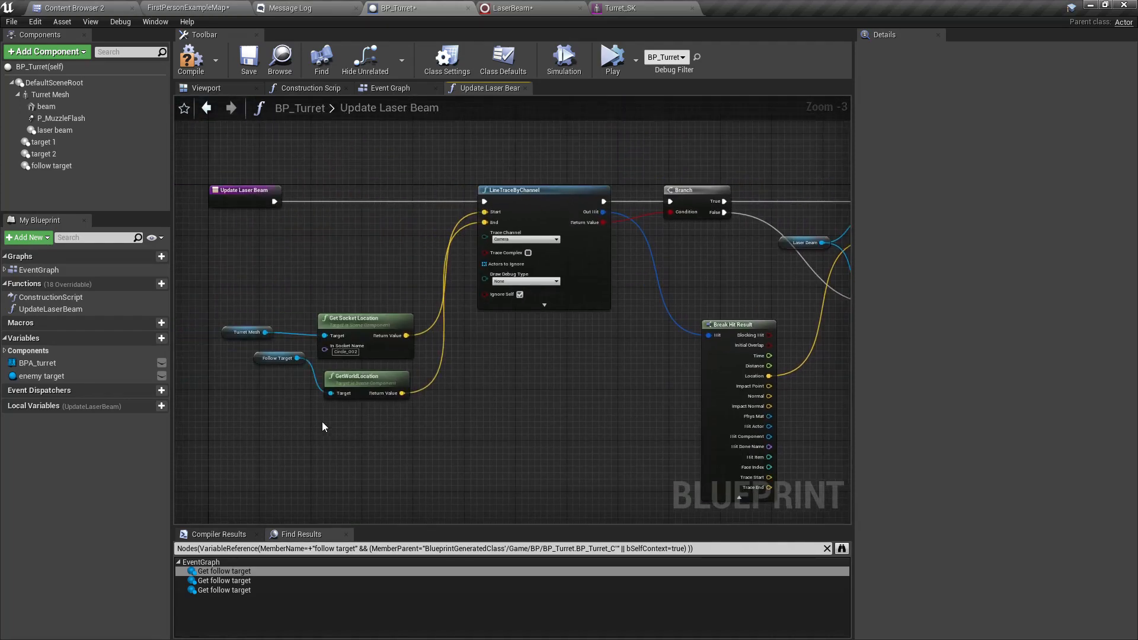
{"action": "scroll", "scroll_direction": "up", "scroll_amount": 3}
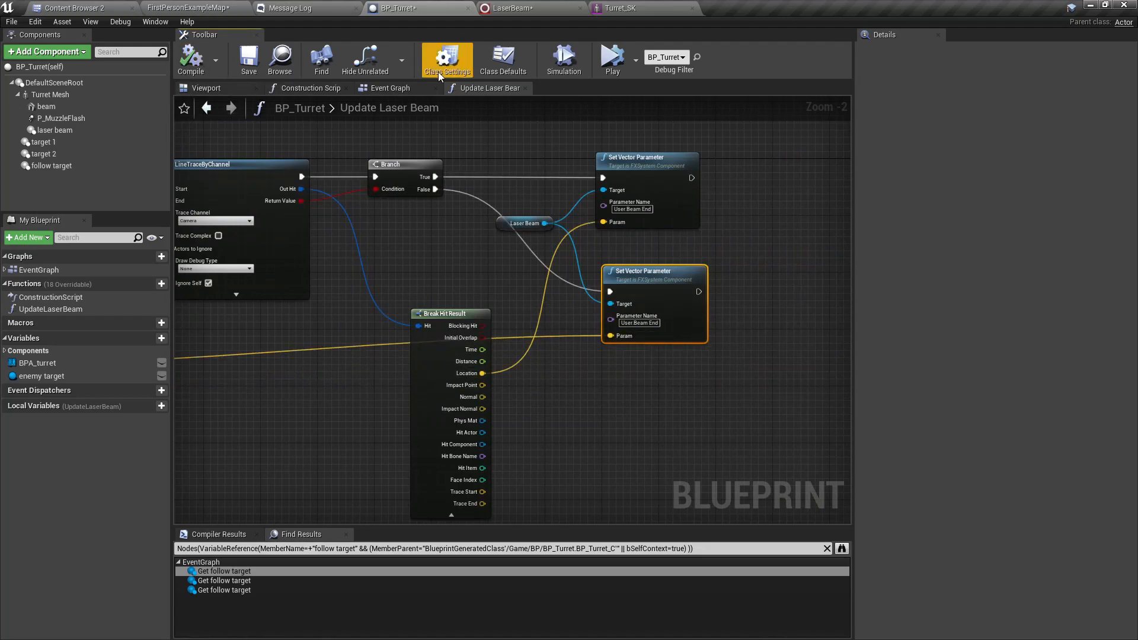
{"action": "left_click", "coordinate": [390, 88]}
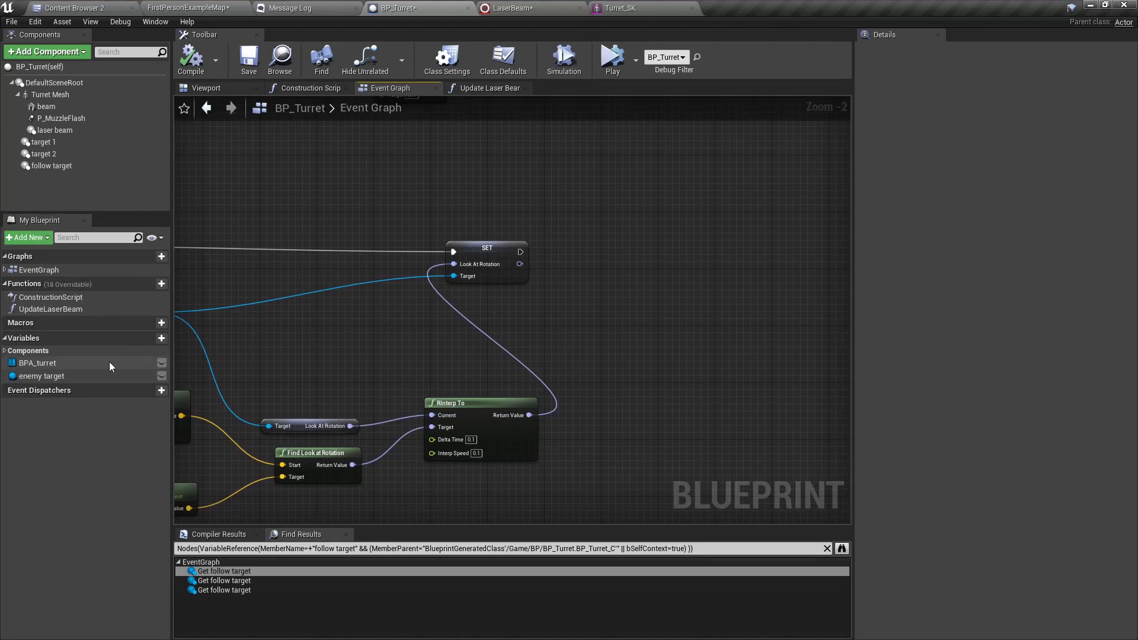
Step: Call Update Laser Beam right after the look-at rotation SET in the Event Graph
{"action": "left_click", "coordinate": [51, 308]}
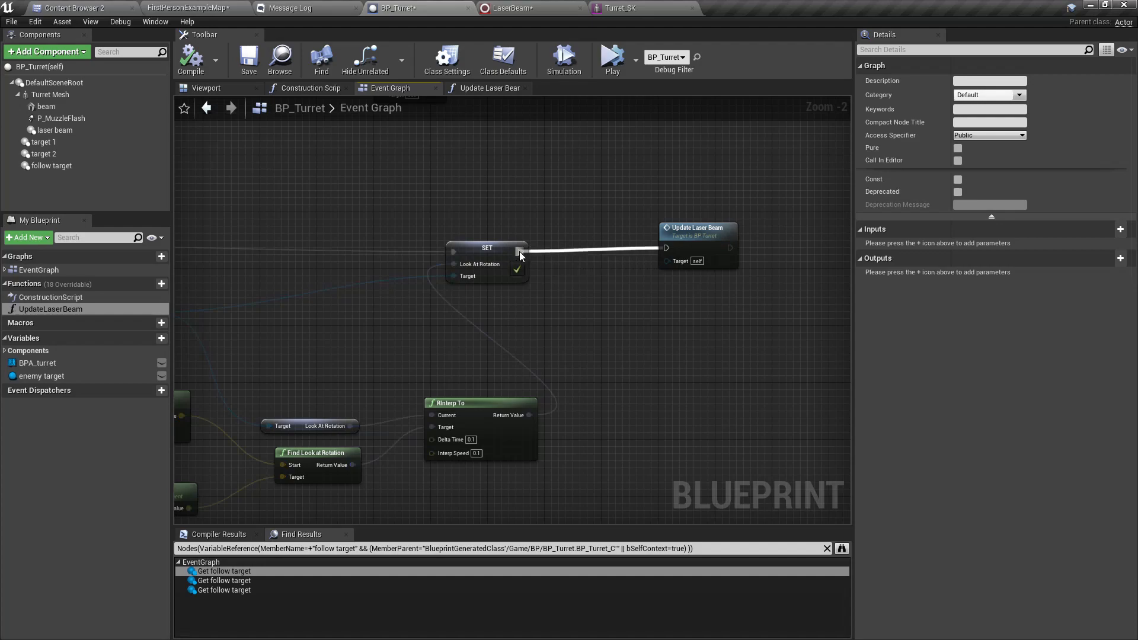
{"action": "left_click", "coordinate": [189, 59]}
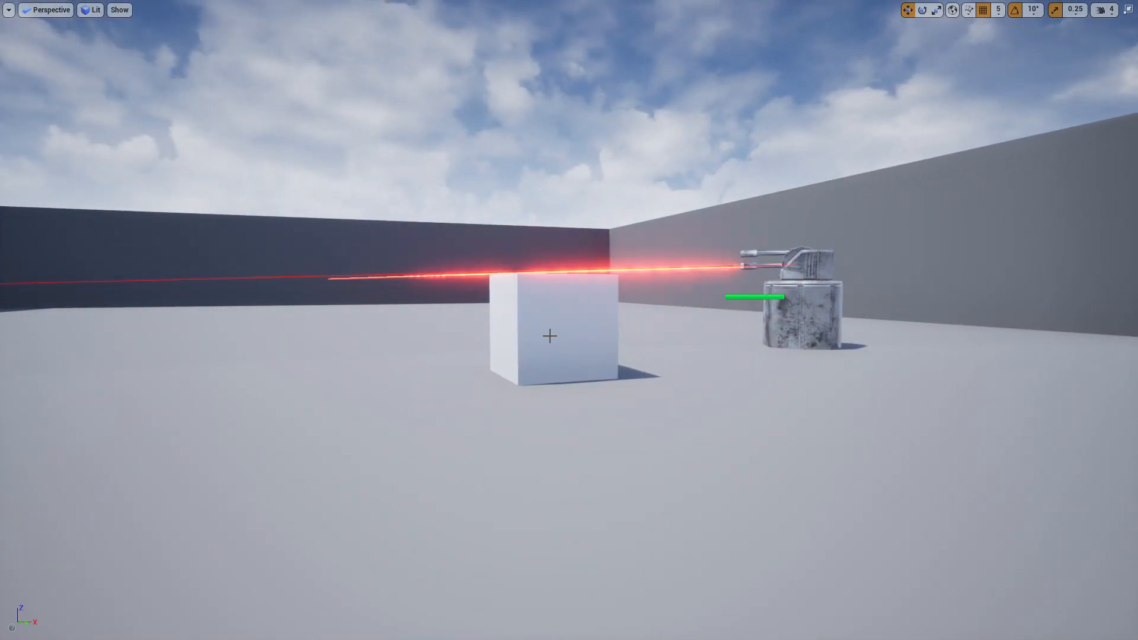
Step: Play-test the turret's laser beam, then return to BP_Turret's Rotate to Target graph
{"action": "left_click", "coordinate": [550, 335]}
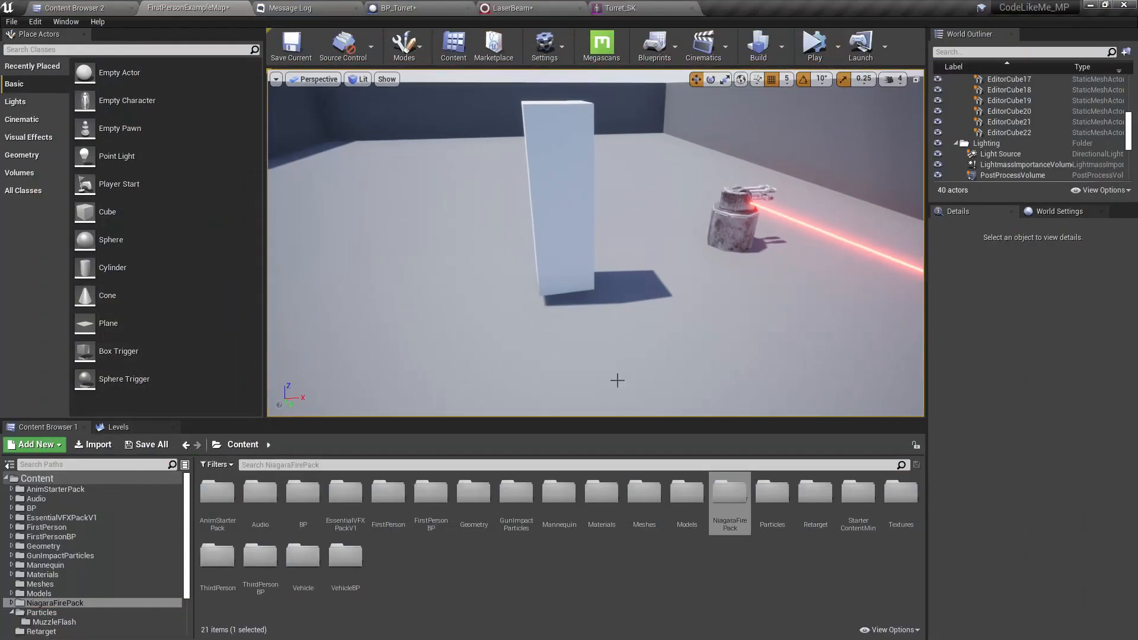
{"action": "mouse_move", "coordinate": [393, 8]}
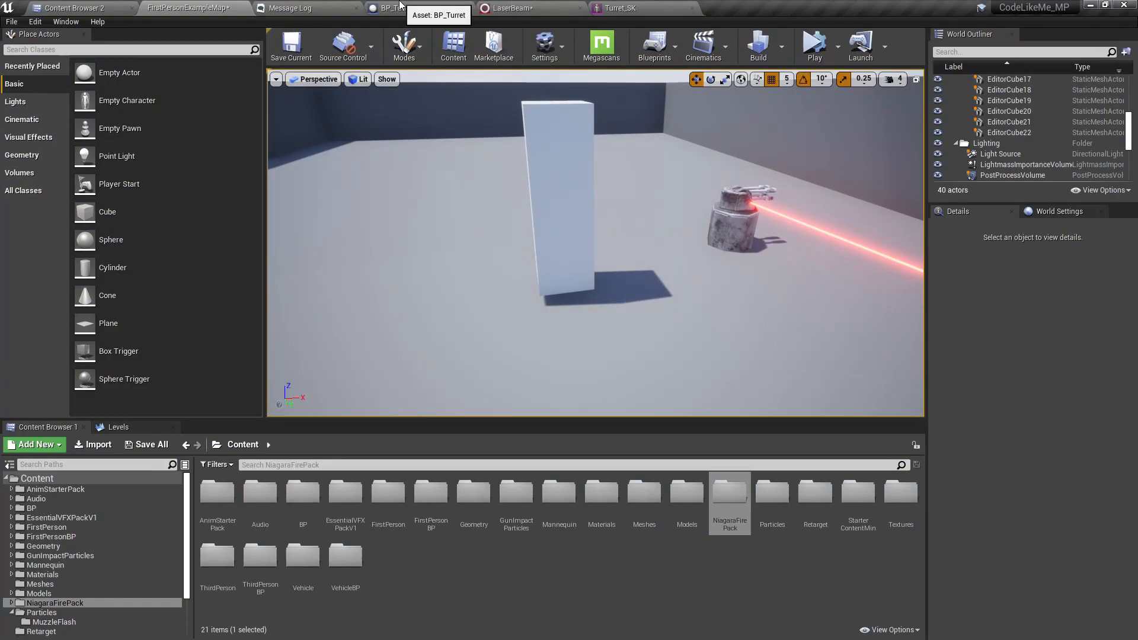
{"action": "left_click", "coordinate": [393, 8]}
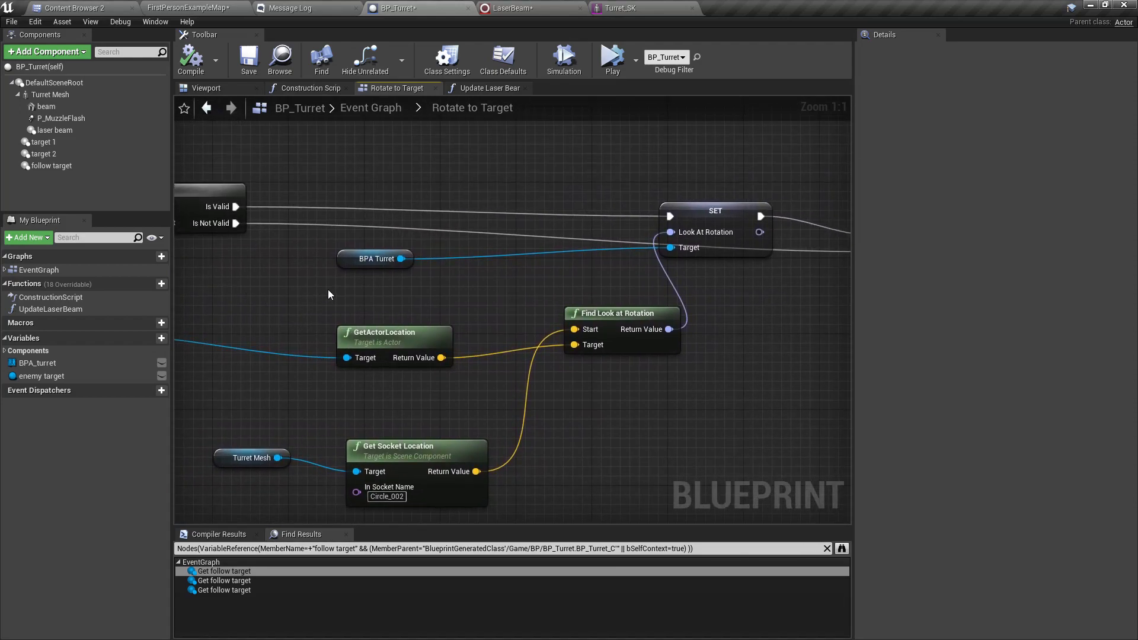
Step: Delete the old rotation nodes and add GetActorLocation from Enemy Target
{"action": "scroll", "scroll_direction": "down", "scroll_amount": 3}
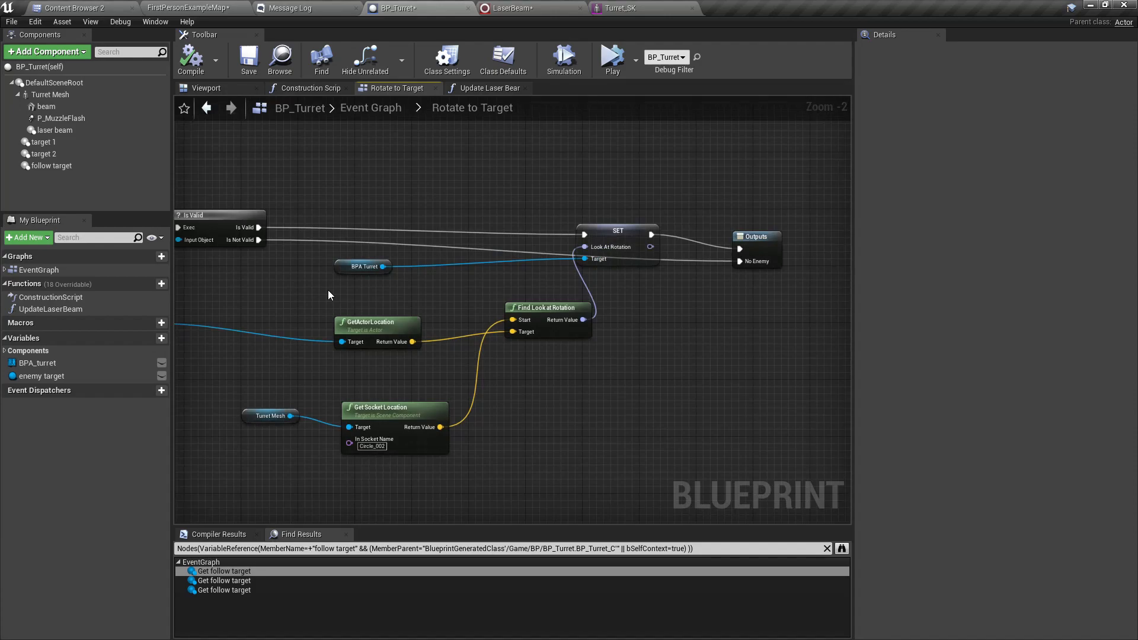
{"action": "mouse_move", "coordinate": [419, 374]}
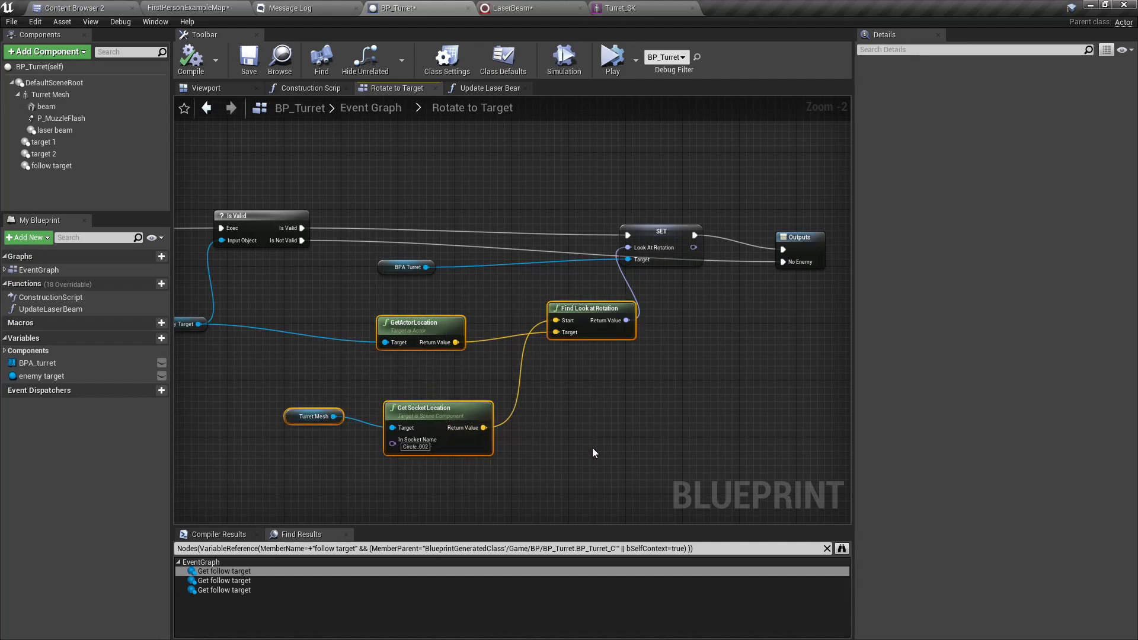
{"action": "key", "text": "Delete"}
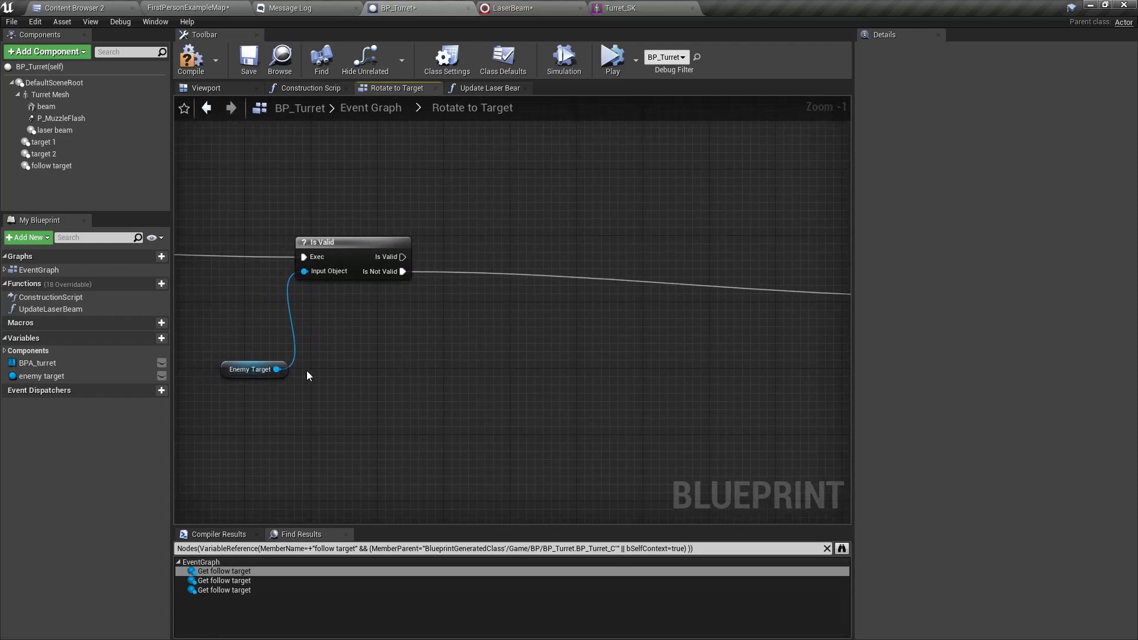
{"action": "left_click_drag", "start_coordinate": [277, 370], "coordinate": [341, 407]}
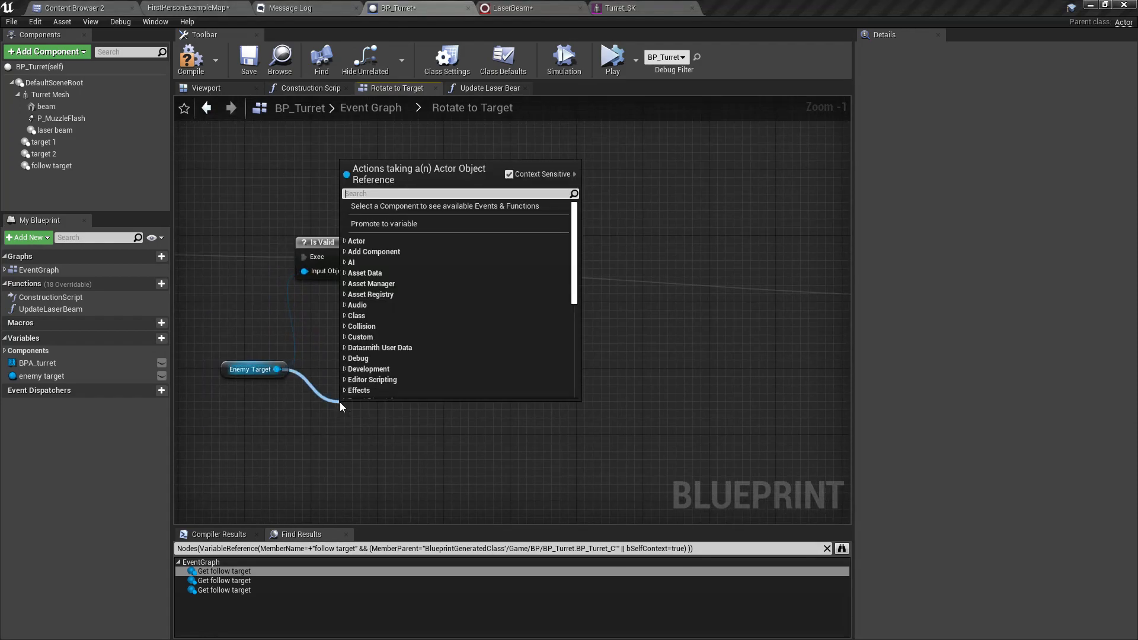
{"action": "type", "text": "get actor loca"}
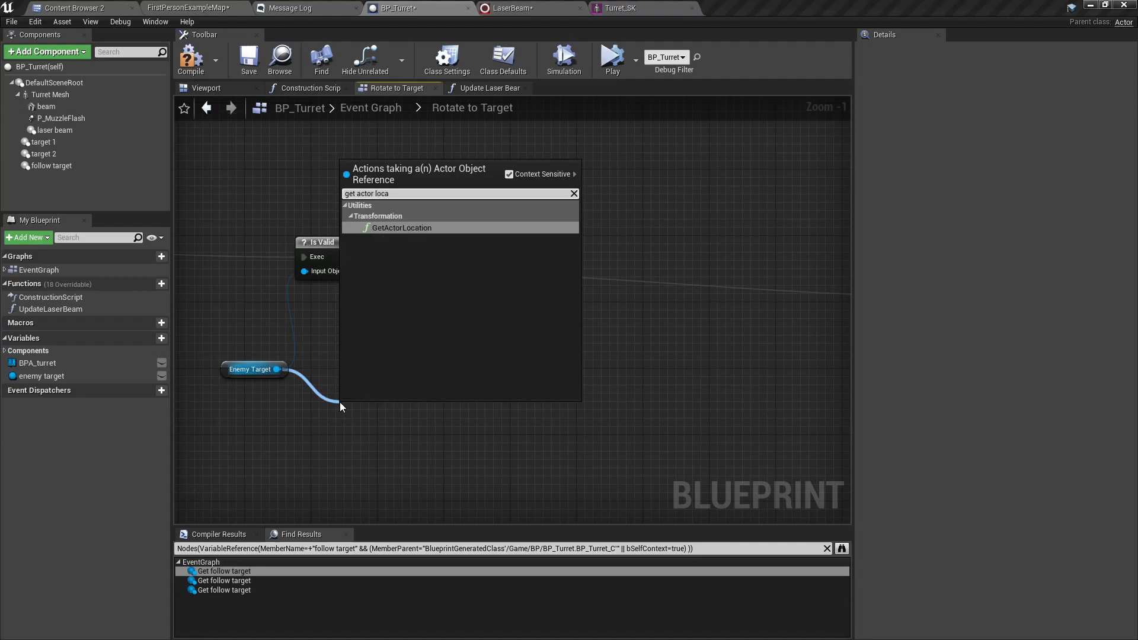
{"action": "left_click", "coordinate": [402, 227]}
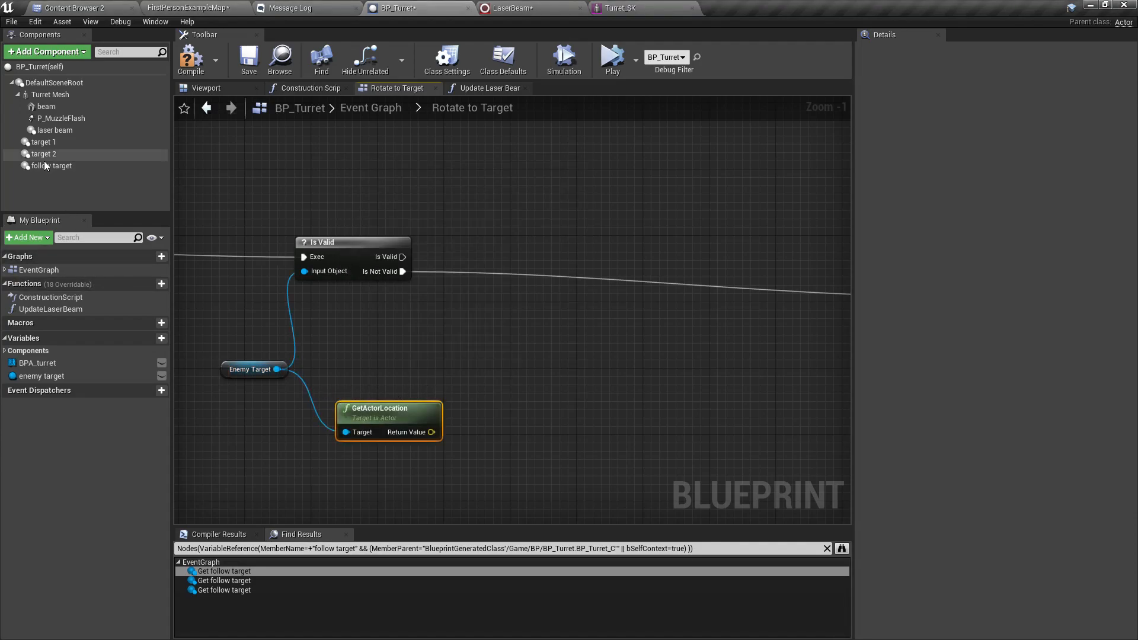
Step: Add Follow Target with GetWorldLocation and SetWorldLocation nodes, then return to Event Graph
{"action": "left_click", "coordinate": [51, 166]}
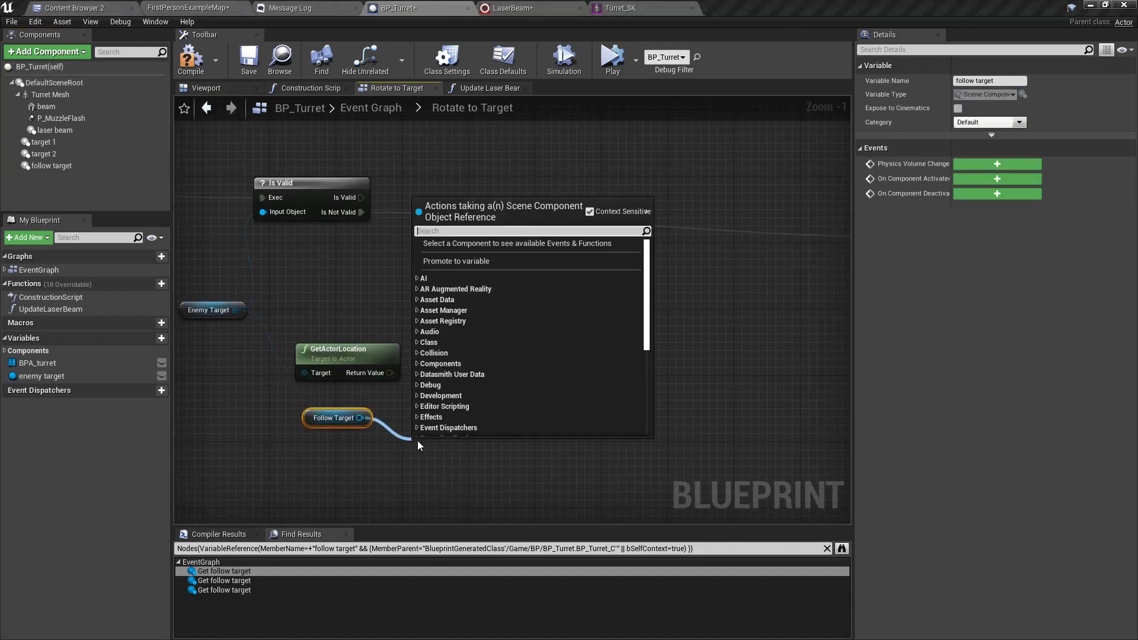
{"action": "type", "text": "get actor"}
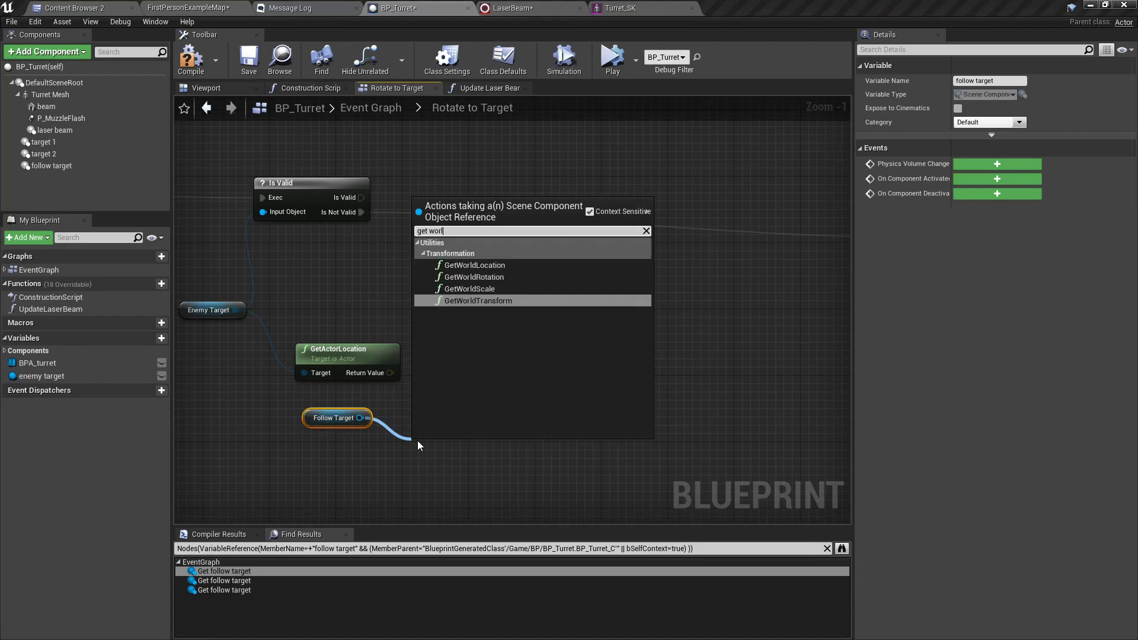
{"action": "left_click", "coordinate": [473, 264]}
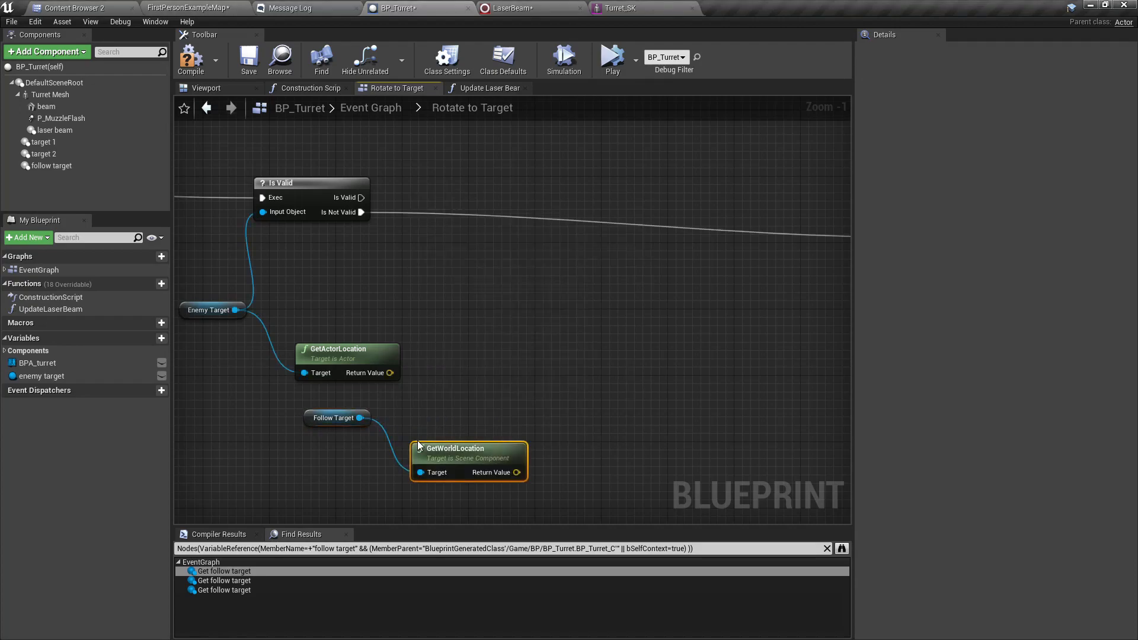
{"action": "mouse_move", "coordinate": [403, 295]}
{"action": "type", "text": "set world loca"}
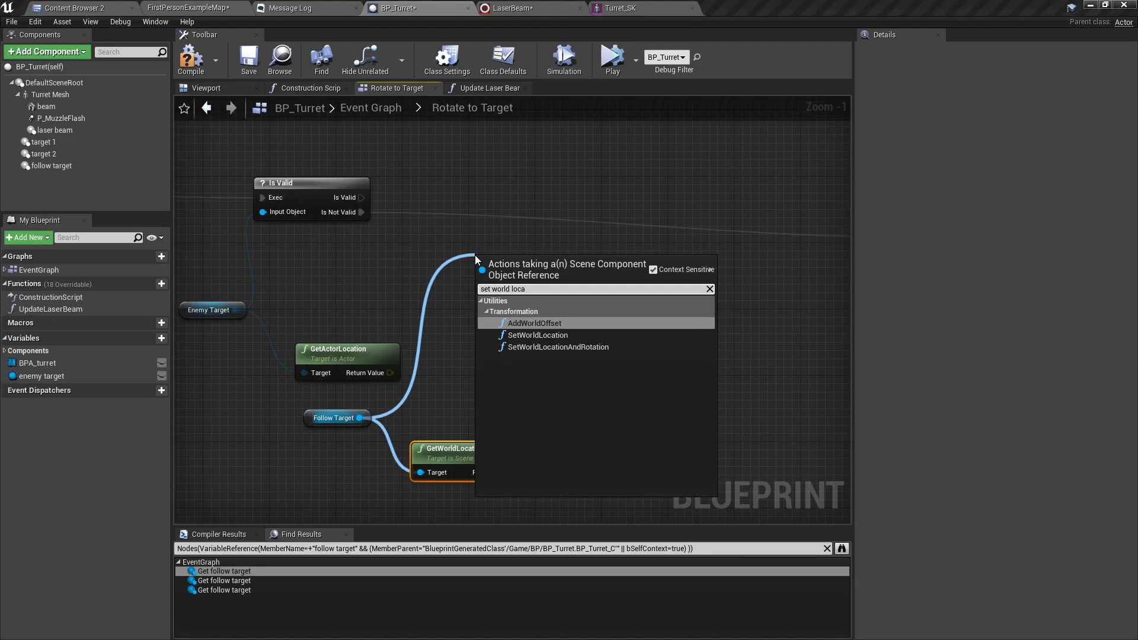
{"action": "left_click", "coordinate": [537, 335]}
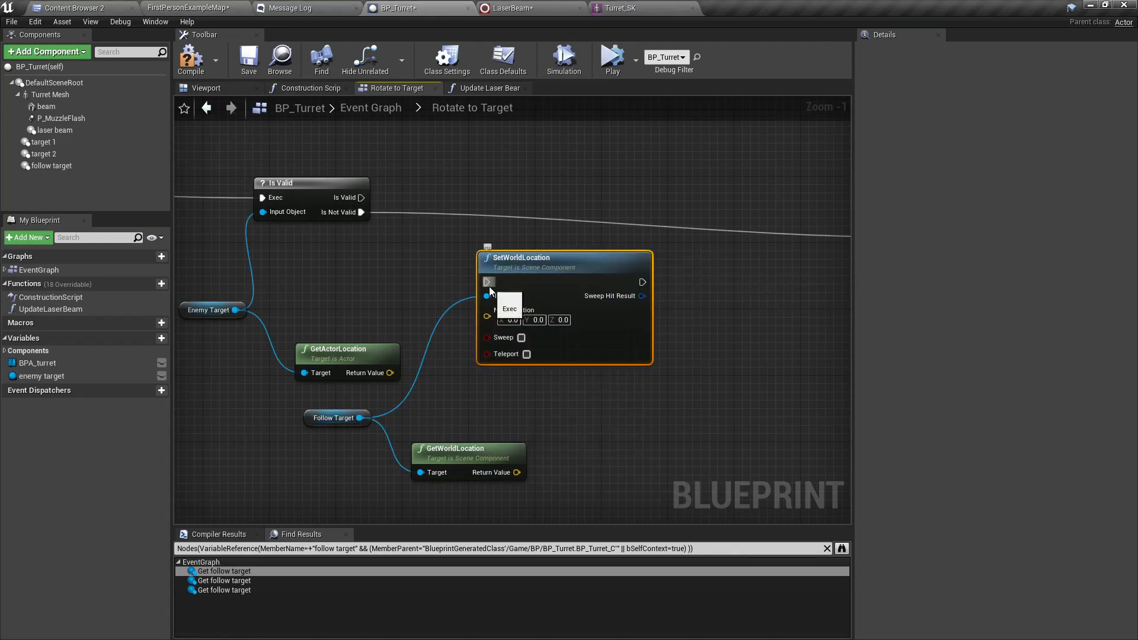
{"action": "mouse_move", "coordinate": [537, 254]}
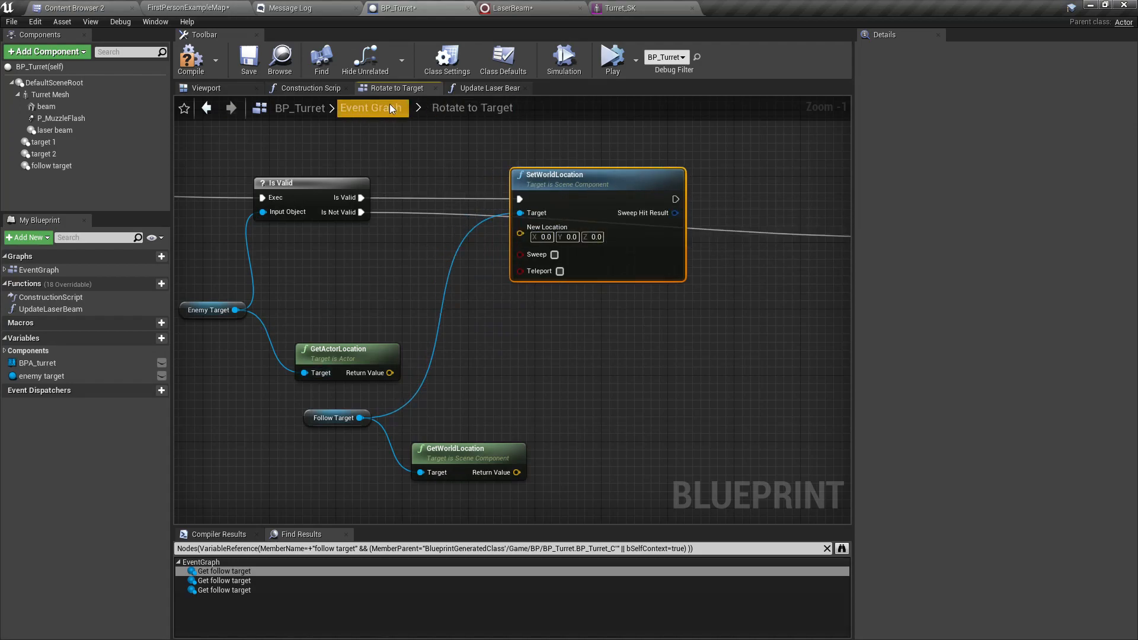
{"action": "left_click", "coordinate": [370, 108]}
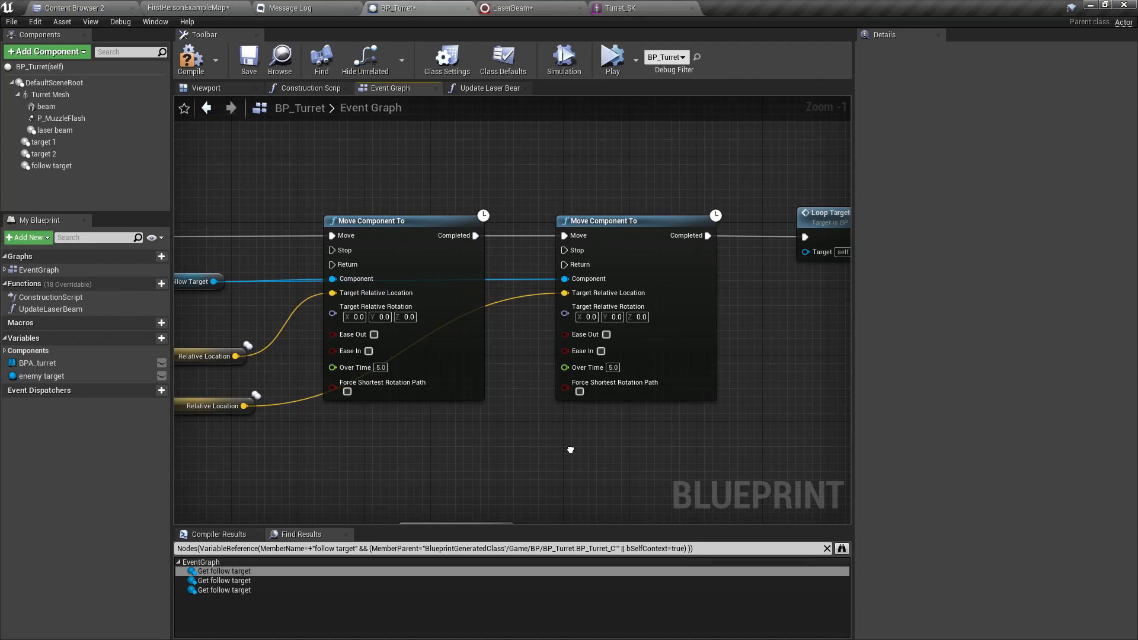
{"action": "mouse_move", "coordinate": [571, 454]}
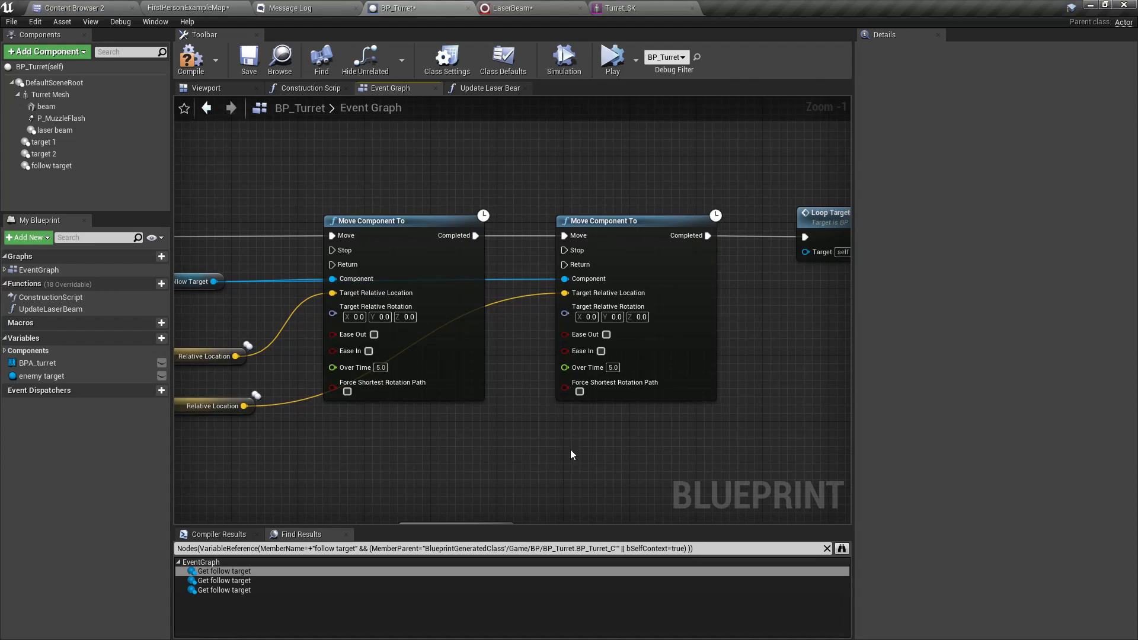
{"action": "mouse_move", "coordinate": [661, 389]}
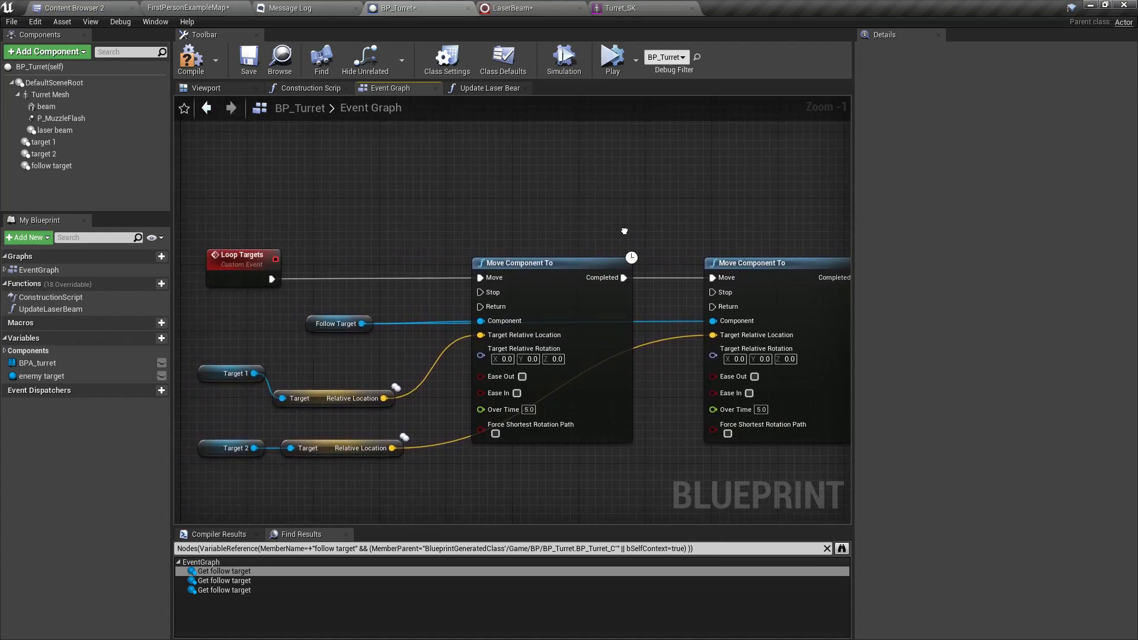
{"action": "mouse_move", "coordinate": [626, 236]}
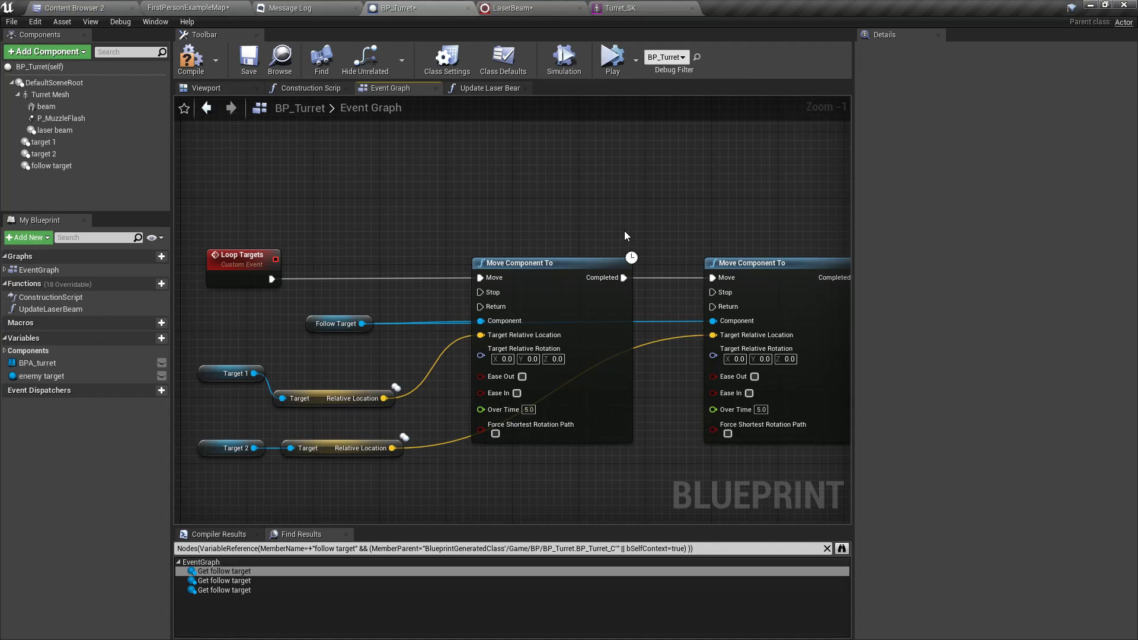
Step: Add a new blueprint variable NewVar_0 and open the Update Laser Beam function graph
{"action": "scroll", "scroll_direction": "down", "scroll_amount": 3}
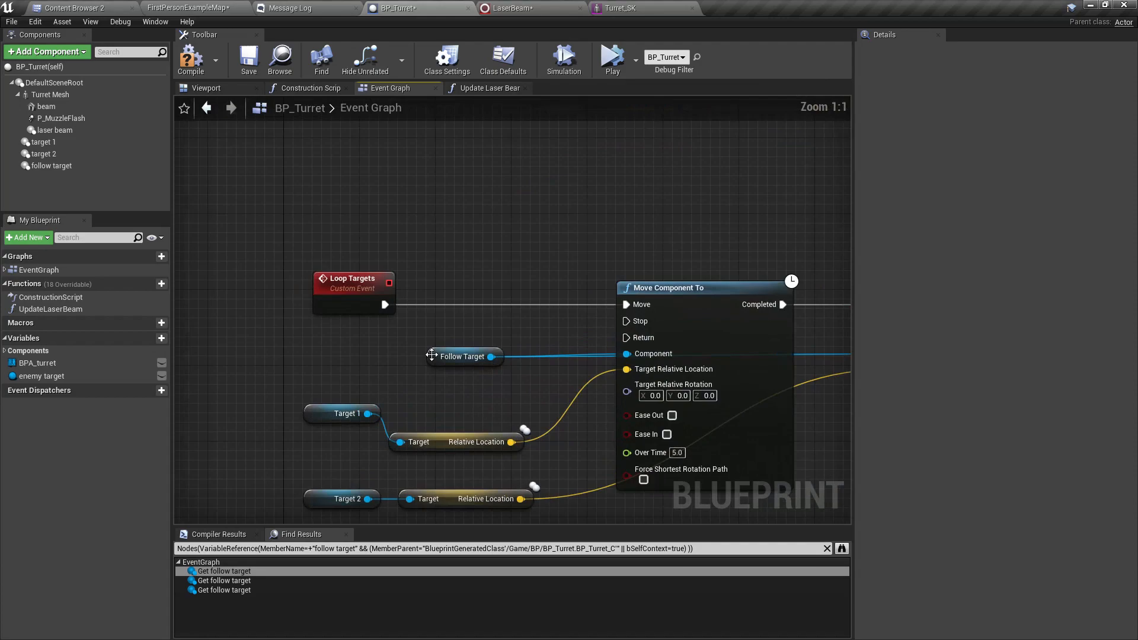
{"action": "mouse_move", "coordinate": [462, 356]}
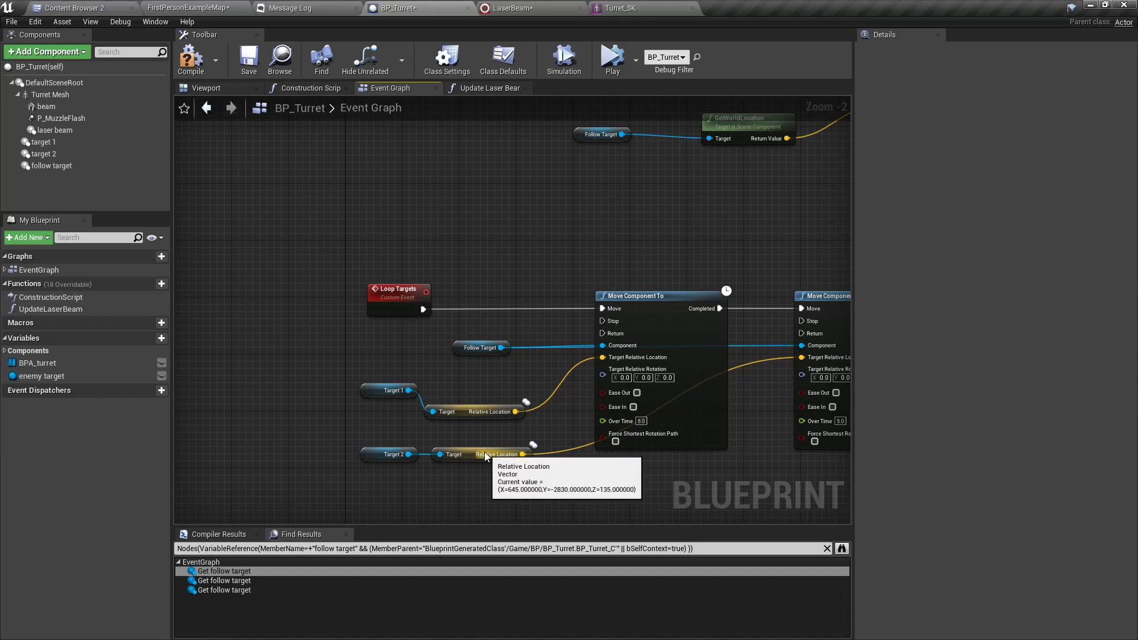
{"action": "mouse_move", "coordinate": [478, 92]}
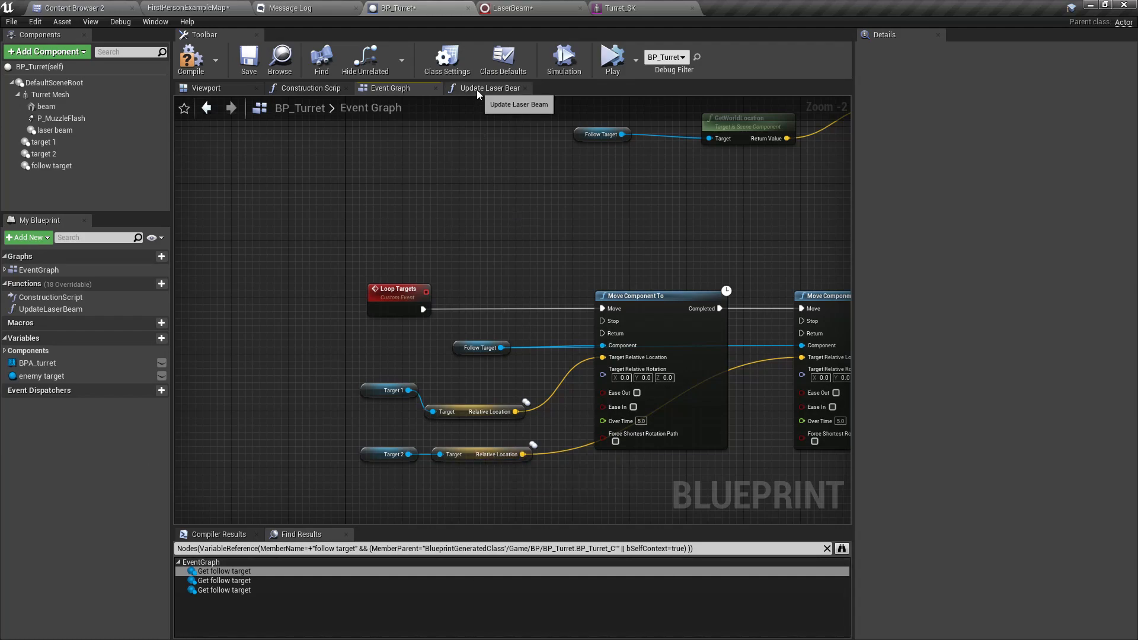
{"action": "mouse_move", "coordinate": [571, 278]}
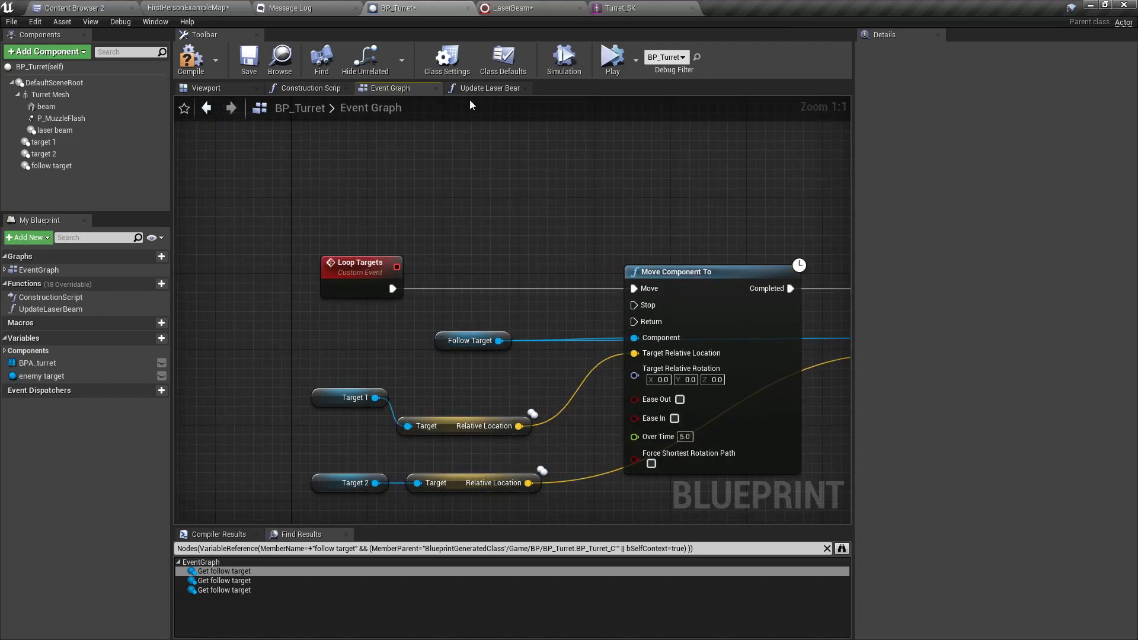
{"action": "left_click", "coordinate": [487, 88]}
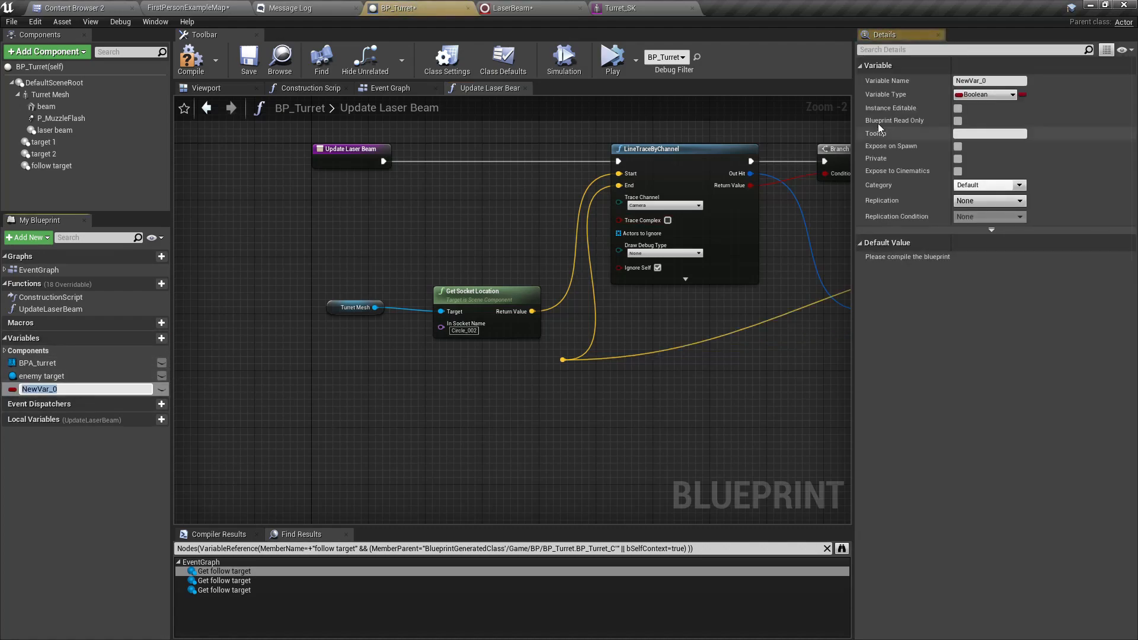
Step: Make the variable a Vector named beam target and place its getter in Update Laser Beam
{"action": "left_click", "coordinate": [988, 94]}
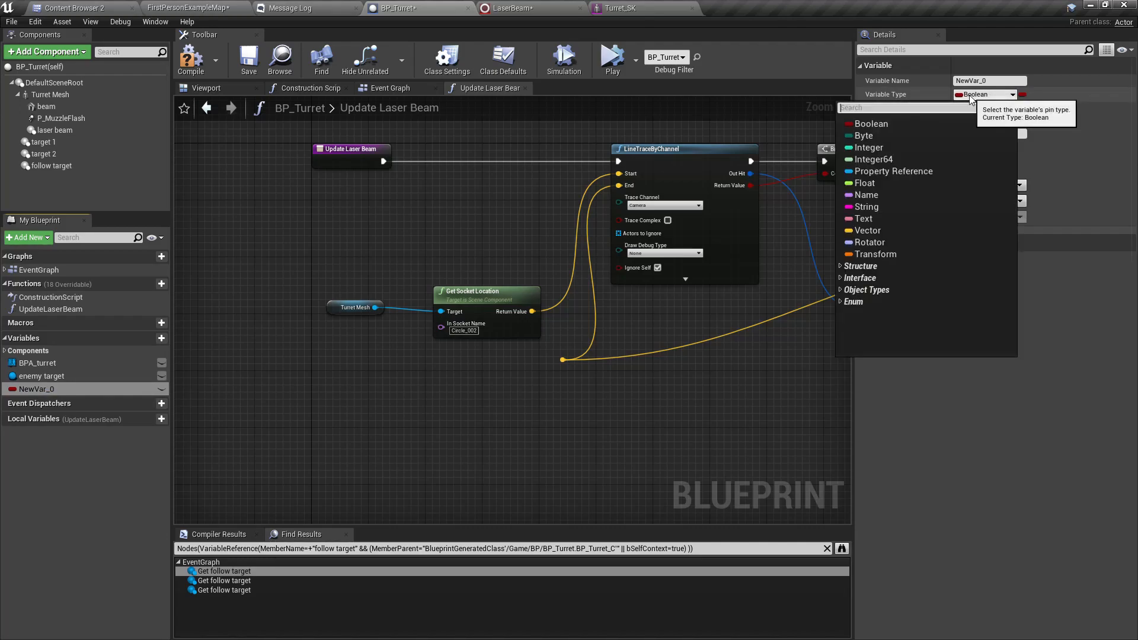
{"action": "left_click", "coordinate": [867, 231]}
{"action": "type", "text": "b"}
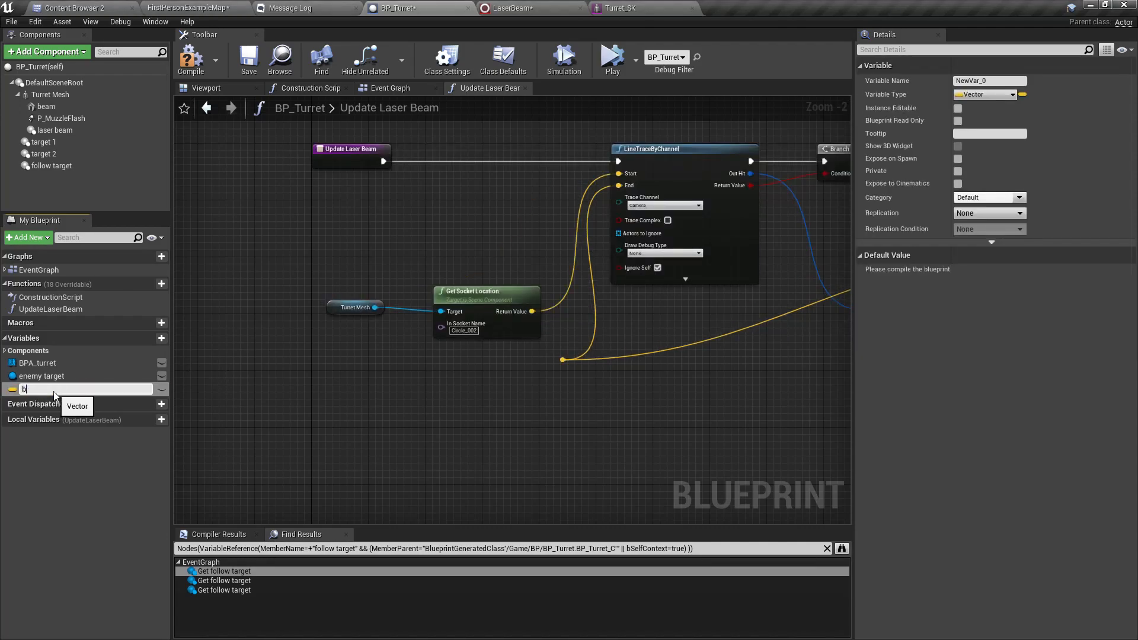
{"action": "type", "text": "eam target"}
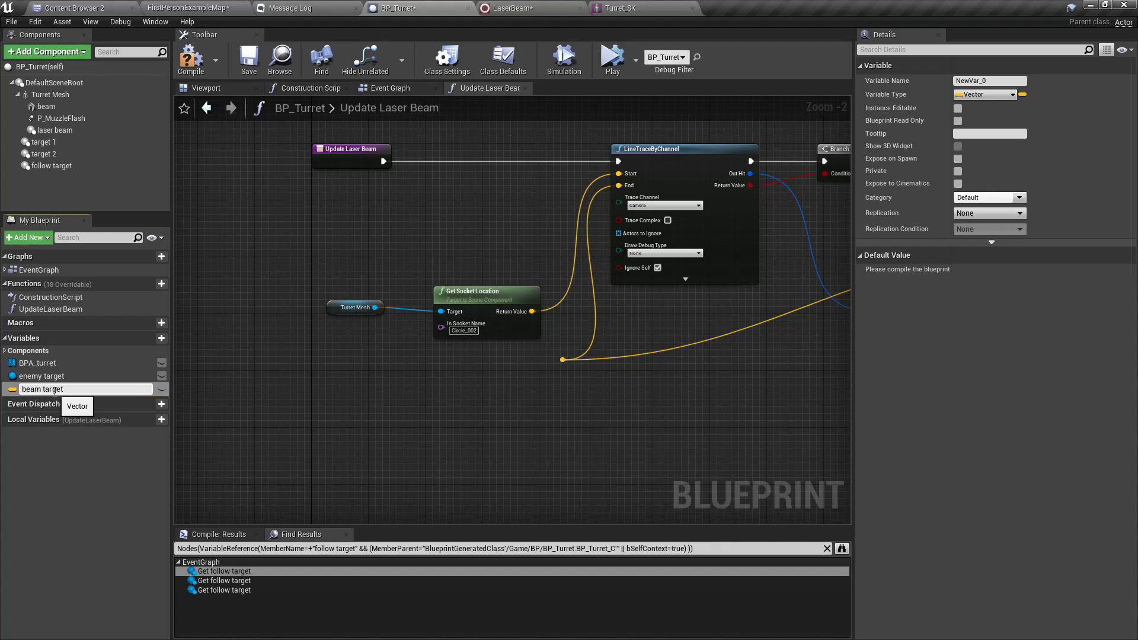
{"action": "left_click", "coordinate": [43, 389]}
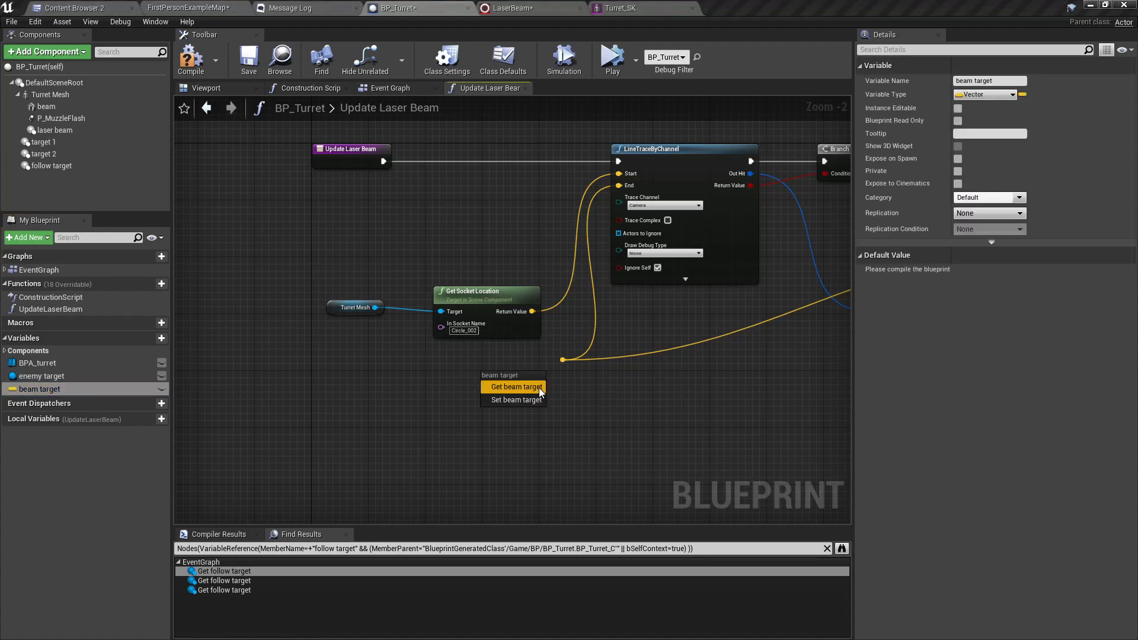
{"action": "left_click", "coordinate": [514, 386]}
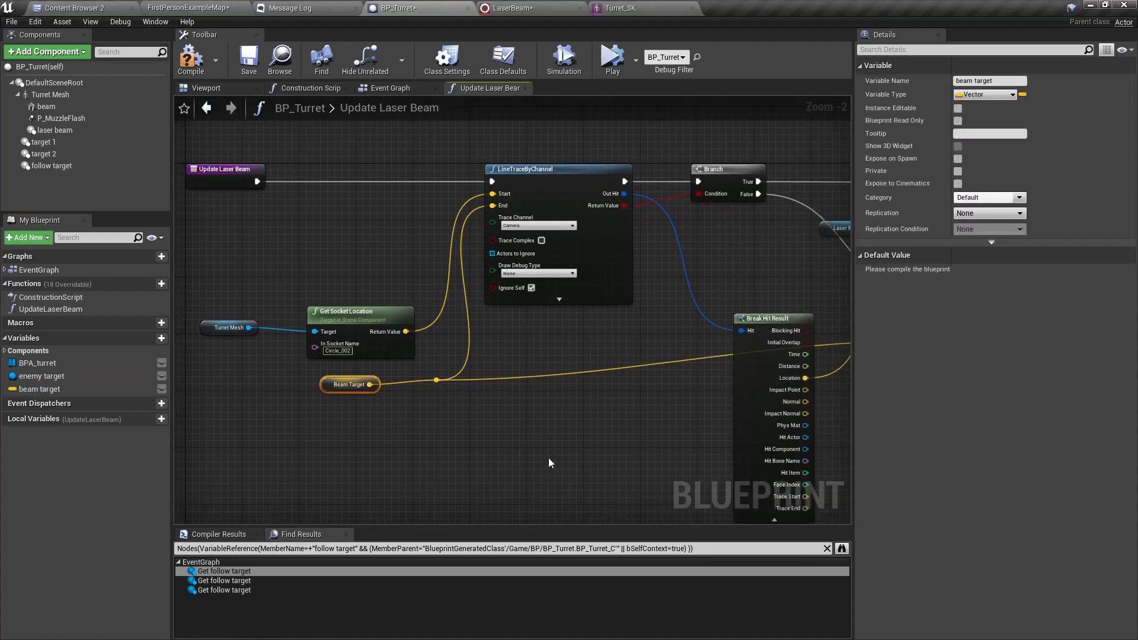
{"action": "left_click", "coordinate": [390, 88]}
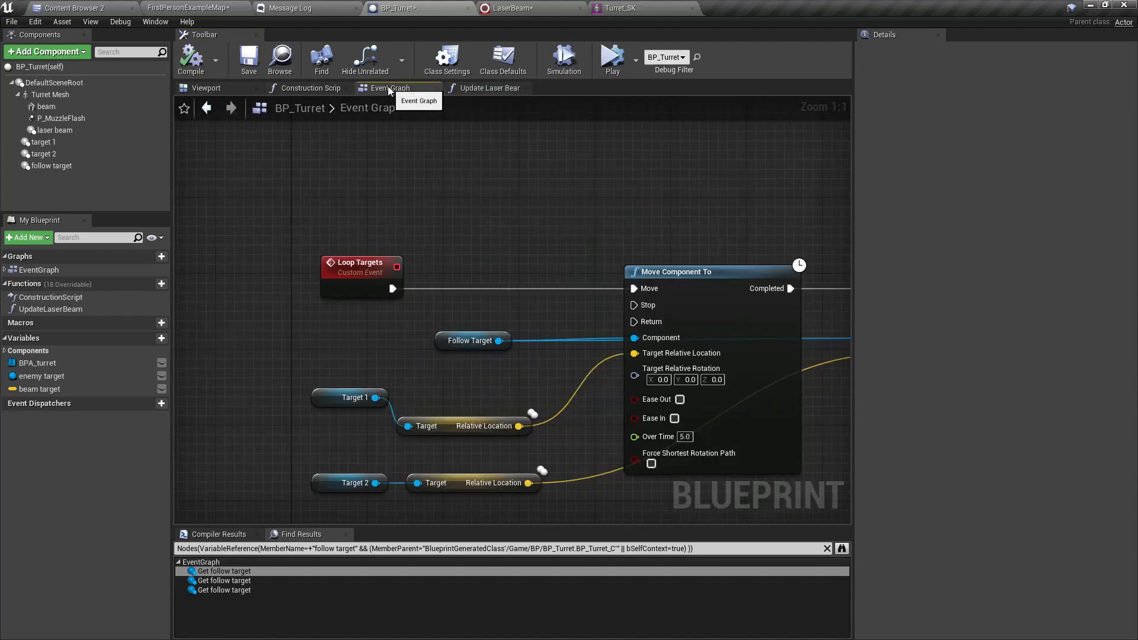
Step: Add a Set Beam Target node after the Is Valid check in Rotate to Target
{"action": "scroll", "scroll_direction": "down", "scroll_amount": 3}
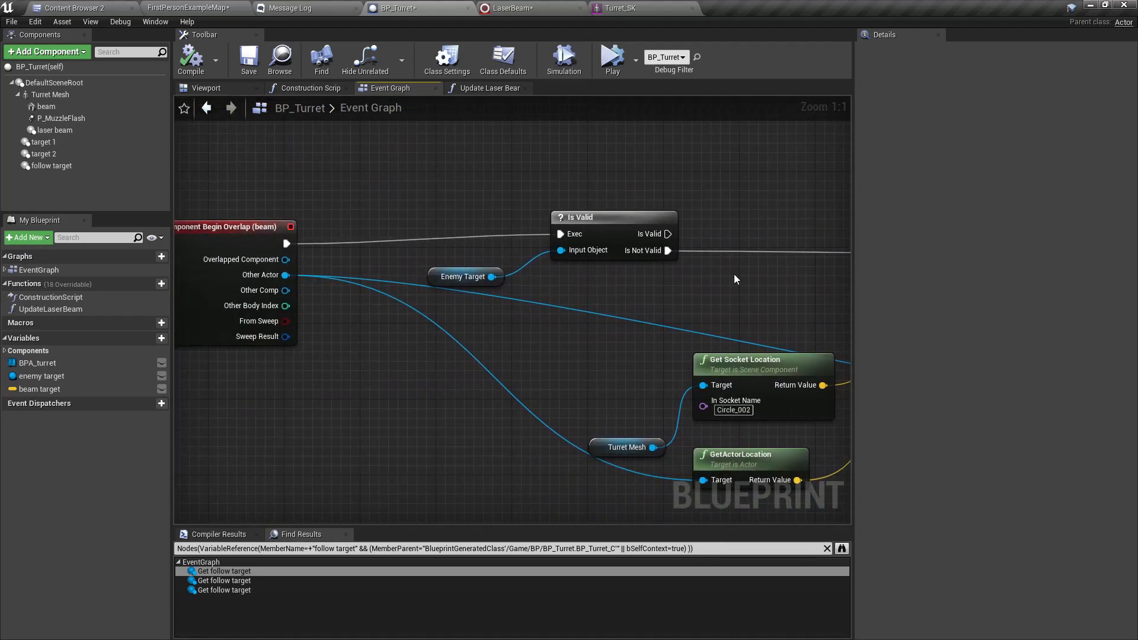
{"action": "scroll", "scroll_direction": "down", "scroll_amount": 3}
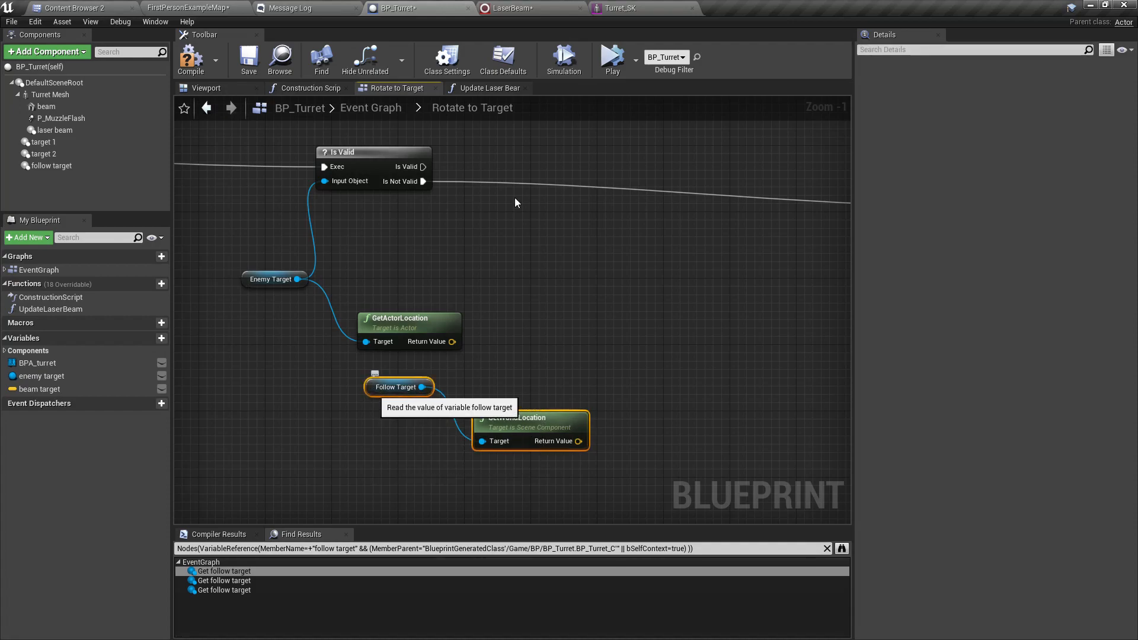
{"action": "scroll", "scroll_direction": "down", "scroll_amount": 3}
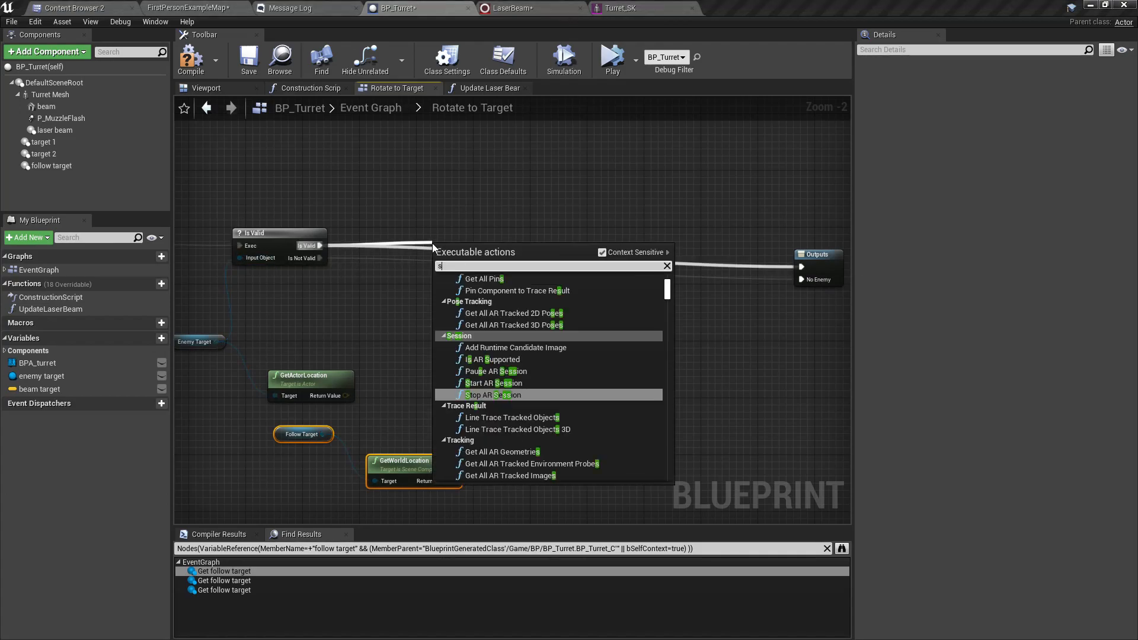
{"action": "type", "text": "set beam targ"}
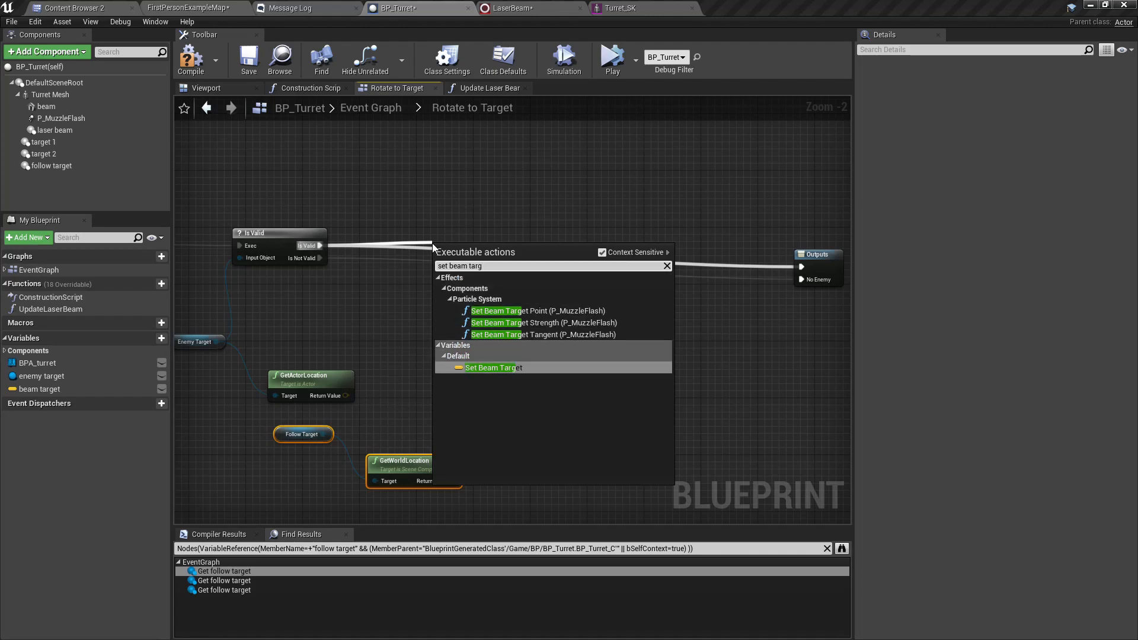
{"action": "left_click", "coordinate": [493, 367]}
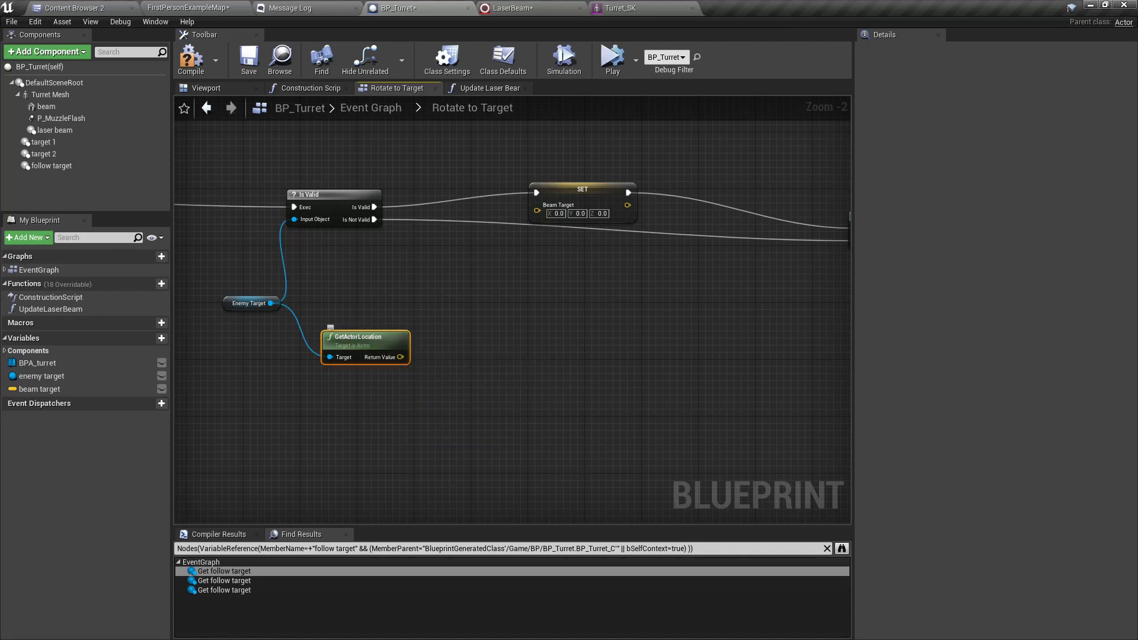
Step: Feed it a Lerp (Vector) from Beam Target toward the enemy's location with alpha 0.05 and compile
{"action": "left_click", "coordinate": [40, 389]}
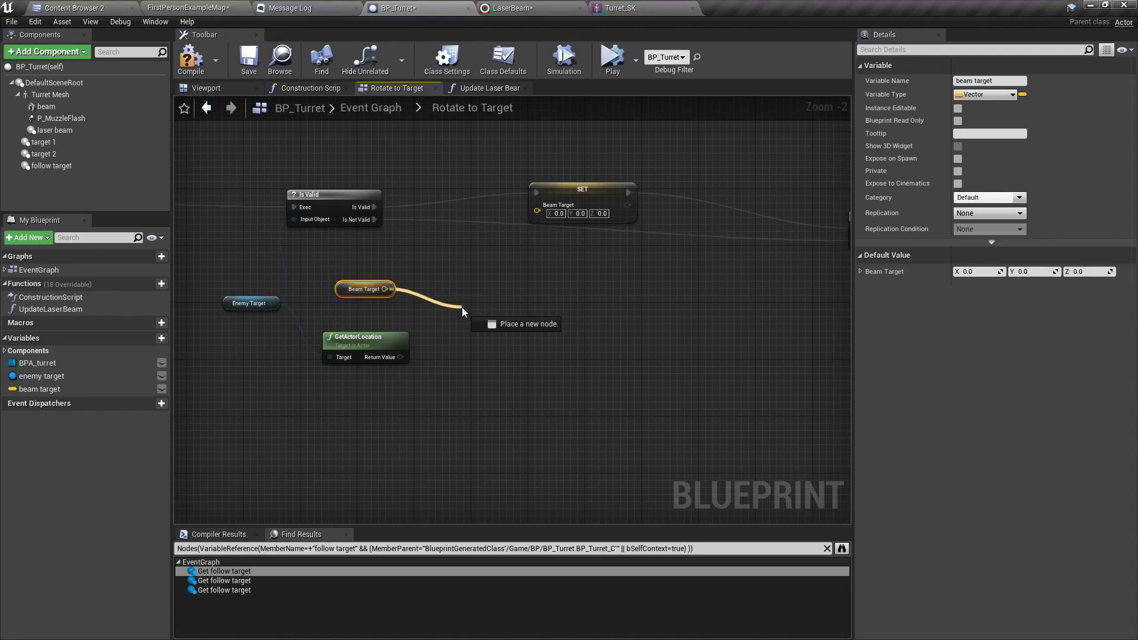
{"action": "left_click", "coordinate": [516, 324]}
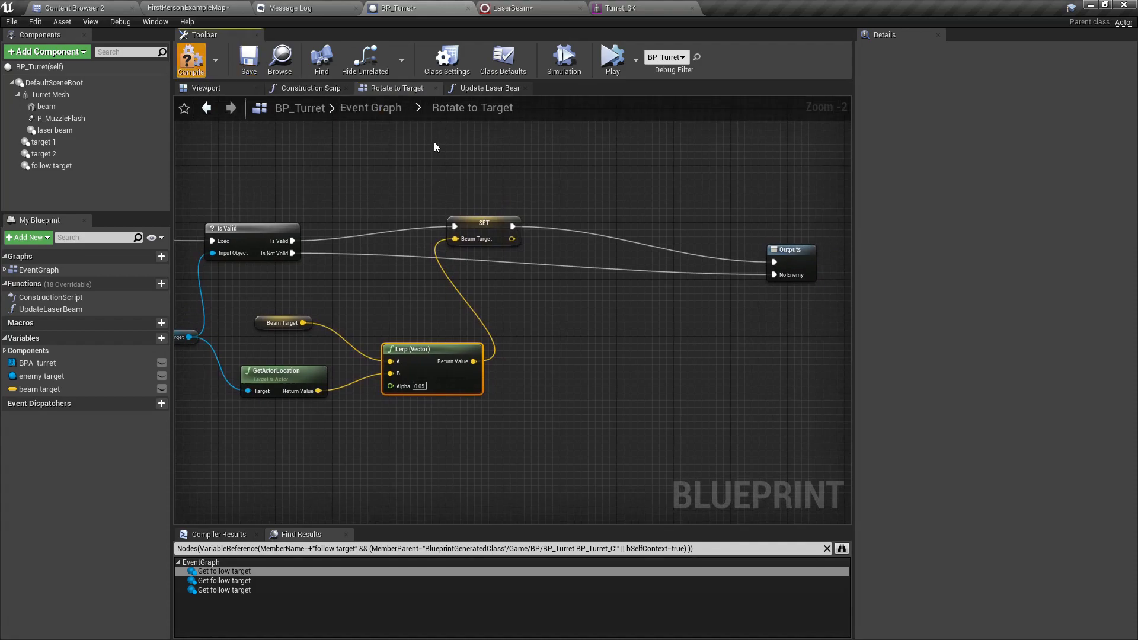
{"action": "left_click", "coordinate": [370, 108]}
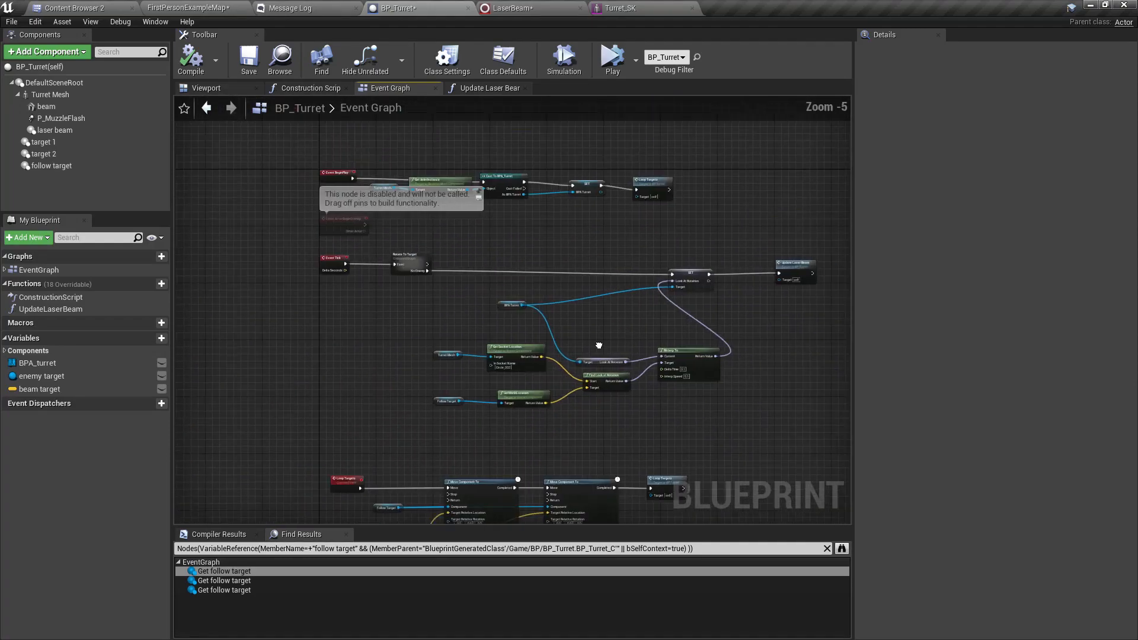
Step: Run a Set Beam Target lerped toward the follow target's world location on the No Enemy path
{"action": "scroll", "scroll_direction": "up", "scroll_amount": 3}
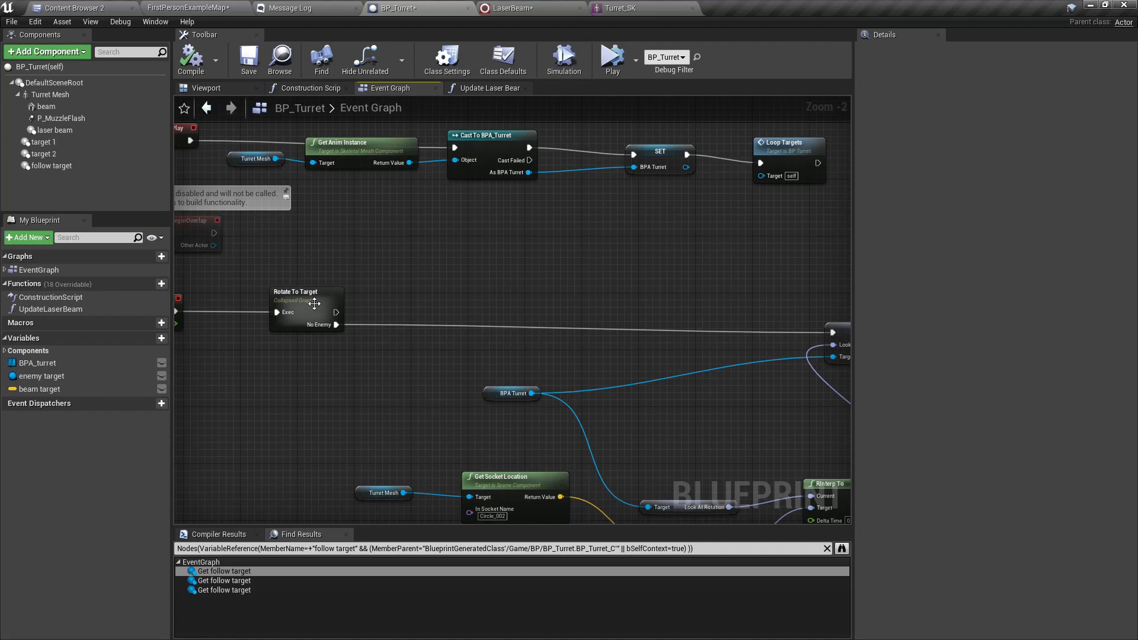
{"action": "double_click", "coordinate": [305, 297]}
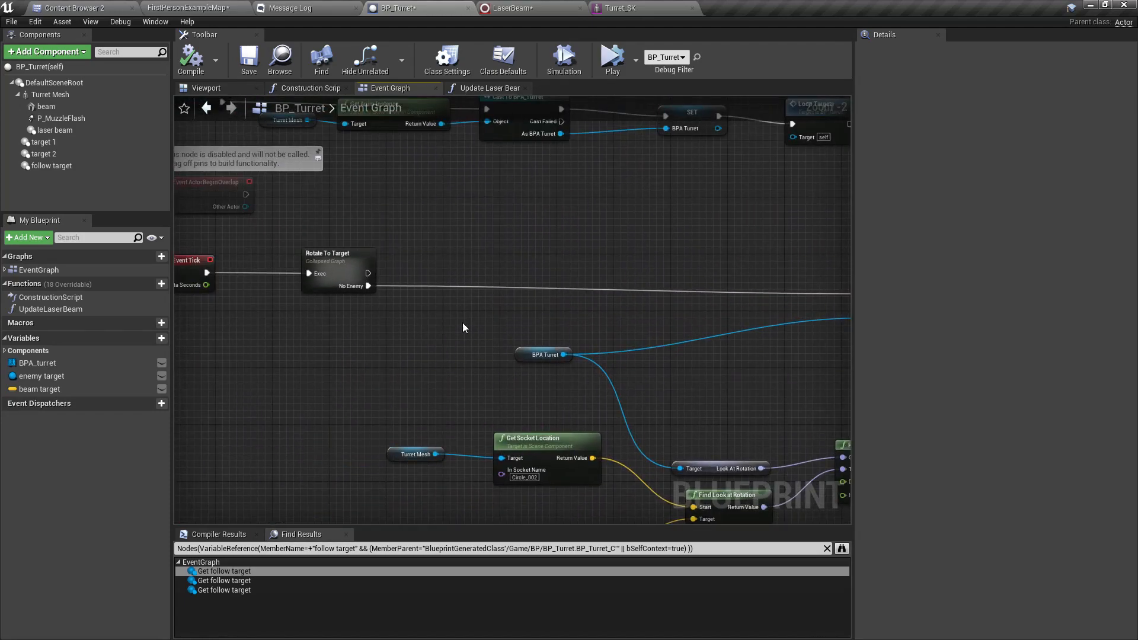
{"action": "mouse_move", "coordinate": [403, 429]}
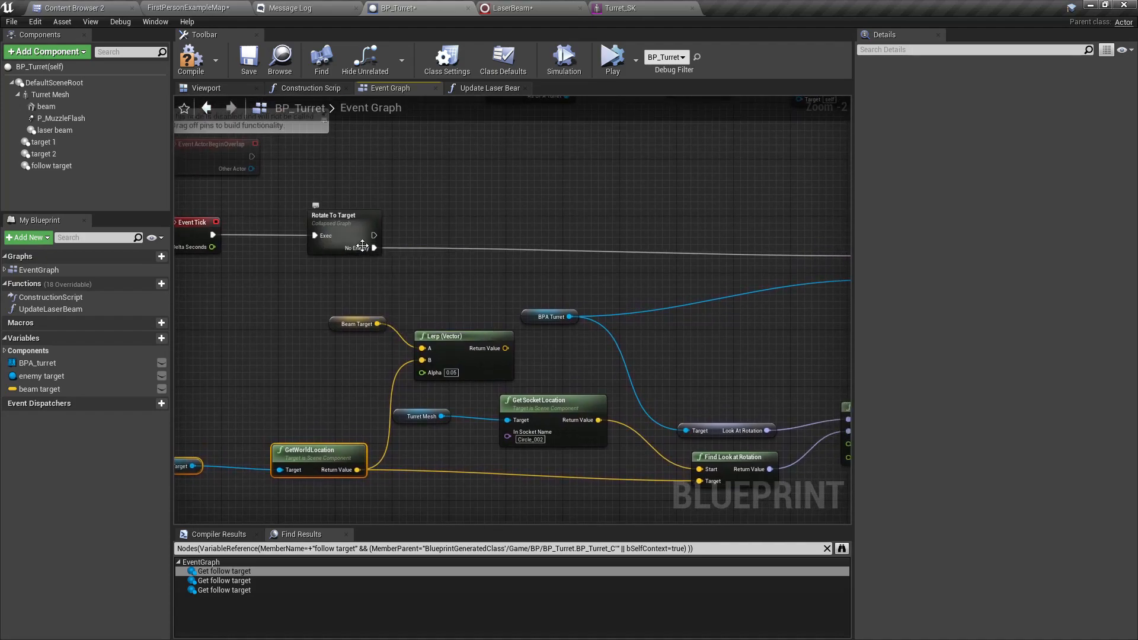
{"action": "type", "text": "set"}
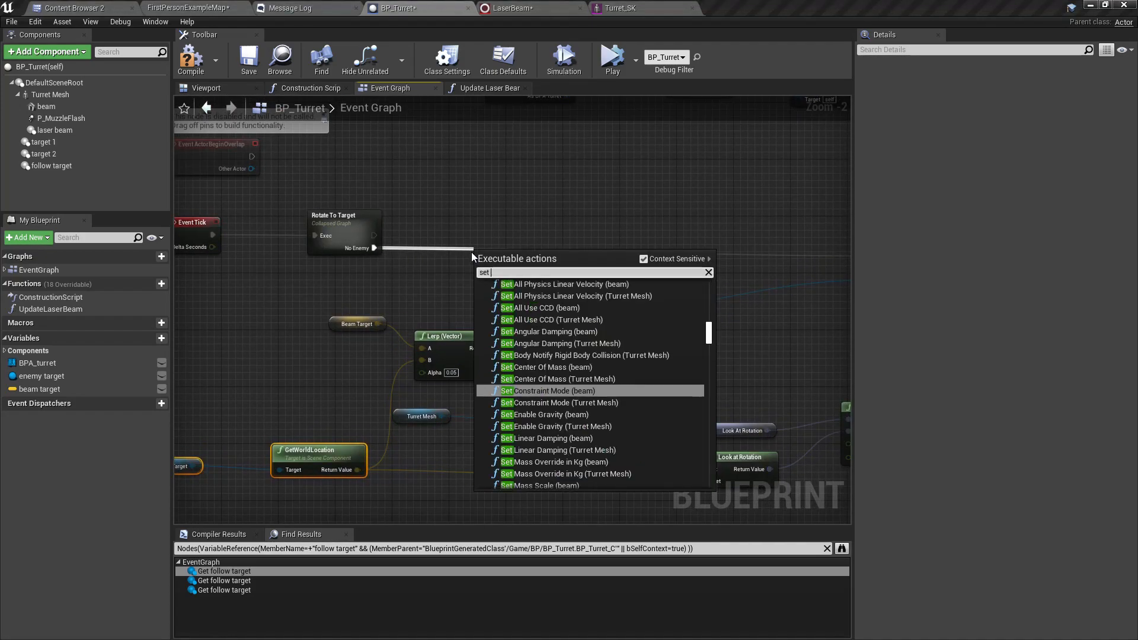
{"action": "type", "text": "beam ta"}
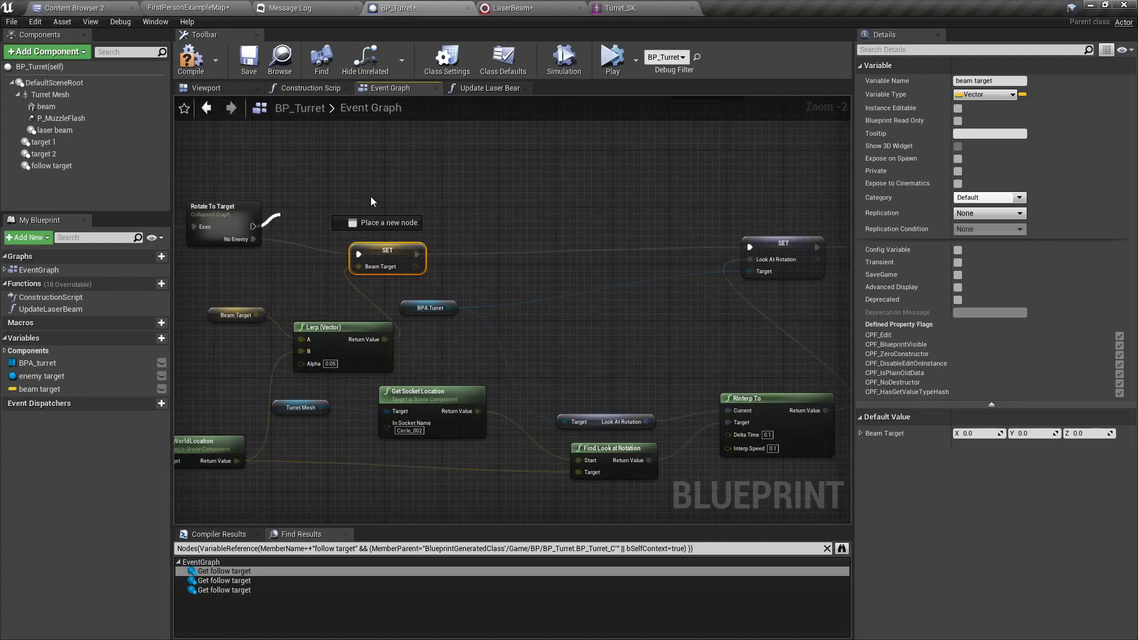
{"action": "left_click_drag", "start_coordinate": [254, 227], "coordinate": [749, 246]}
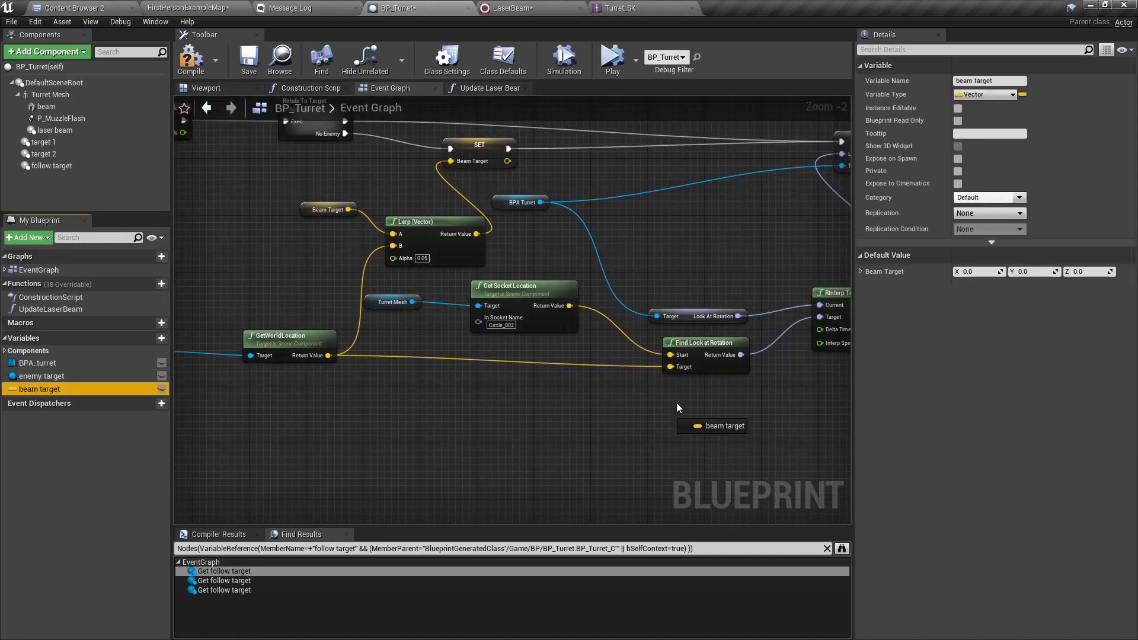
Step: Aim the turret by plugging a Beam Target getter into Find Look at Rotation's Target
{"action": "left_click_drag", "start_coordinate": [713, 426], "coordinate": [605, 365]}
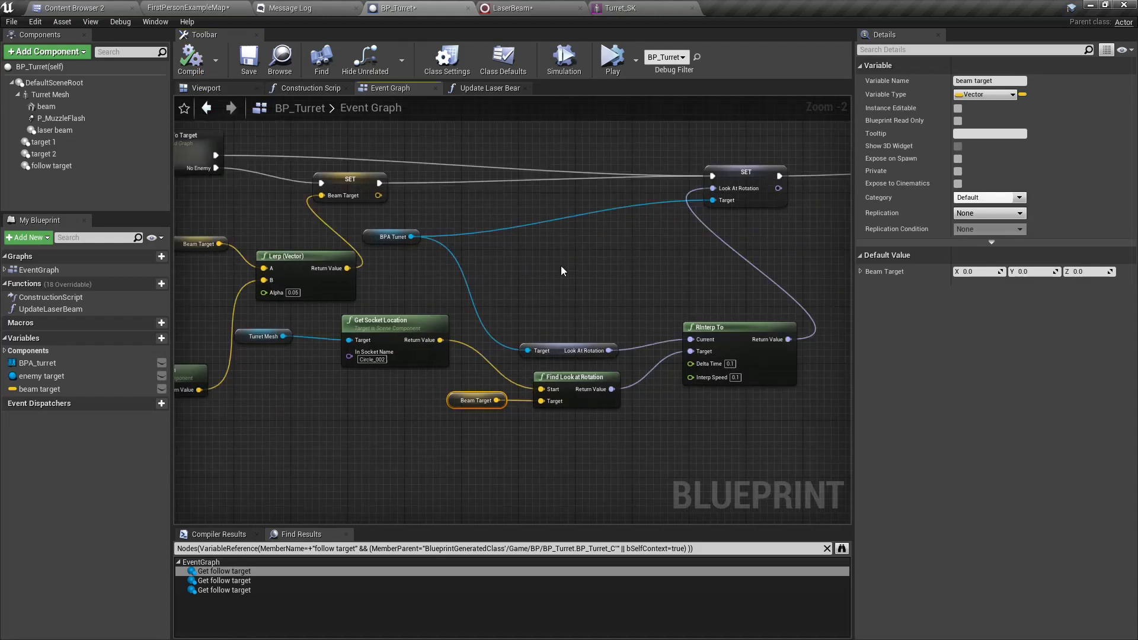
{"action": "left_click", "coordinate": [192, 8]}
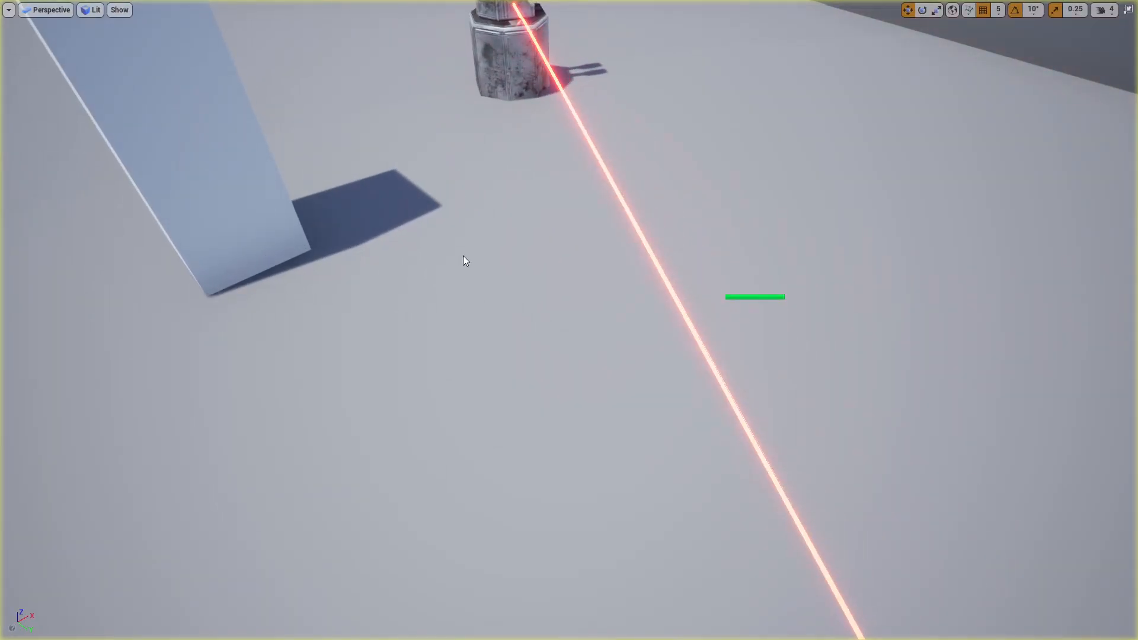
Step: Simulate the level to watch the turret beam, stop, and save all modified assets
{"action": "left_click_drag", "start_coordinate": [465, 261], "coordinate": [472, 215]}
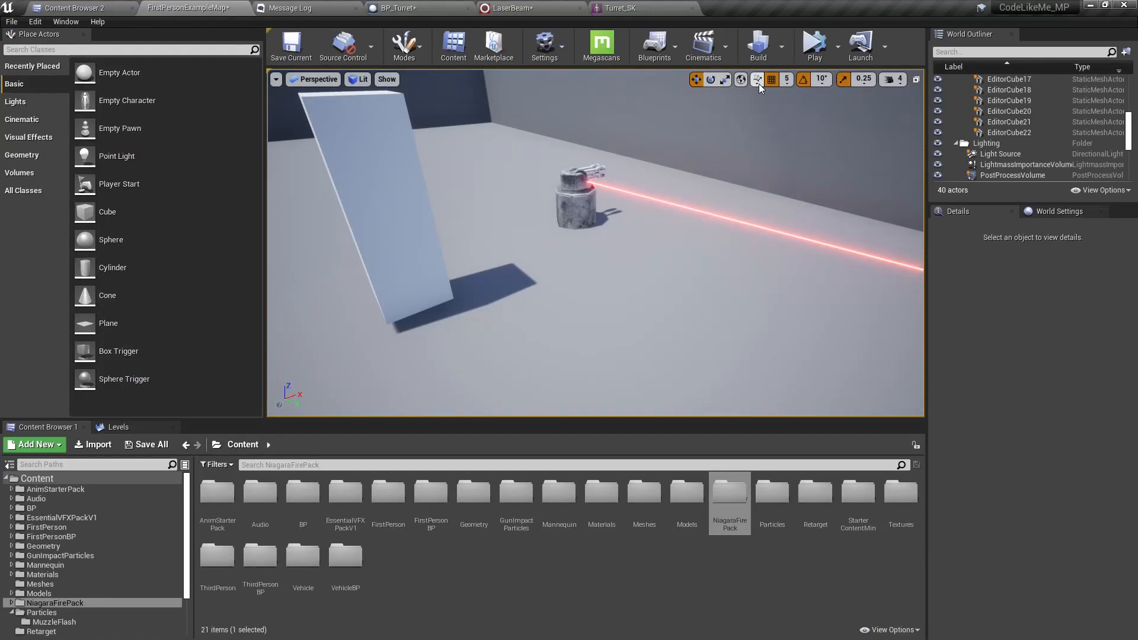
{"action": "left_click", "coordinate": [813, 45]}
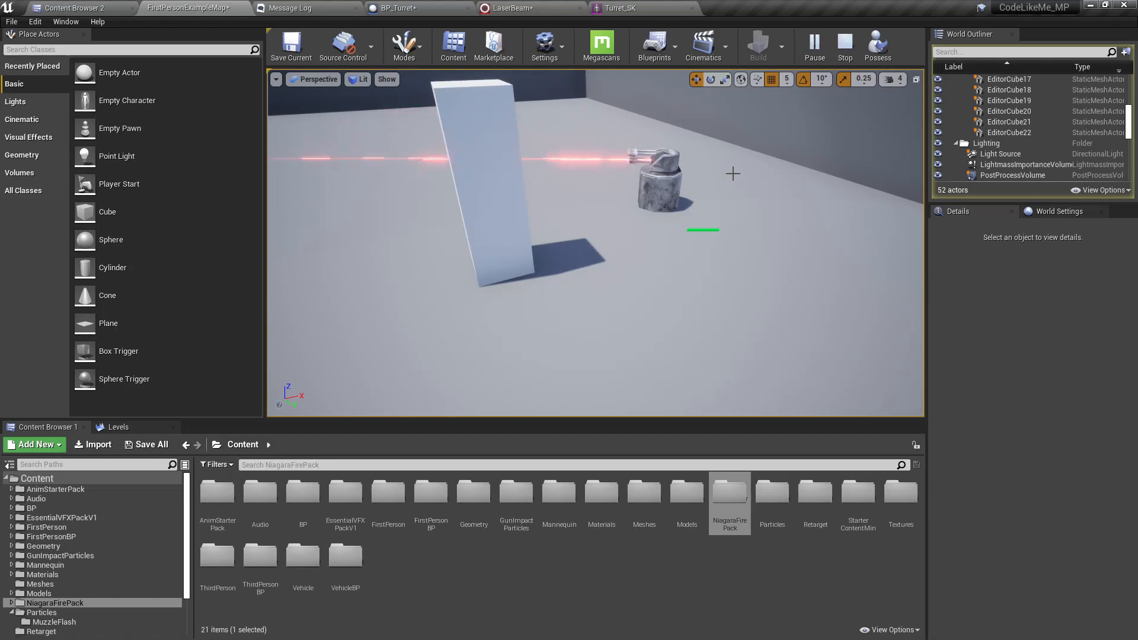
{"action": "left_click", "coordinate": [814, 44]}
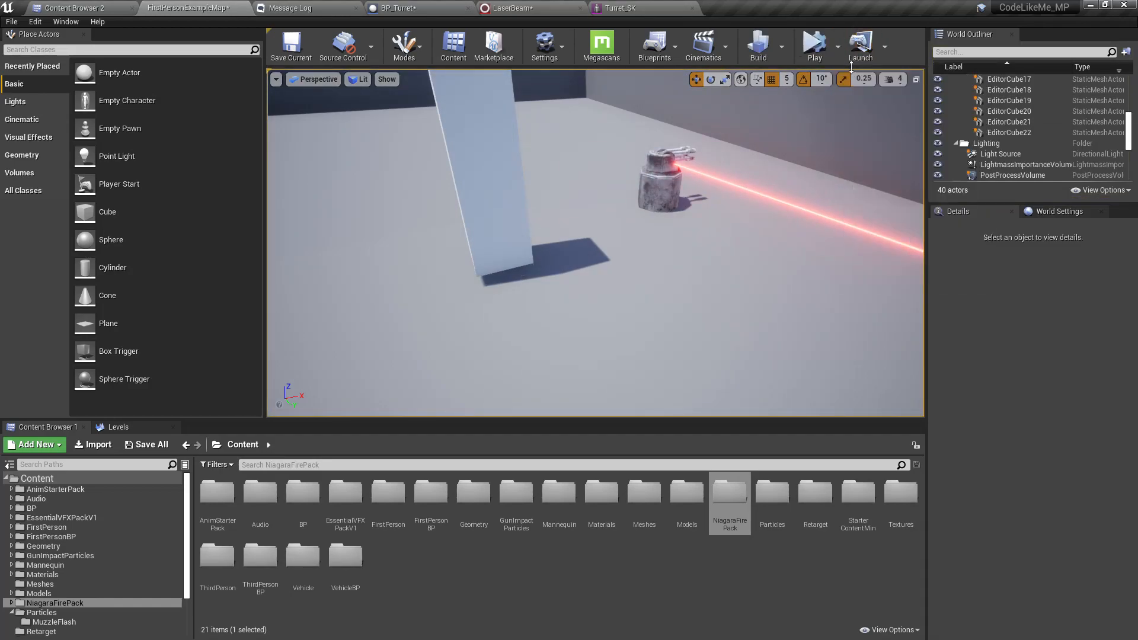
{"action": "left_click", "coordinate": [833, 46]}
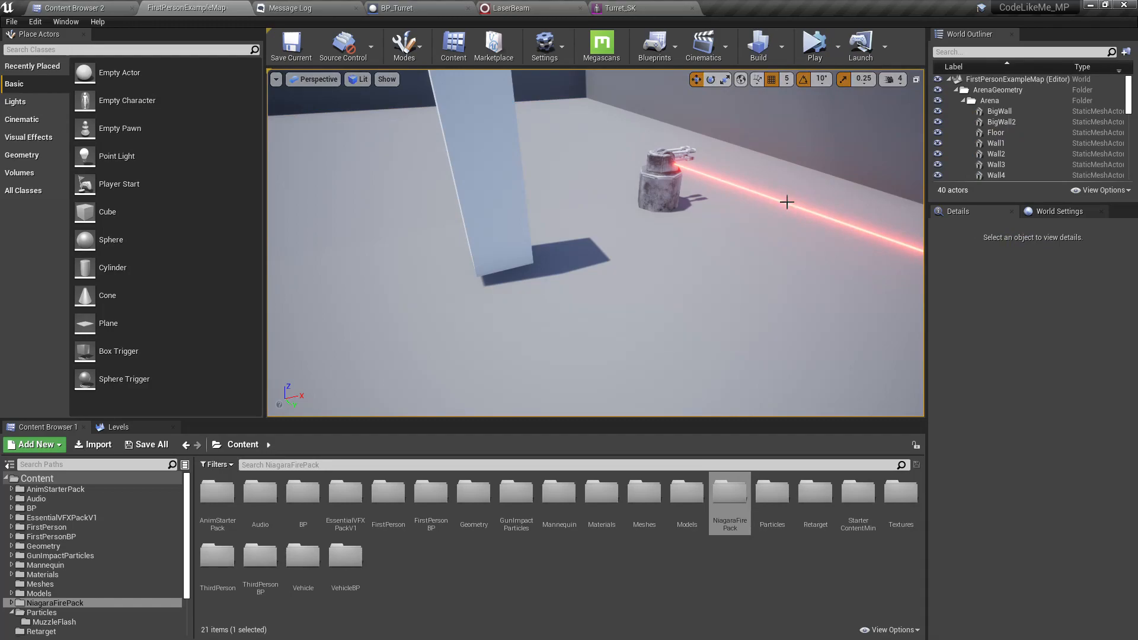
Step: Play the level and move around the turret to watch the laser track
{"action": "left_click", "coordinate": [814, 46]}
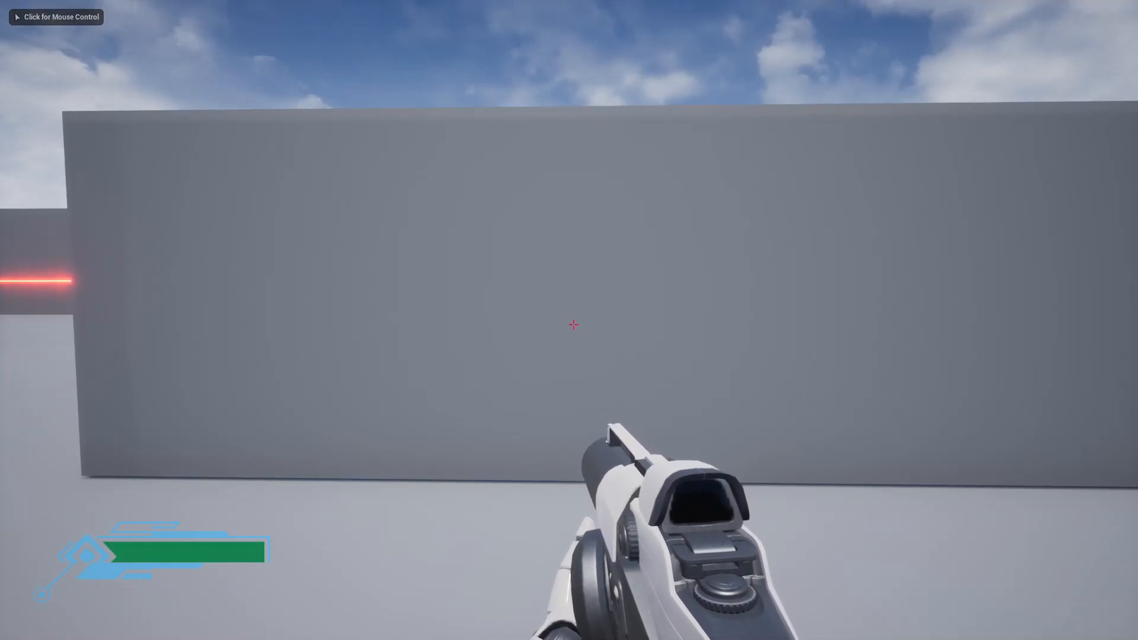
{"action": "mouse_move", "coordinate": [574, 325]}
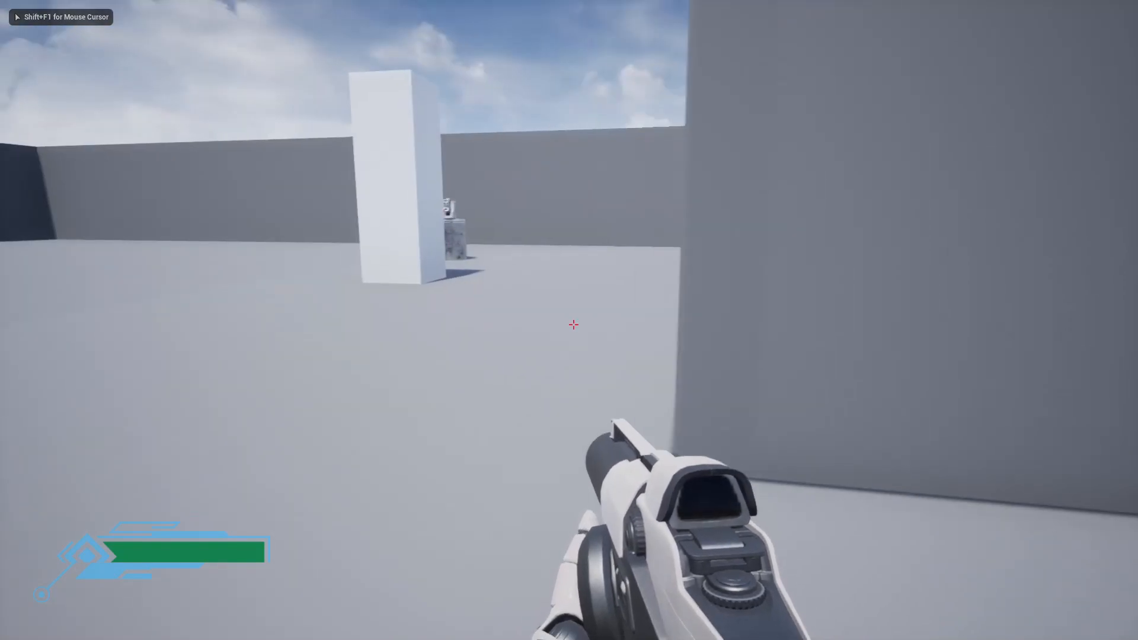
{"action": "left_click", "coordinate": [569, 325]}
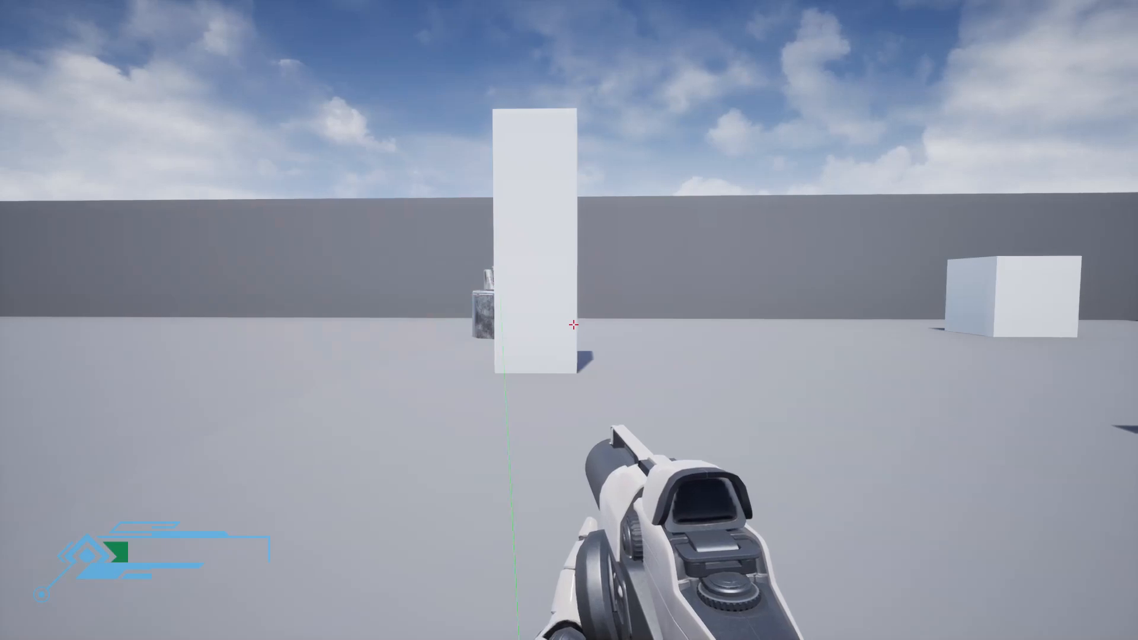
{"action": "left_click", "coordinate": [569, 325]}
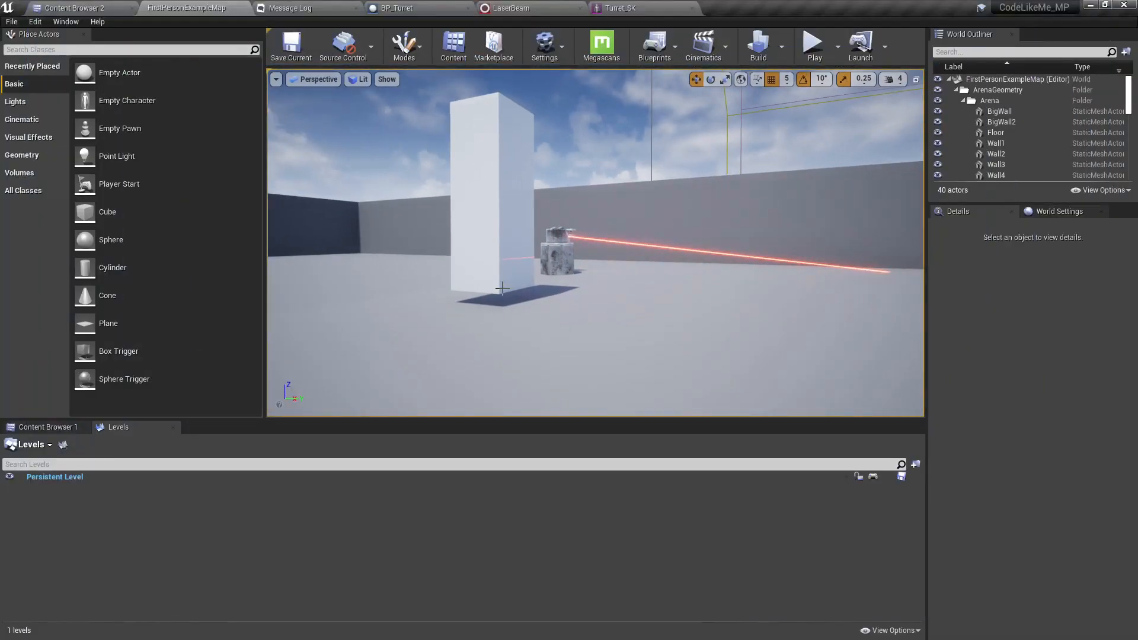
Step: Play again and confirm the laser smoothly tracks and stops at hit surfaces
{"action": "left_click", "coordinate": [813, 44]}
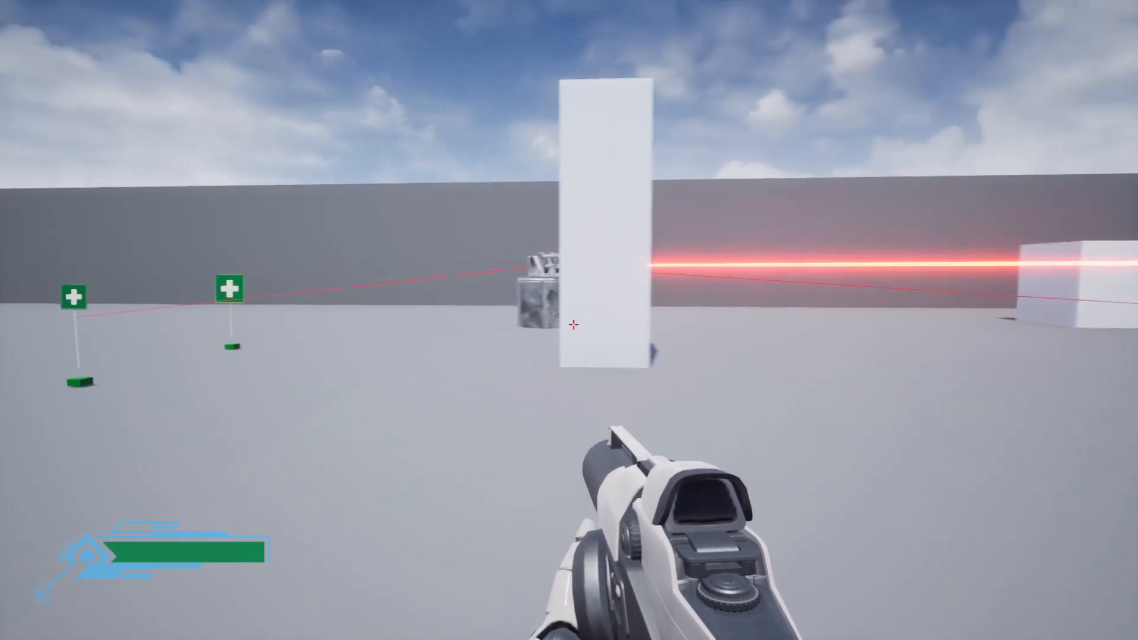
{"action": "left_click", "coordinate": [569, 325]}
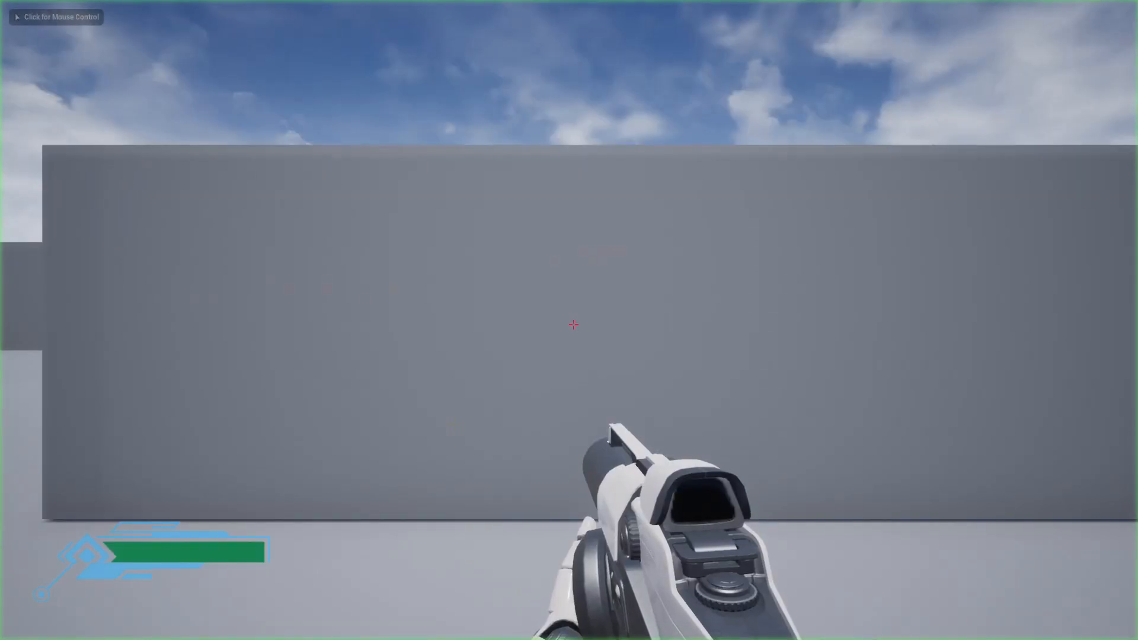
{"action": "left_click", "coordinate": [574, 325]}
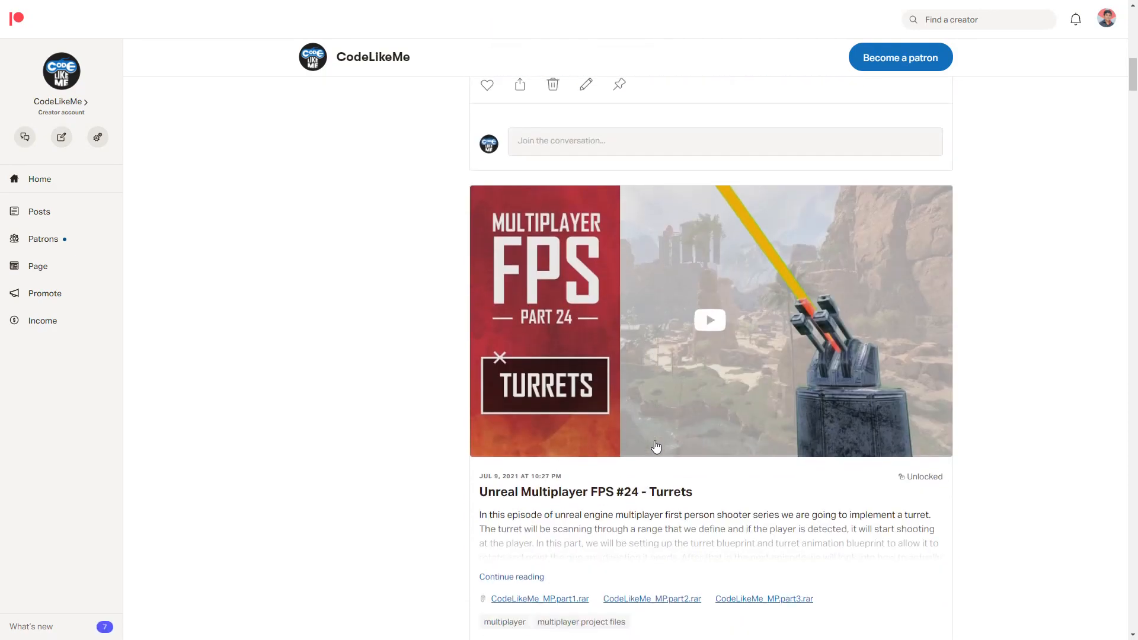
{"action": "scroll", "scroll_direction": "down", "scroll_amount": 3}
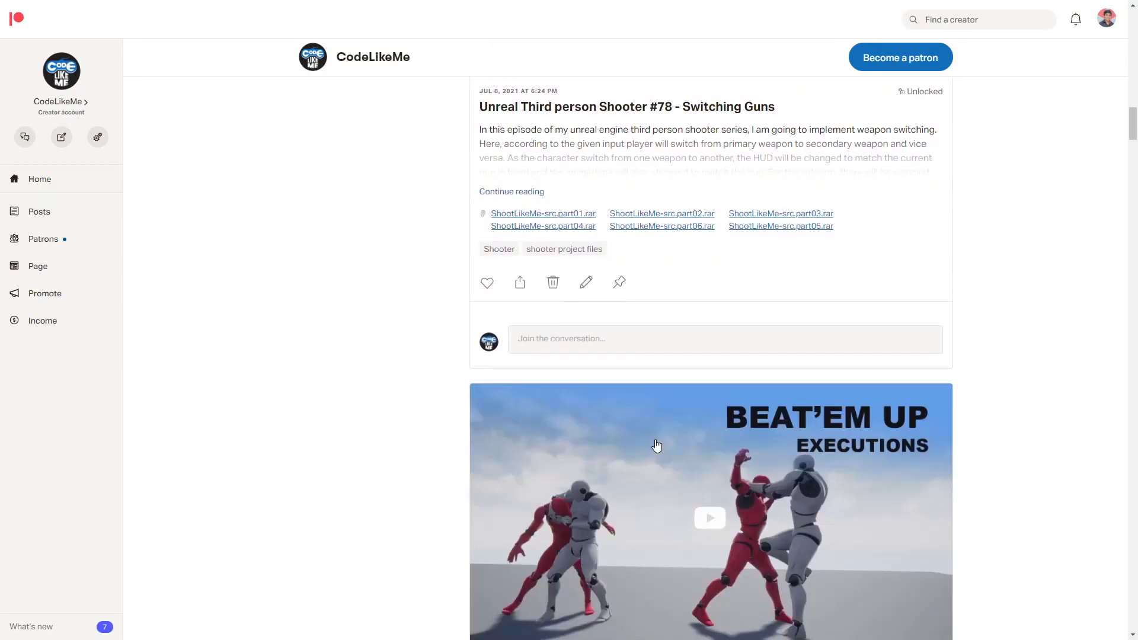
{"action": "scroll", "scroll_direction": "down", "scroll_amount": 3}
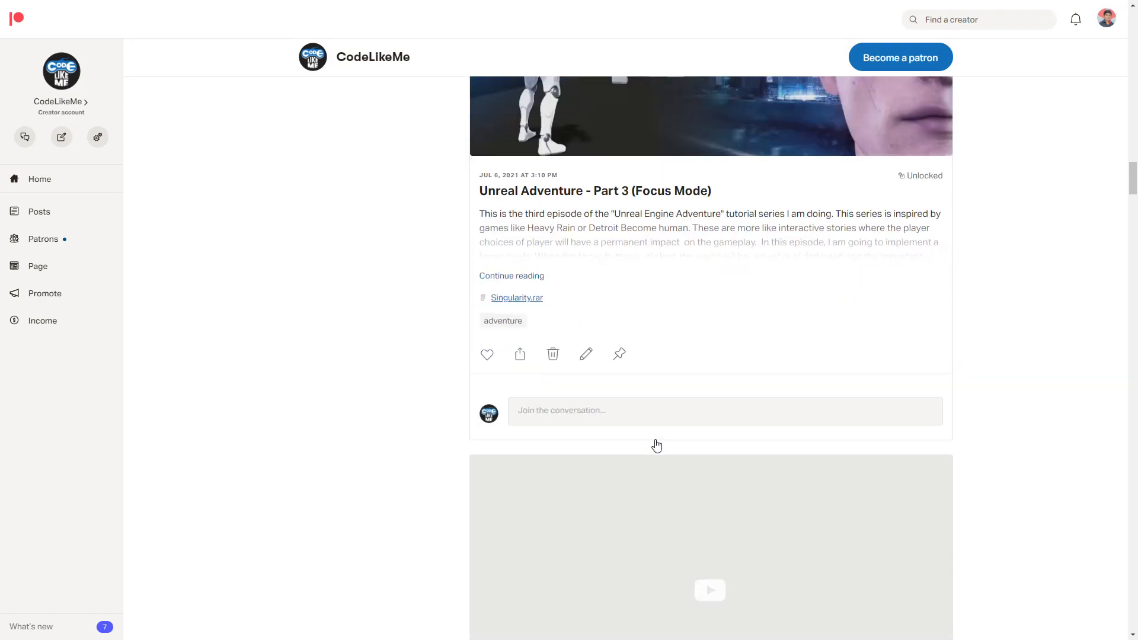
{"action": "scroll", "scroll_direction": "down", "scroll_amount": 3}
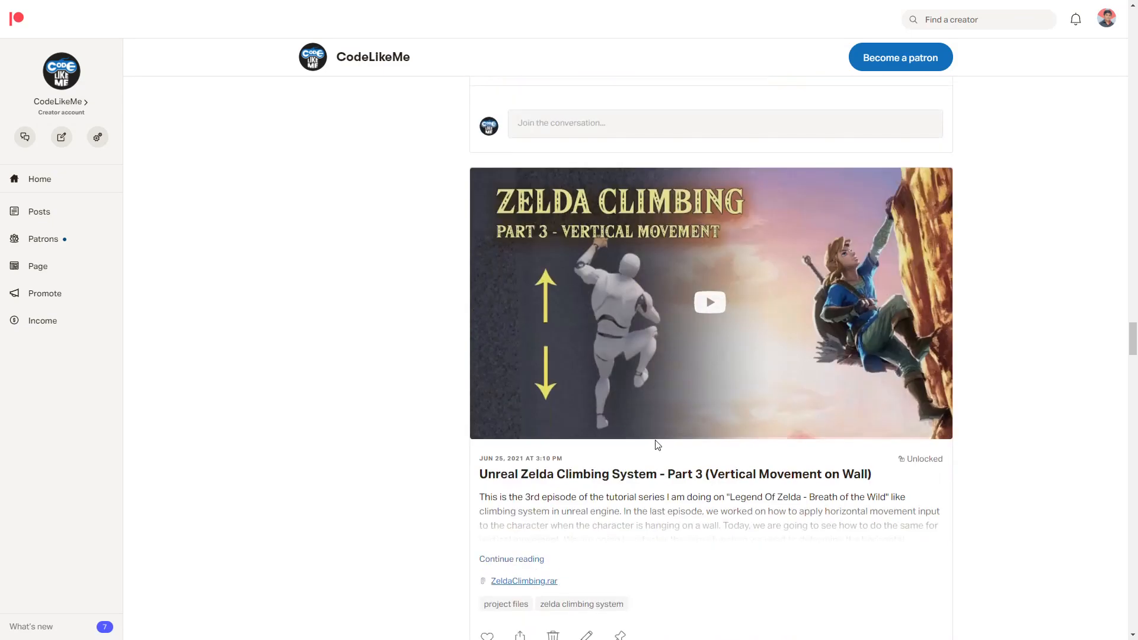
{"action": "scroll", "scroll_direction": "down", "scroll_amount": 3}
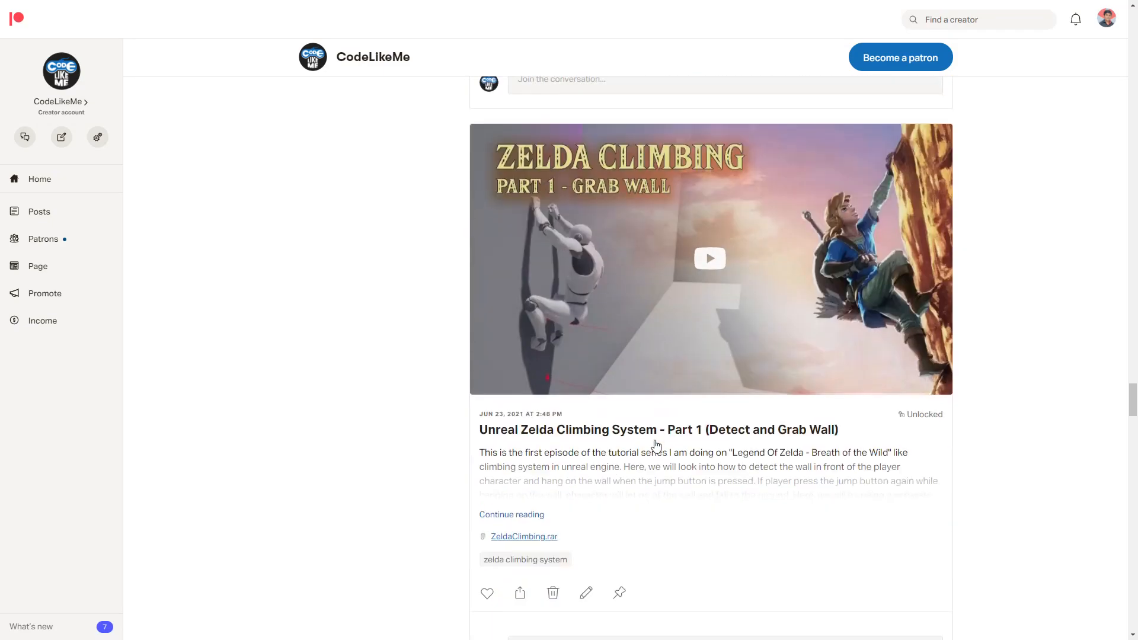